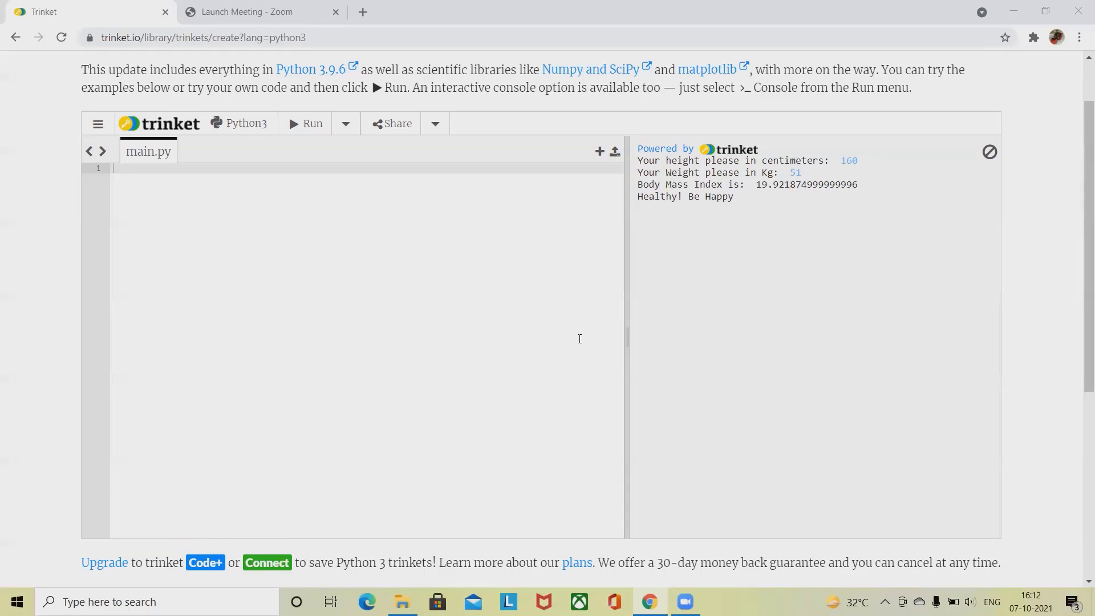
{"action": "mouse_move", "coordinate": [582, 352]}
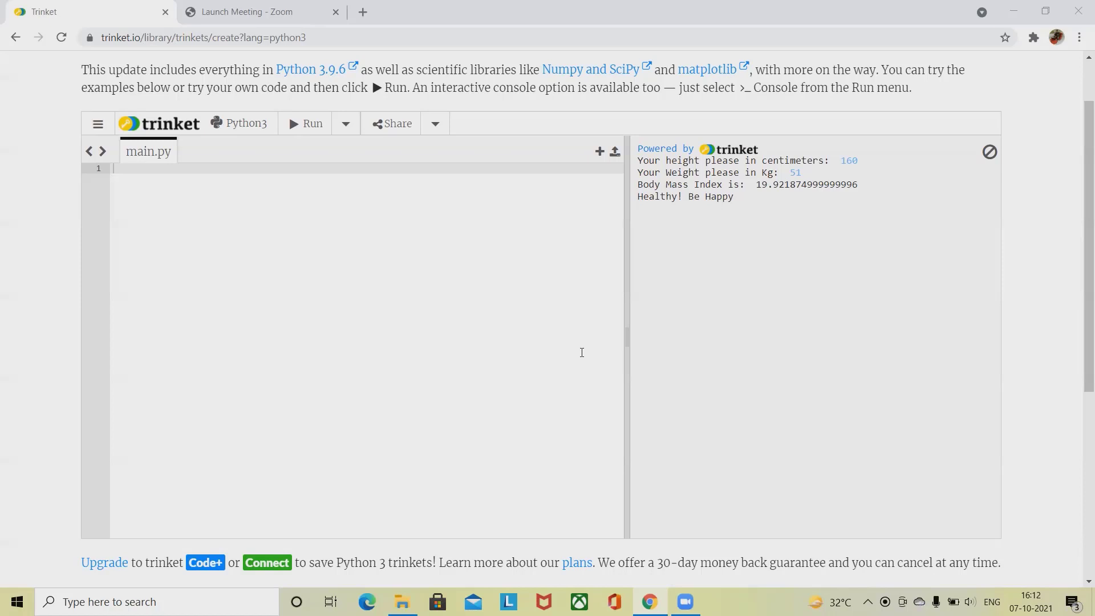
{"action": "mouse_move", "coordinate": [671, 109]}
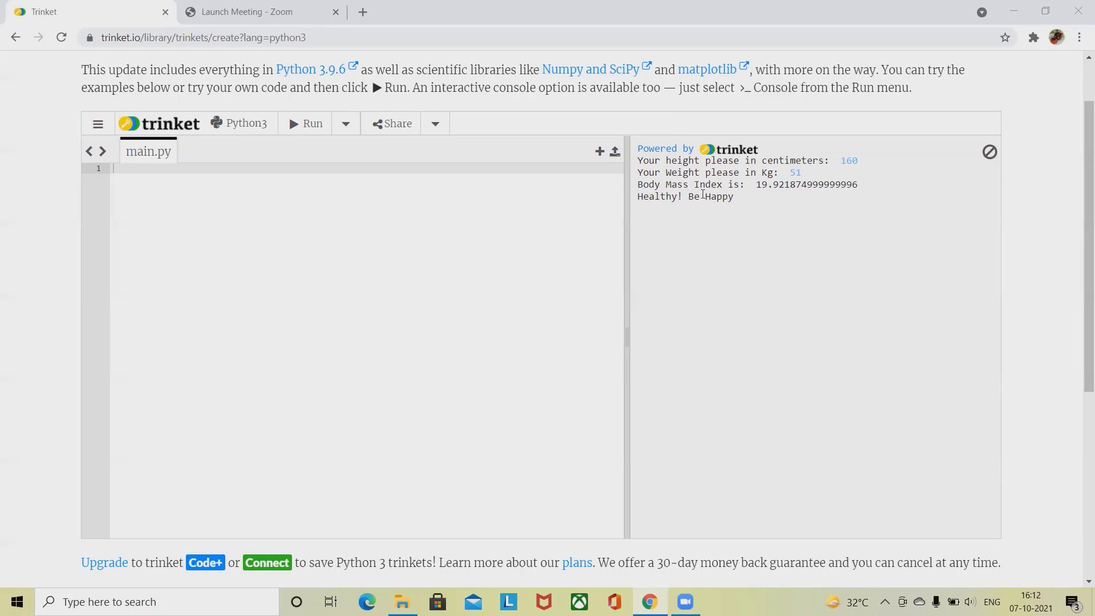
{"action": "mouse_move", "coordinate": [1080, 218]}
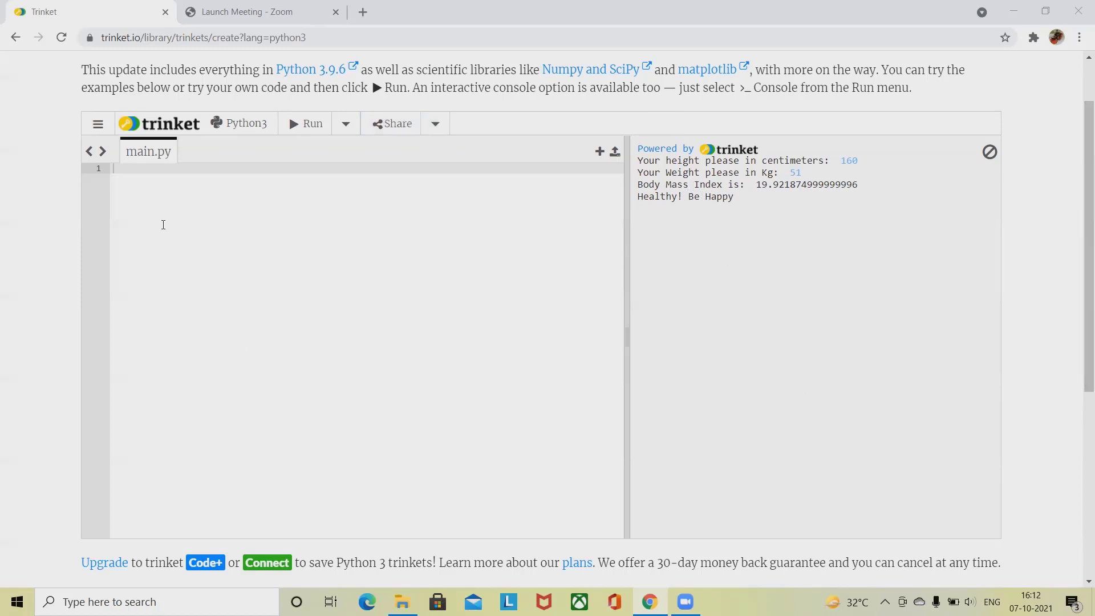
{"action": "mouse_move", "coordinate": [638, 163]}
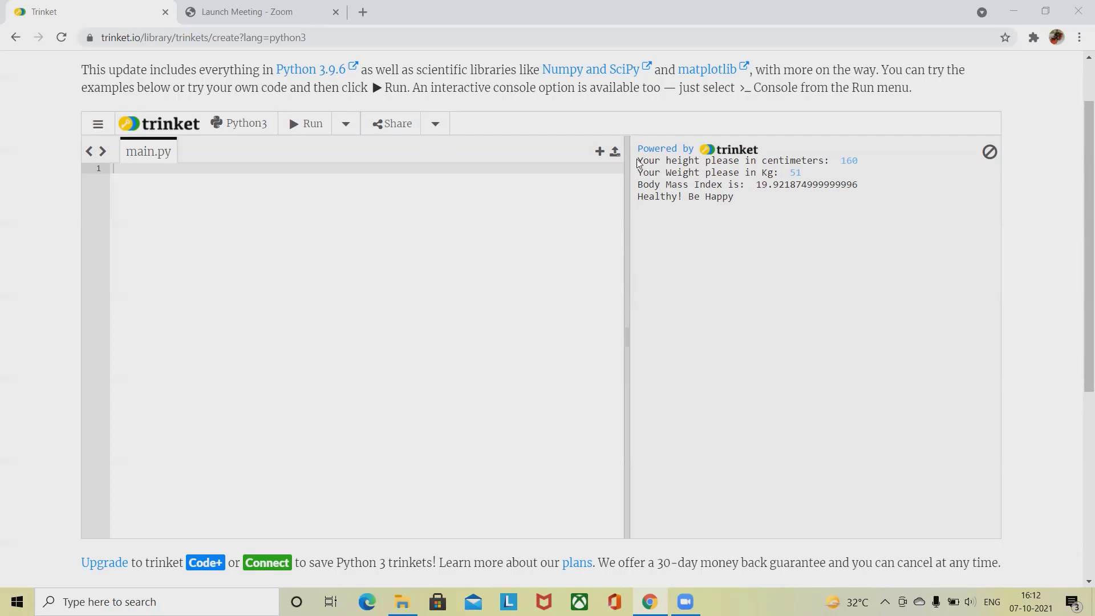
Highlight the previous run's console prompts to review their wording.
{"action": "left_click_drag", "start_coordinate": [637, 160], "coordinate": [827, 160]}
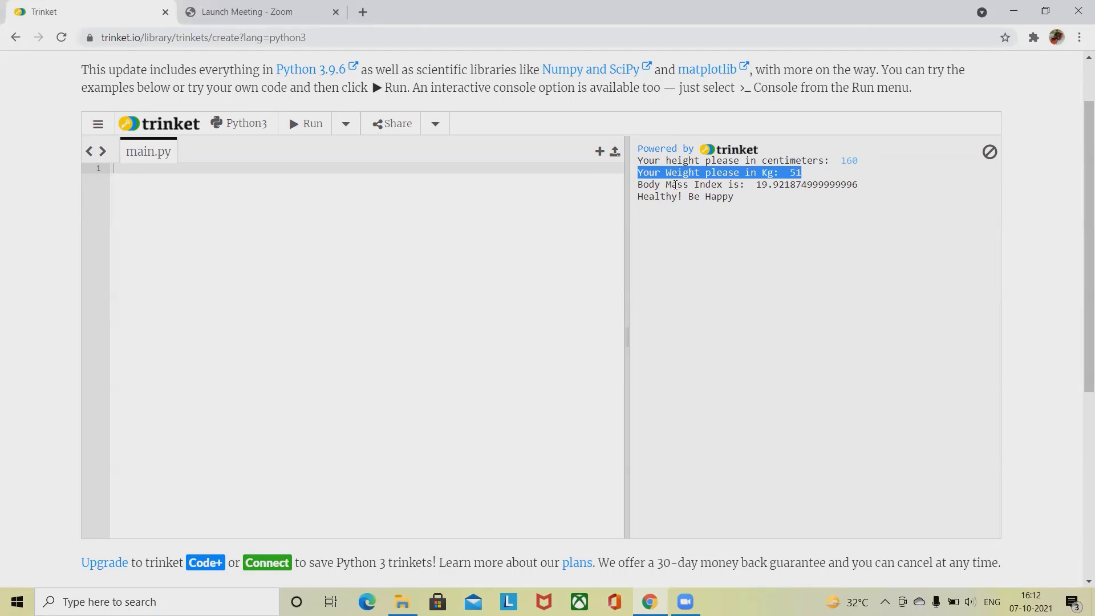
{"action": "mouse_move", "coordinate": [666, 196]}
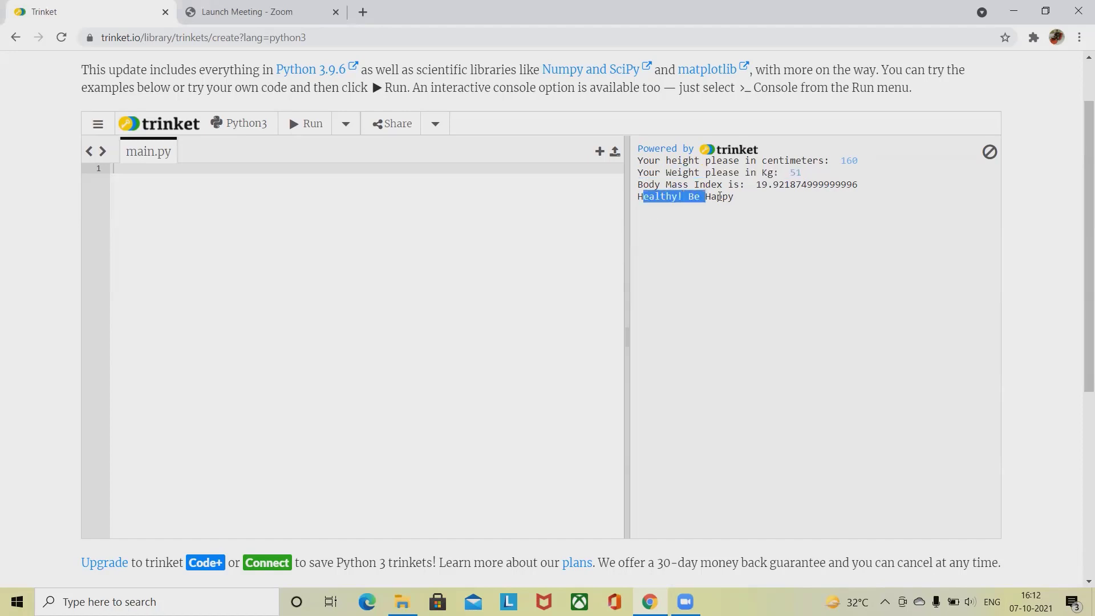
{"action": "left_click", "coordinate": [737, 209]}
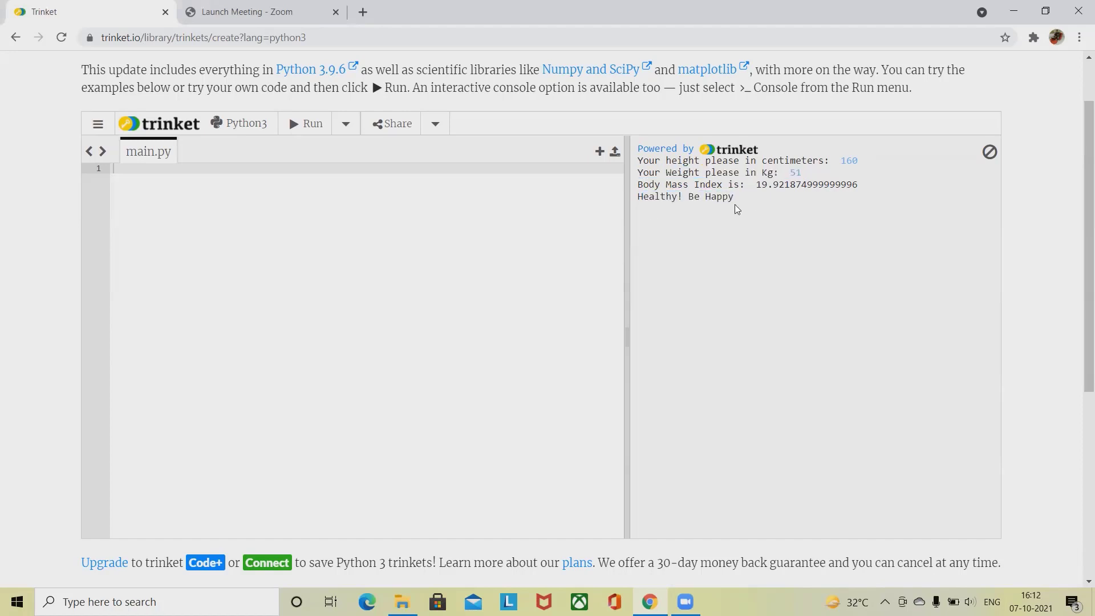
{"action": "left_click_drag", "start_coordinate": [638, 160], "coordinate": [734, 197]}
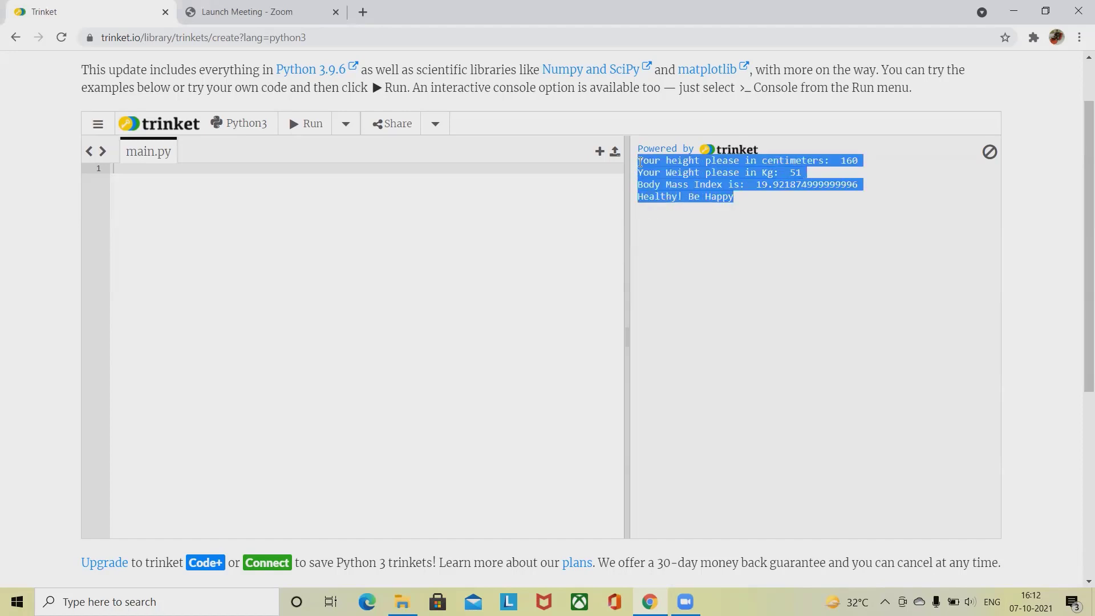
{"action": "mouse_move", "coordinate": [648, 298]}
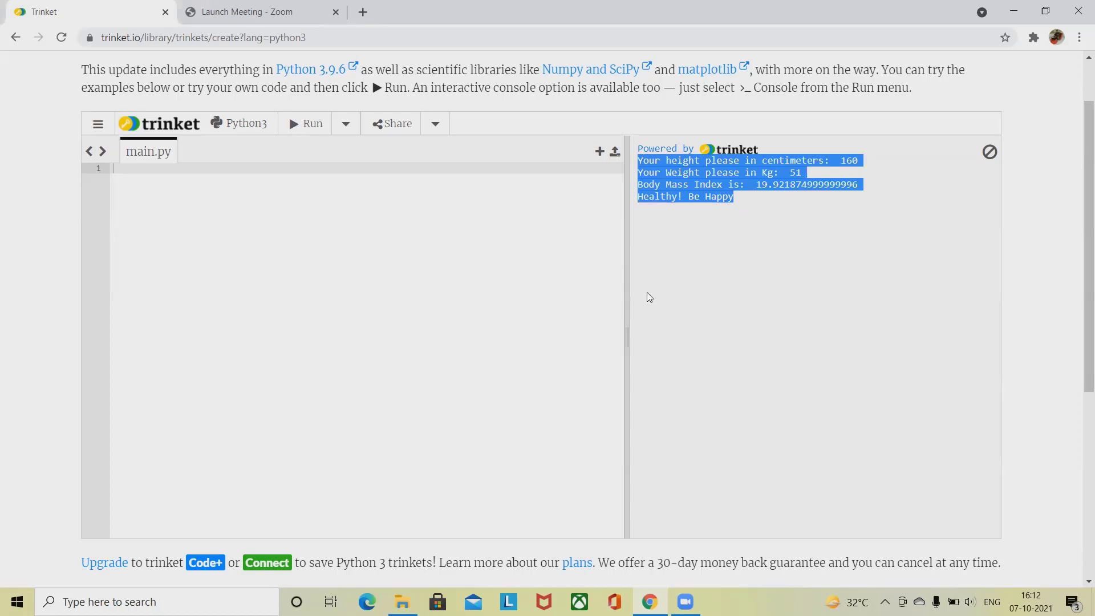
{"action": "left_click", "coordinate": [346, 249]}
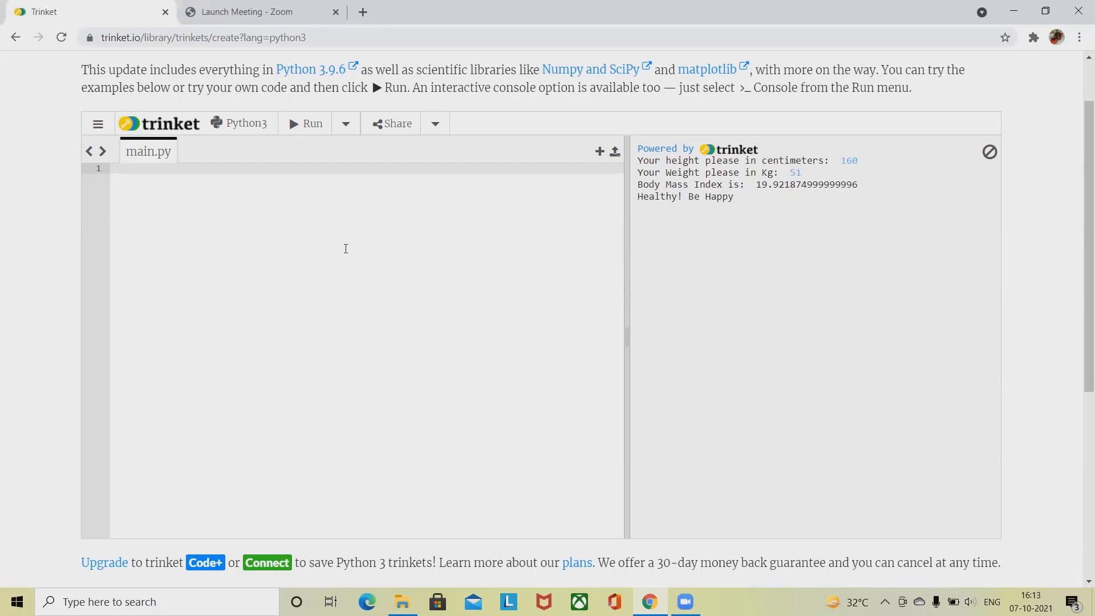
{"action": "mouse_move", "coordinate": [46, 153]}
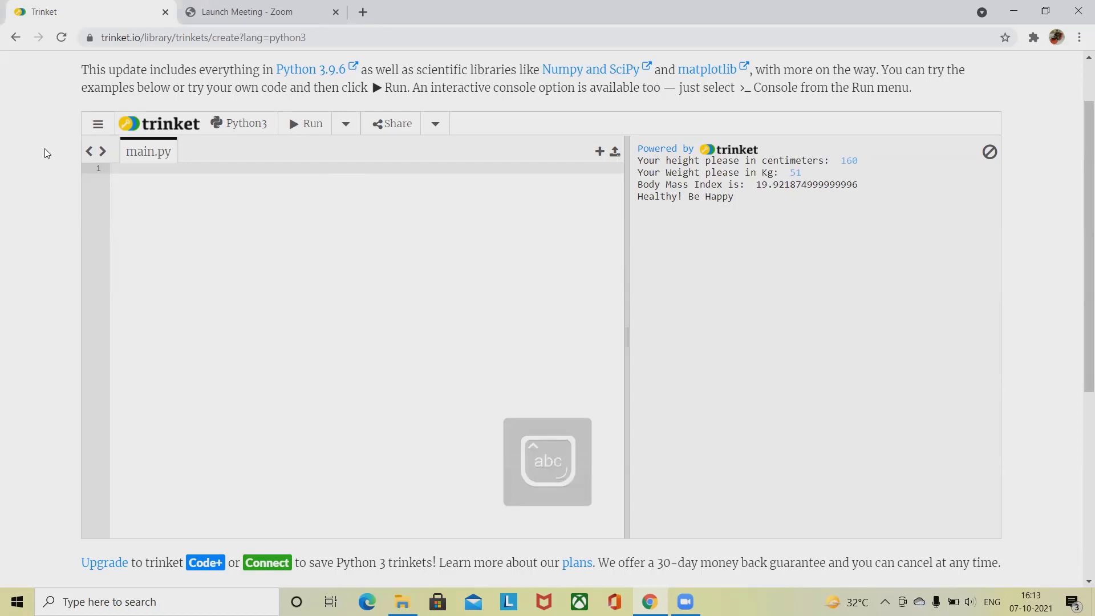
Write line 1: H=float(input("Your height please in centimeters:")).
{"action": "type", "text": "H"}
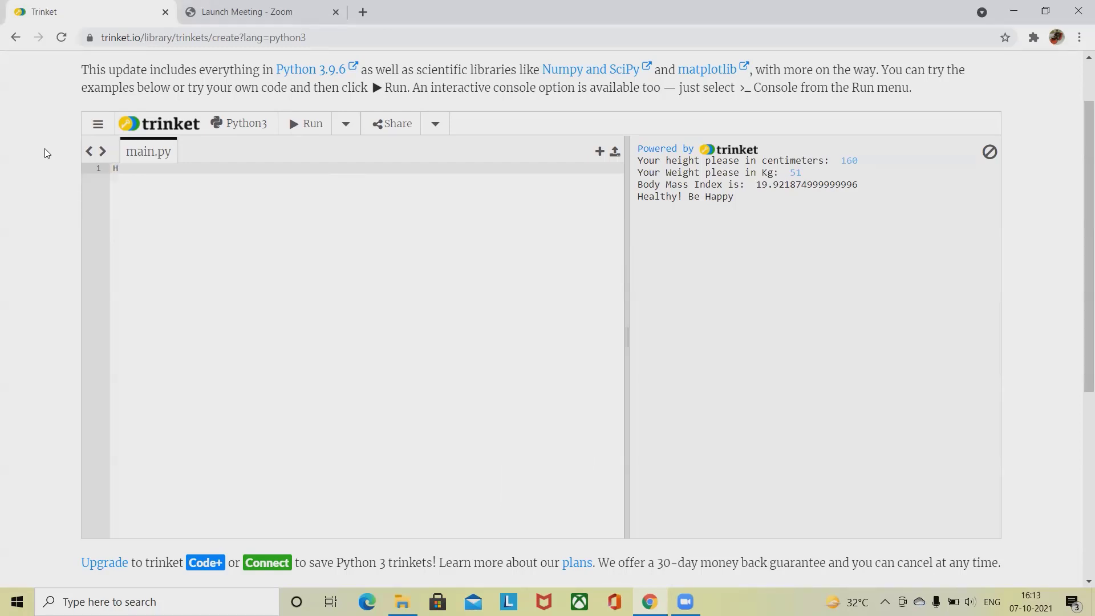
{"action": "type", "text": "="}
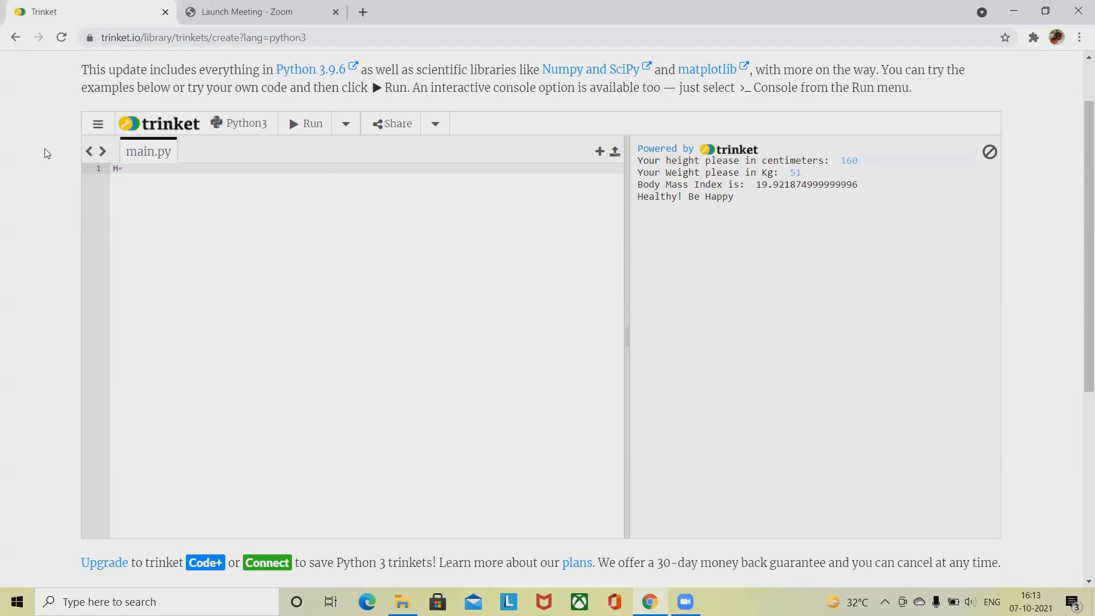
{"action": "type", "text": "f"}
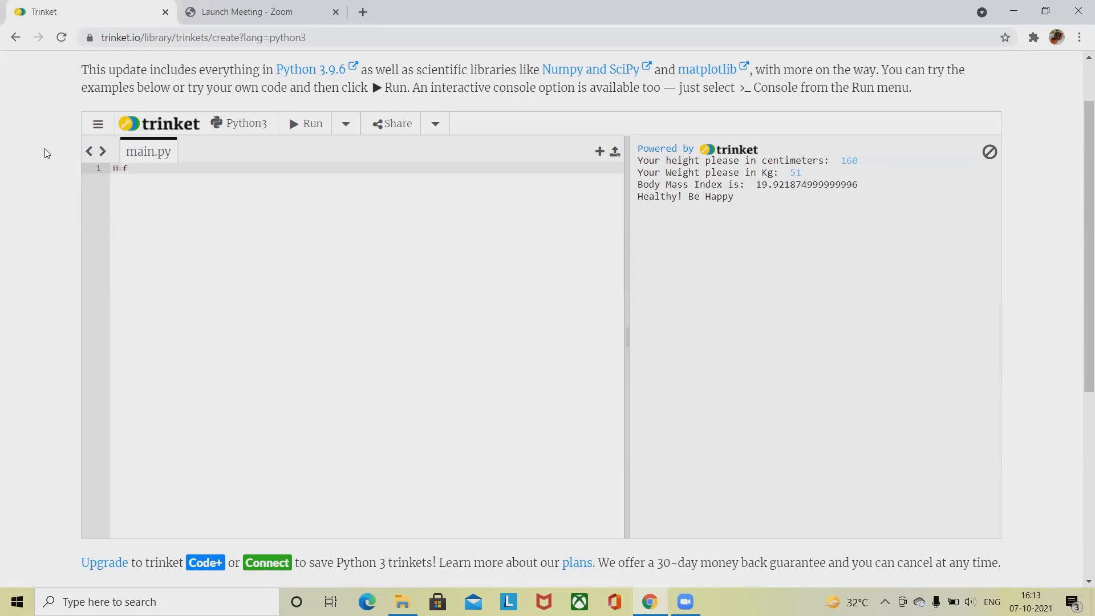
{"action": "type", "text": "loat"}
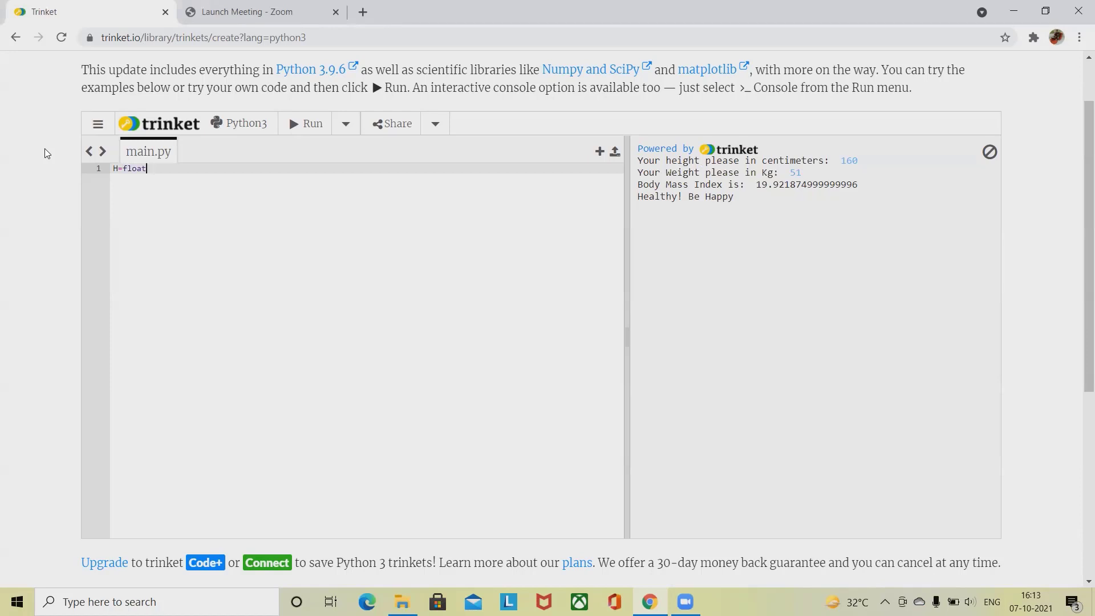
{"action": "type", "text": "(in"}
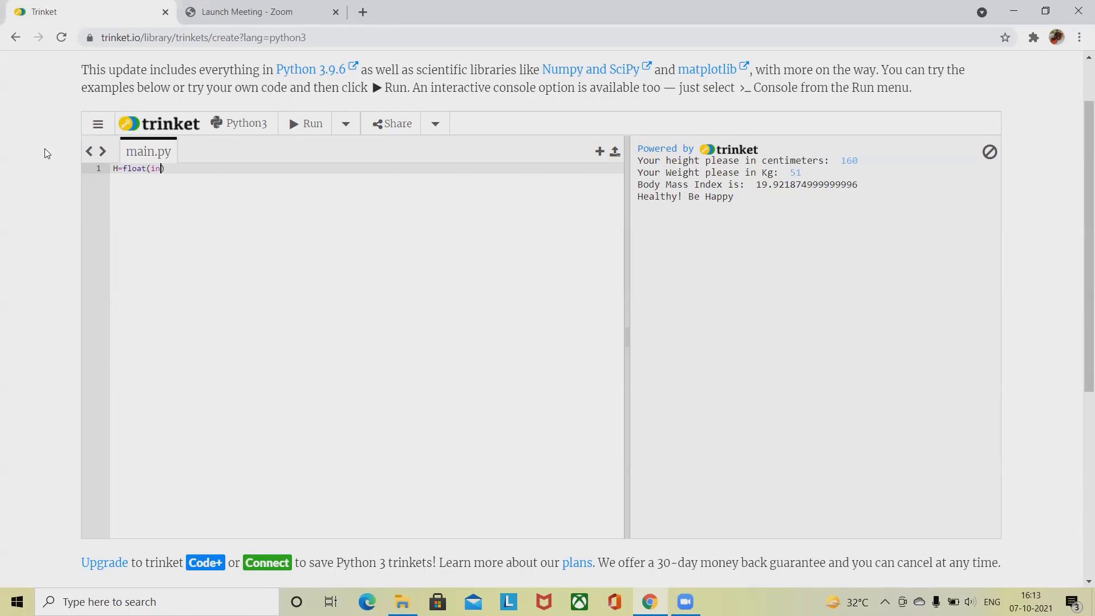
{"action": "type", "text": "p"}
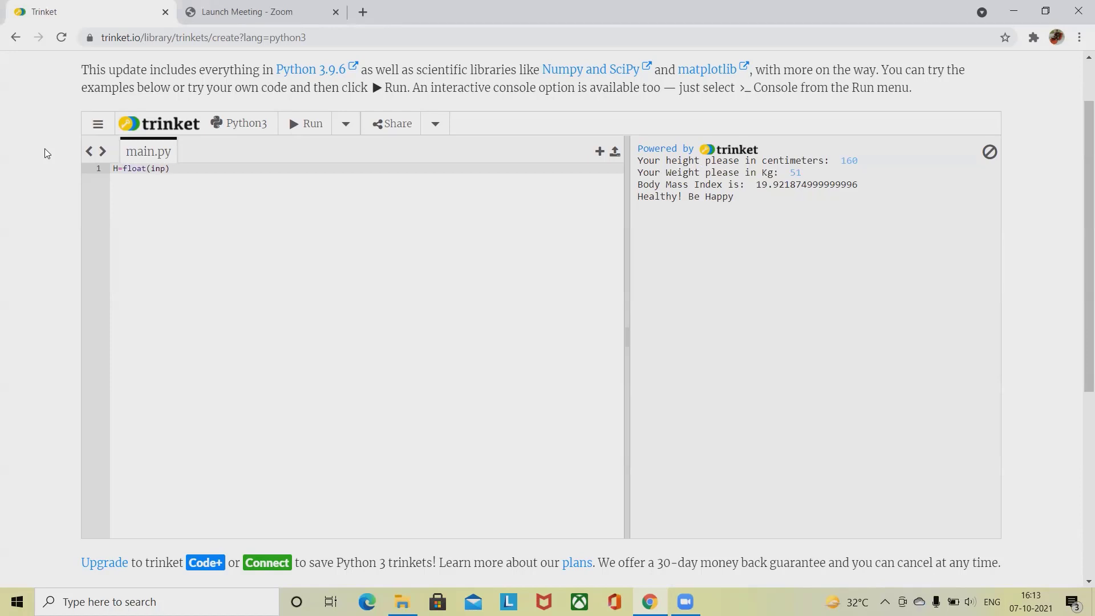
{"action": "type", "text": "ut"}
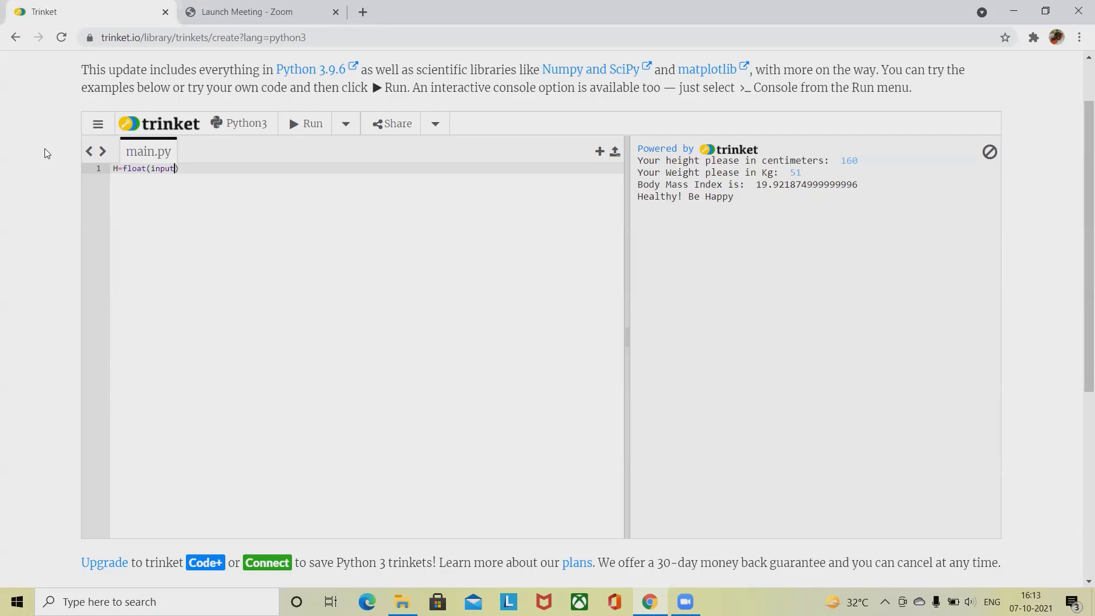
{"action": "type", "text": "("}
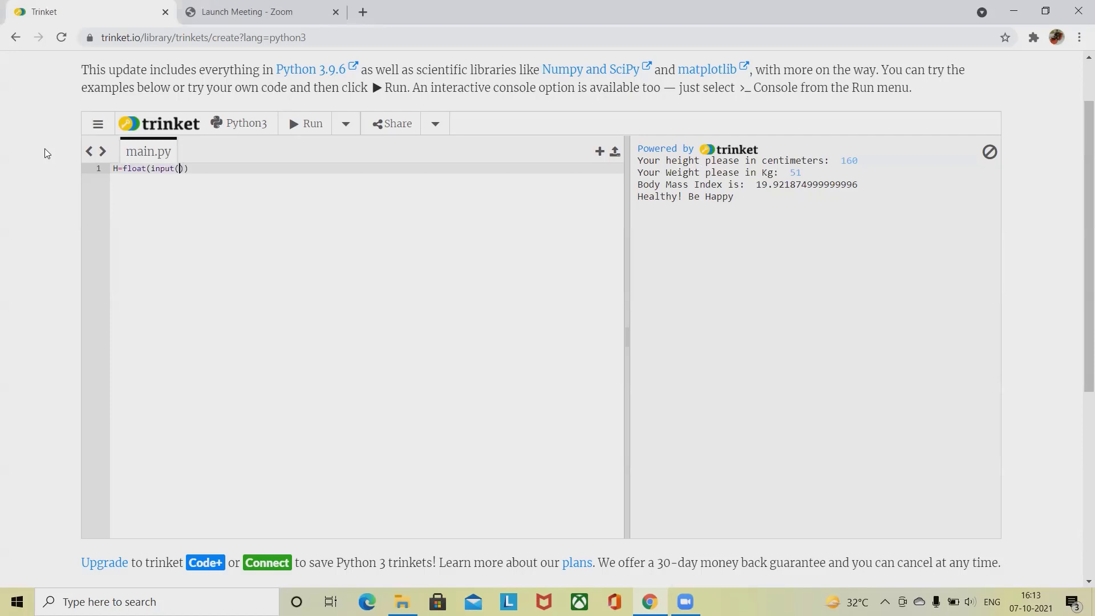
{"action": "type", "text": "\"\""}
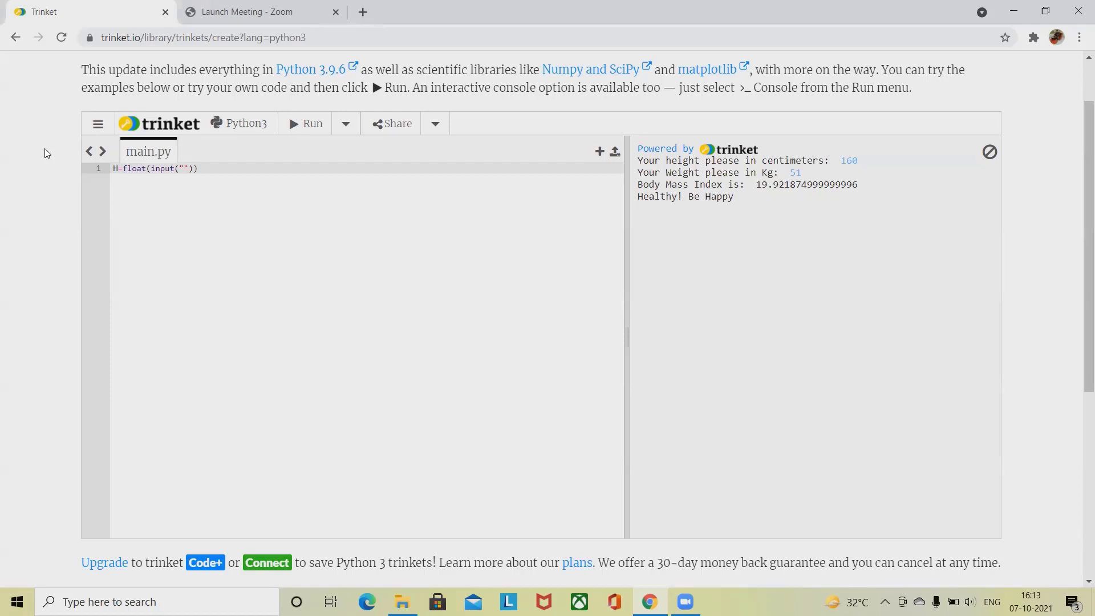
{"action": "type", "text": "Y"}
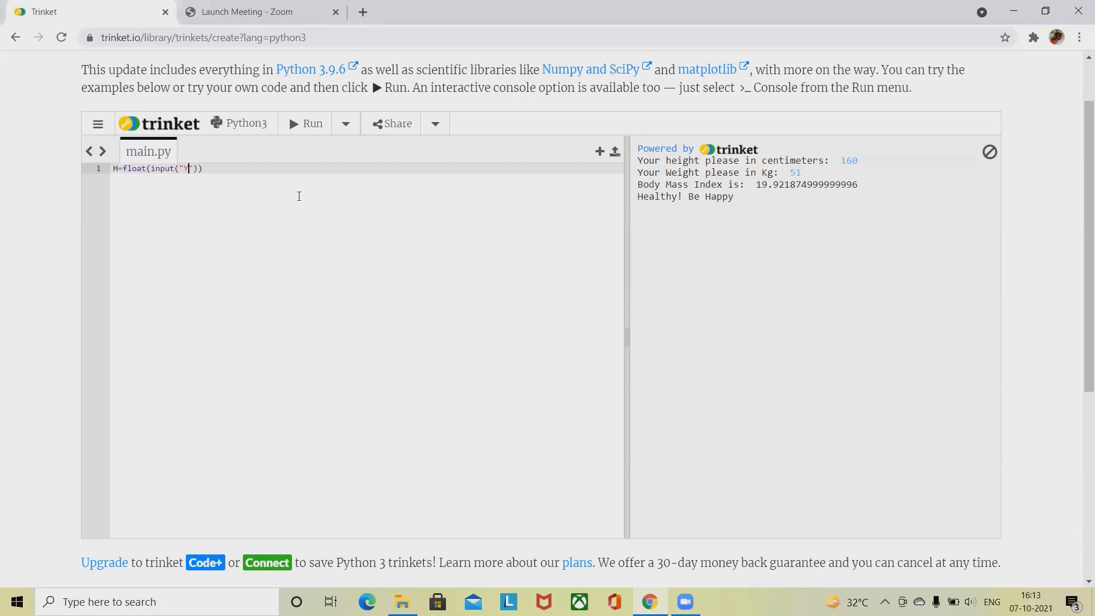
{"action": "left_click_drag", "start_coordinate": [638, 161], "coordinate": [830, 161]}
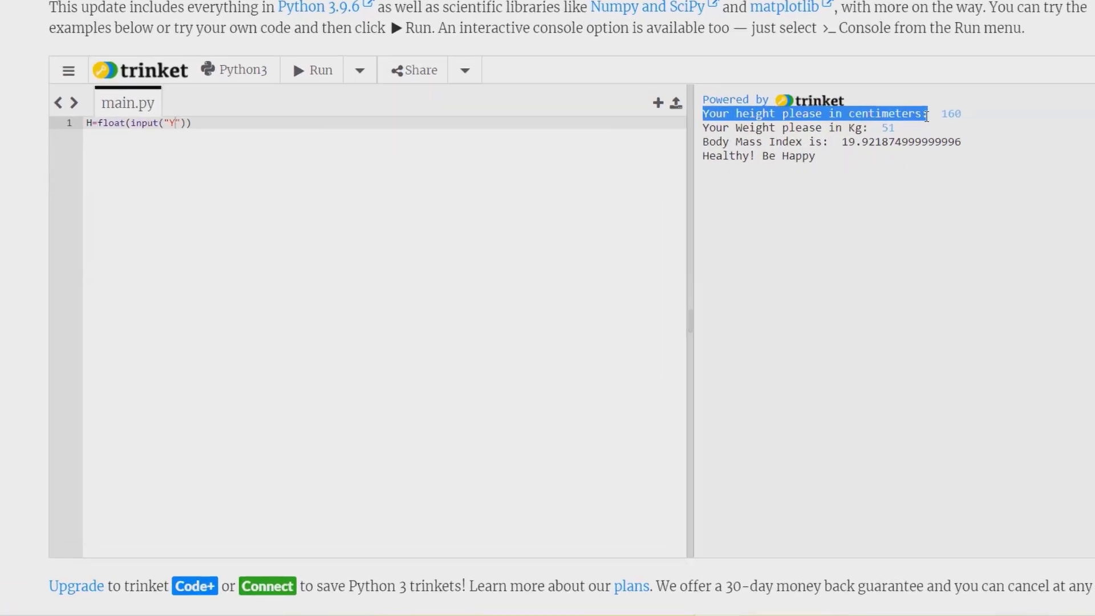
{"action": "scroll", "scroll_direction": "down", "scroll_amount": 3}
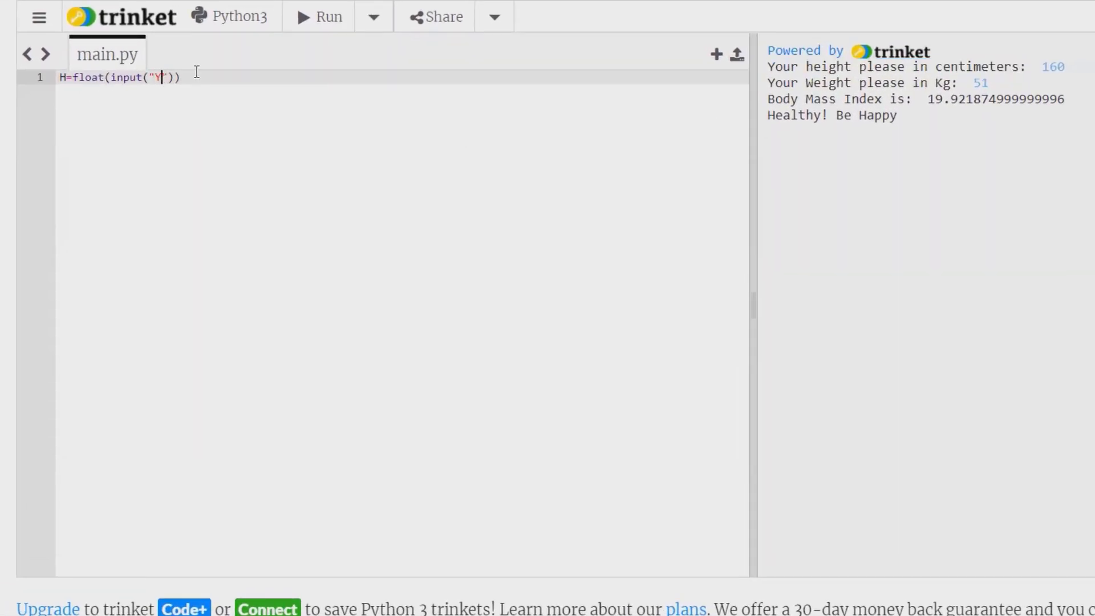
{"action": "type", "text": "our height please in centimeters:"}
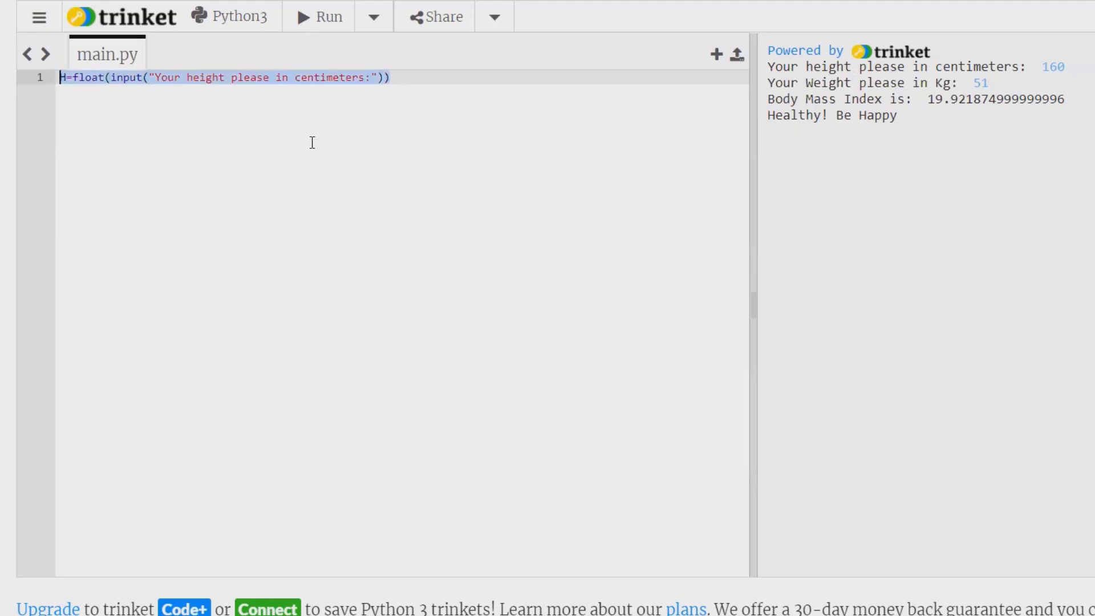
Add line 2 W=float(input("Your weight please in Kg:")) storing the weight in W.
{"action": "key", "text": "Enter"}
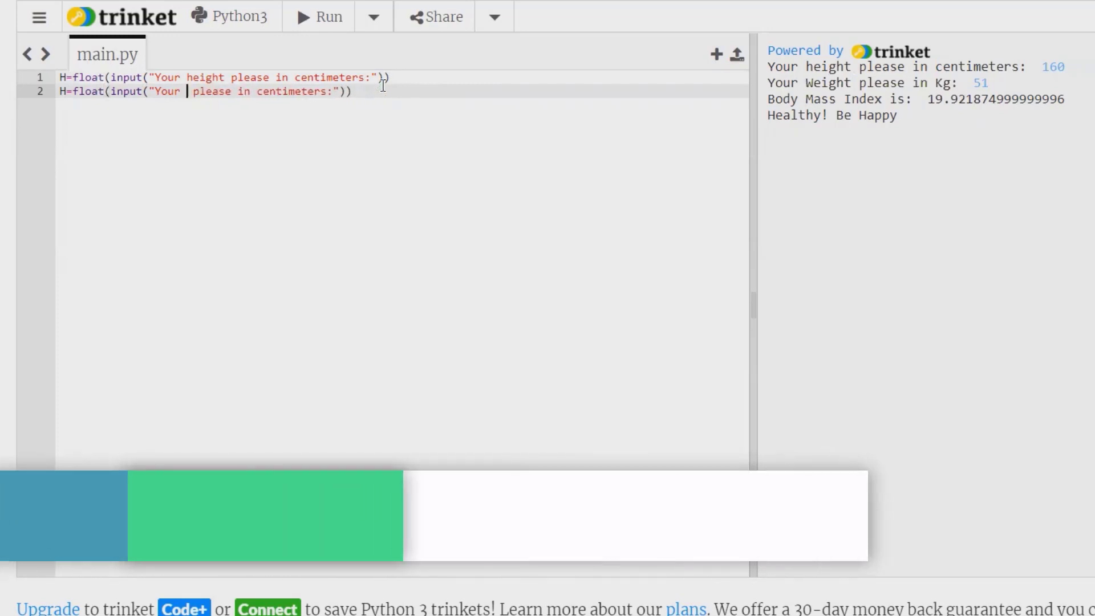
{"action": "type", "text": "we"}
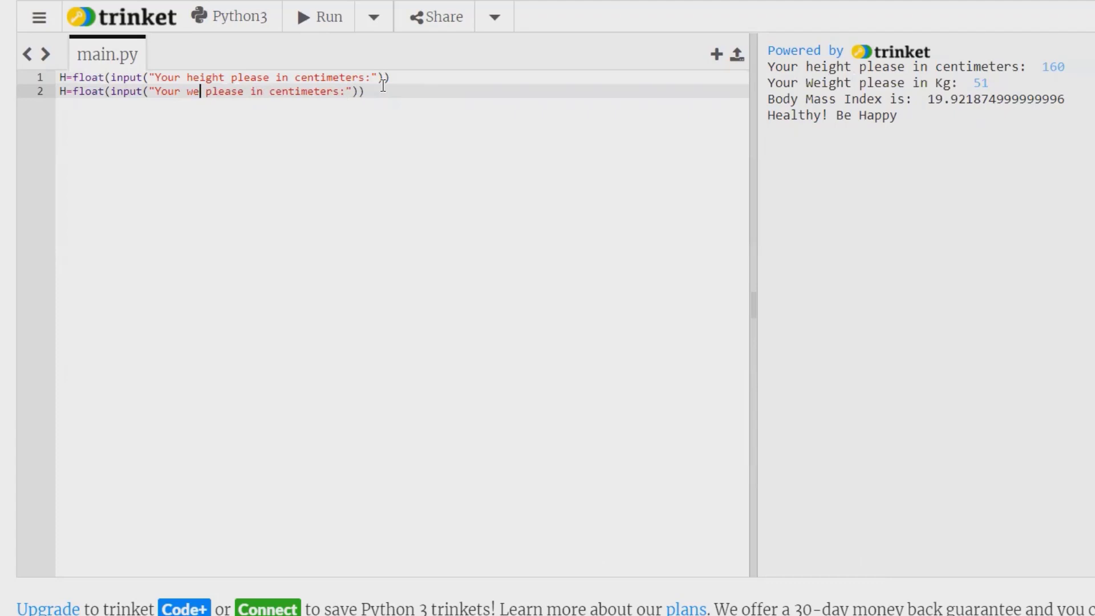
{"action": "type", "text": "ight"}
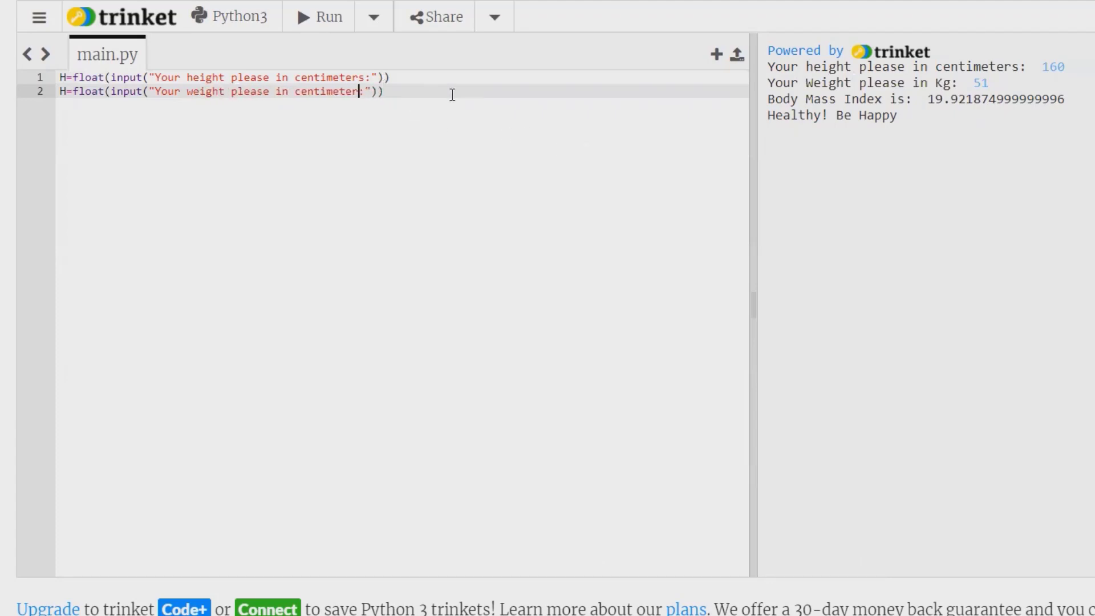
{"action": "key", "text": "Backspace"}
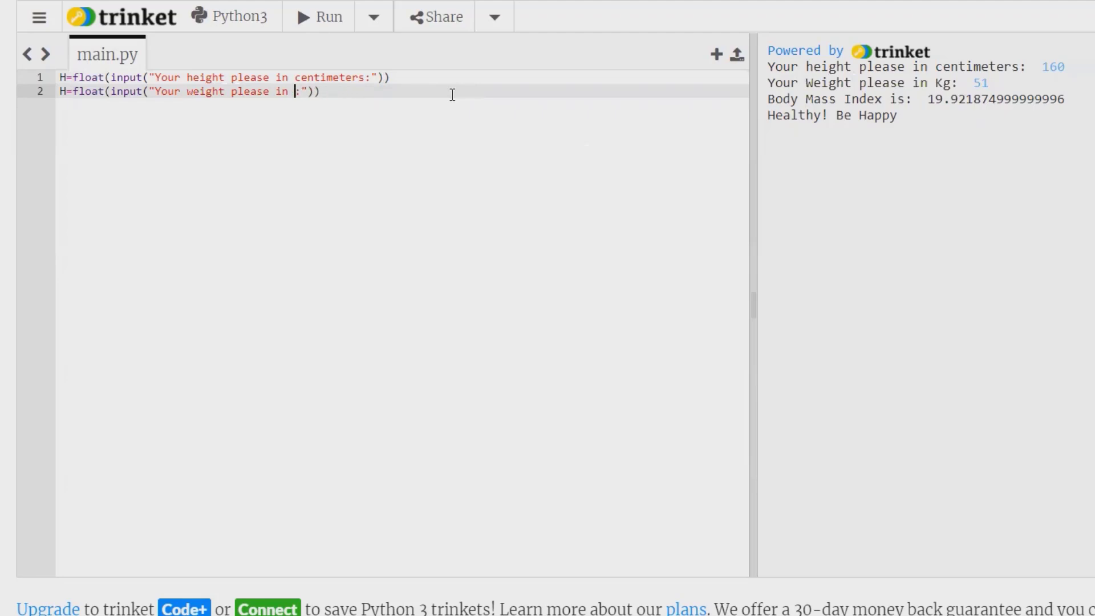
{"action": "type", "text": "Kg"}
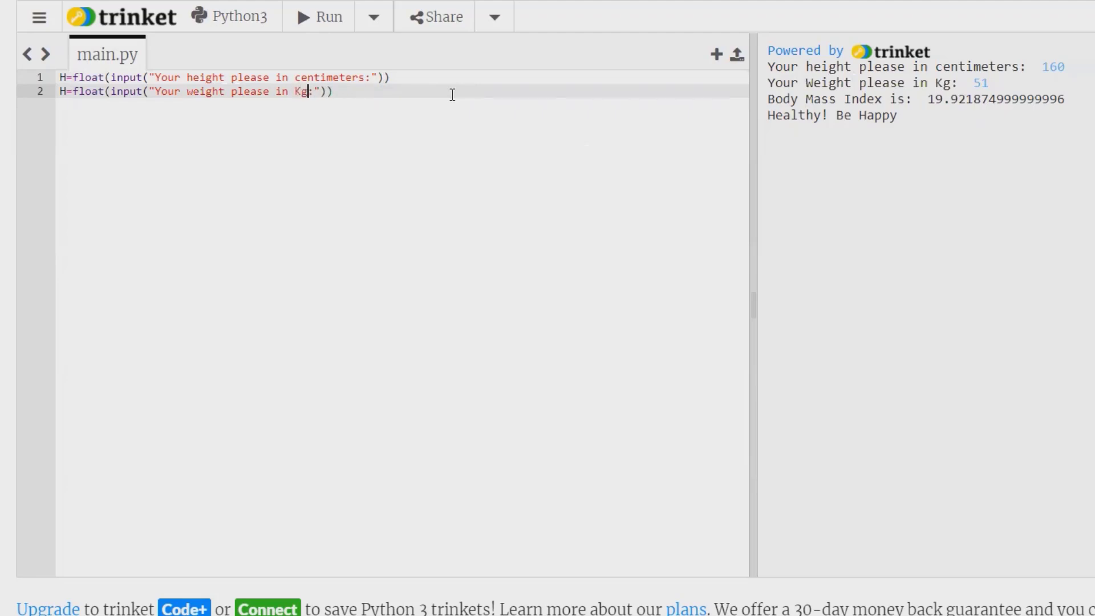
{"action": "mouse_move", "coordinate": [347, 108]}
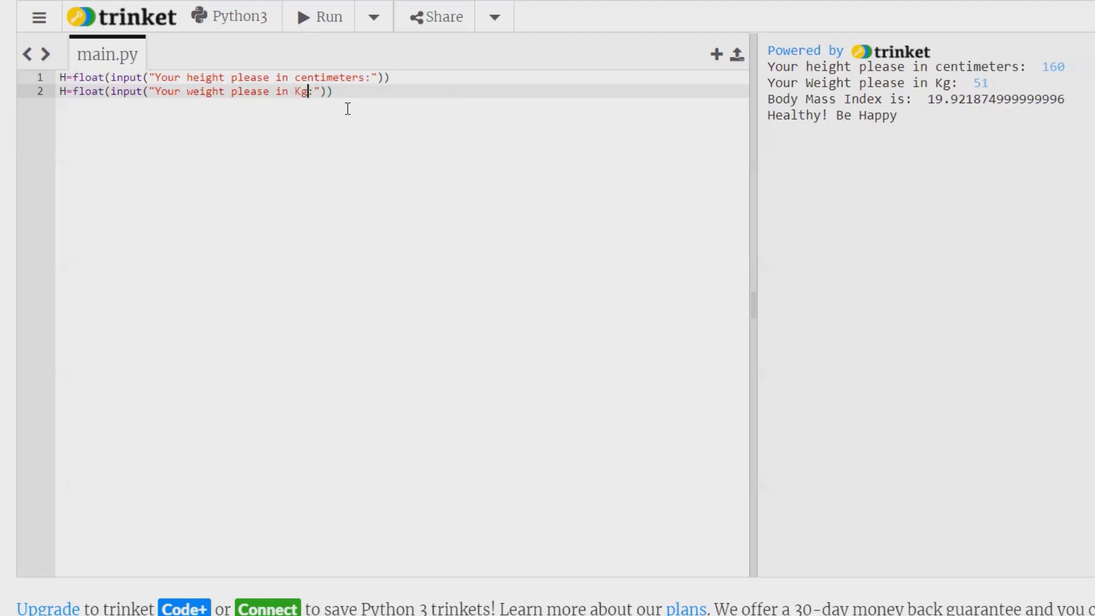
{"action": "key", "text": "Enter"}
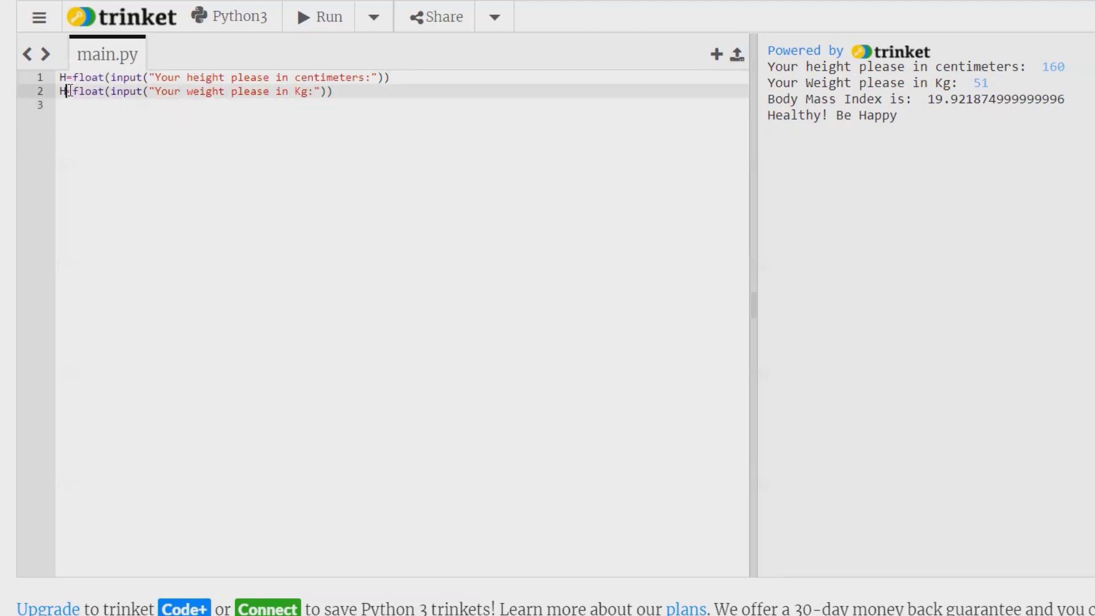
{"action": "type", "text": "W"}
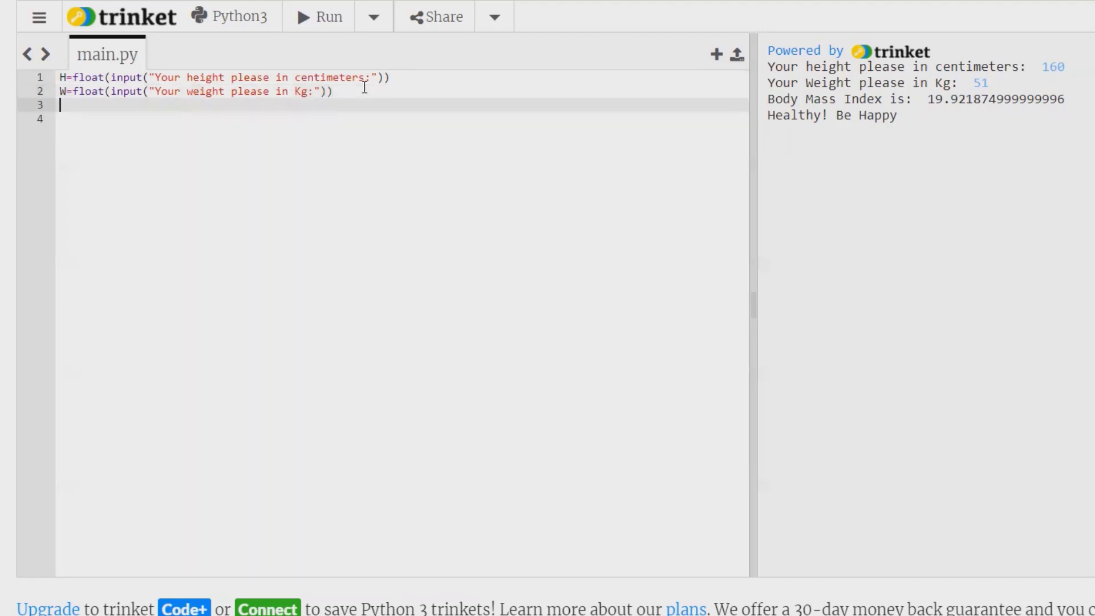
Convert height to metres with H=H/100.
{"action": "type", "text": "H"}
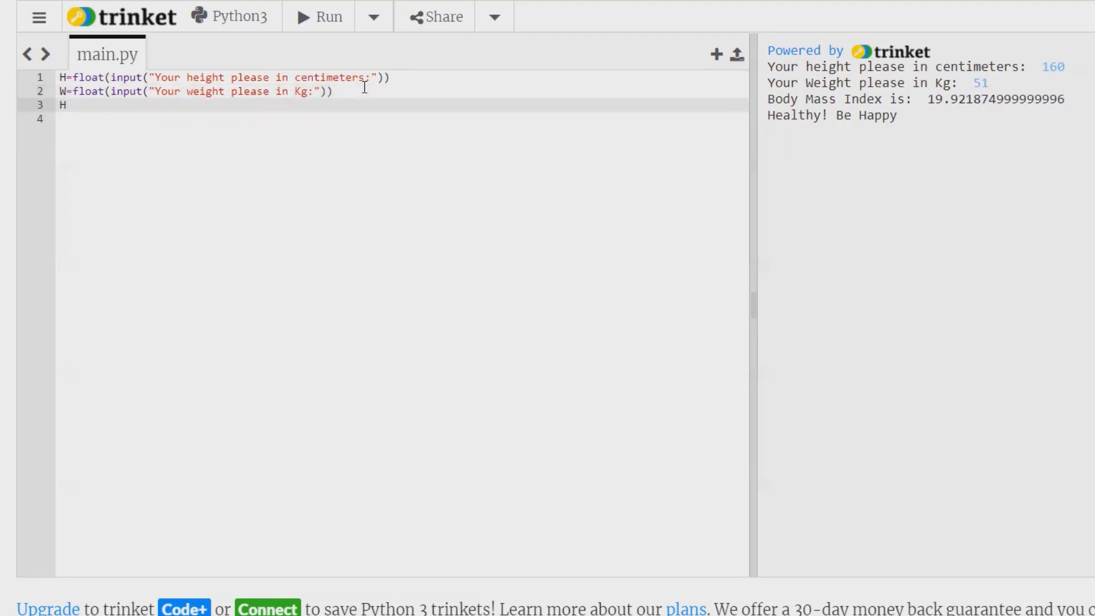
{"action": "type", "text": "="}
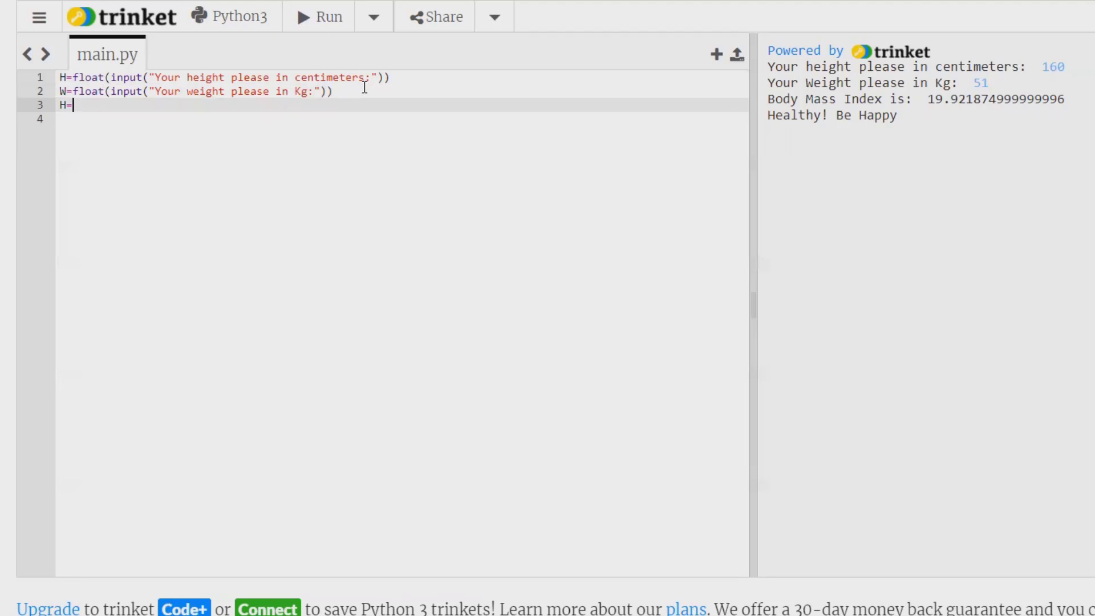
{"action": "type", "text": "H/"}
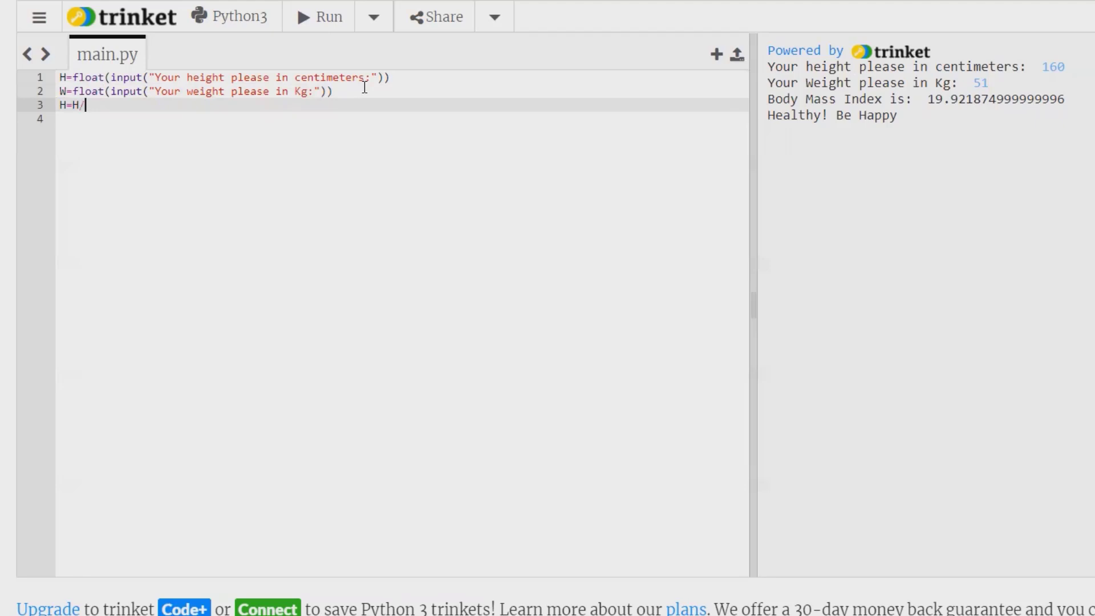
{"action": "type", "text": "100"}
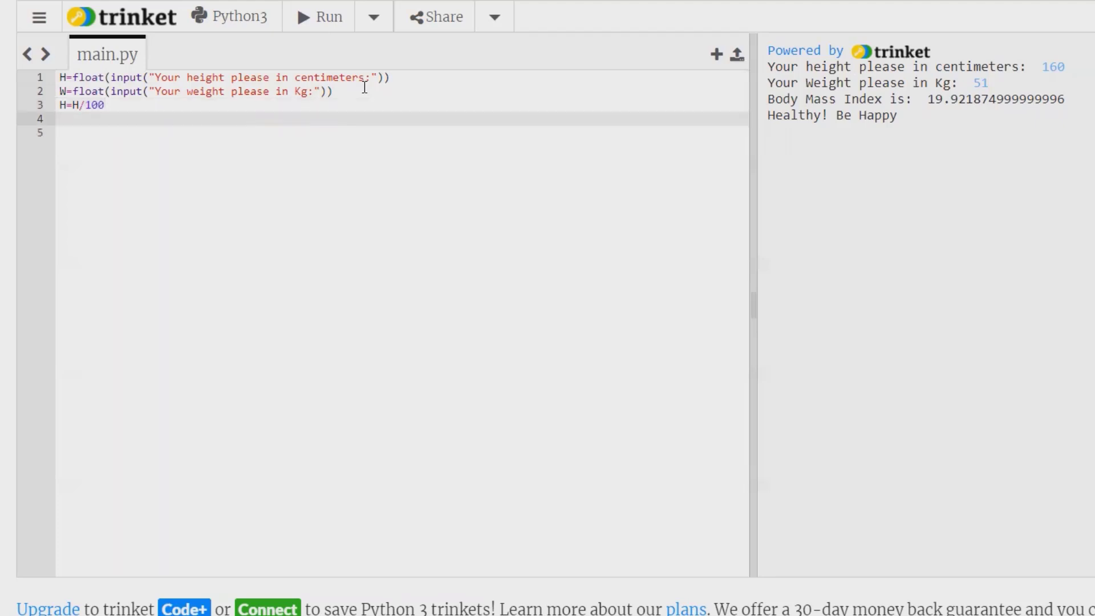
Compute the body mass index with BMI=W/(H*H).
{"action": "type", "text": "BMI"}
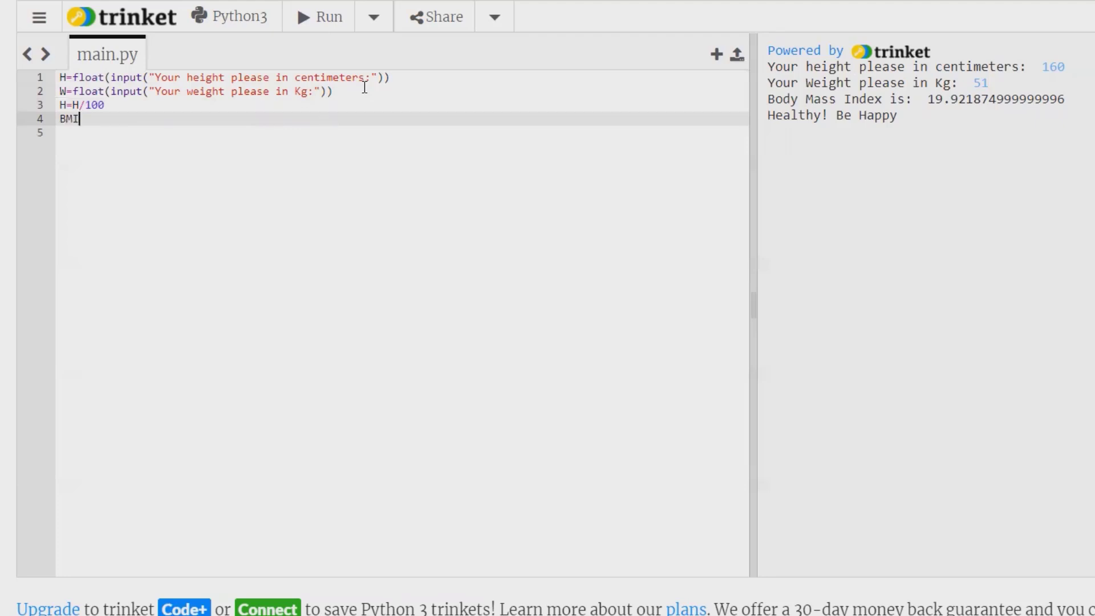
{"action": "type", "text": "="}
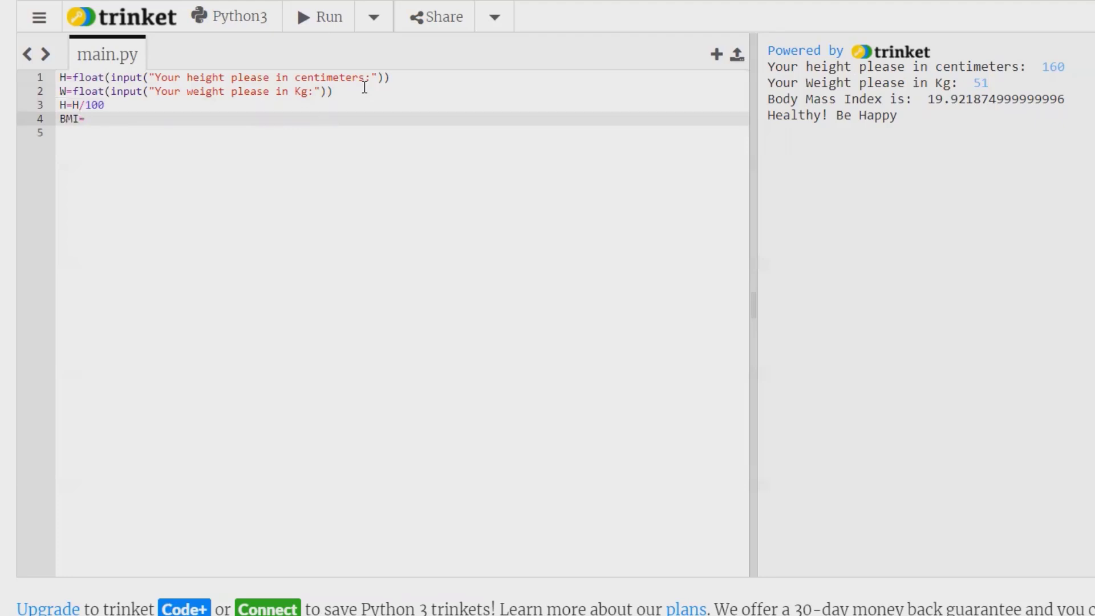
{"action": "type", "text": "W"}
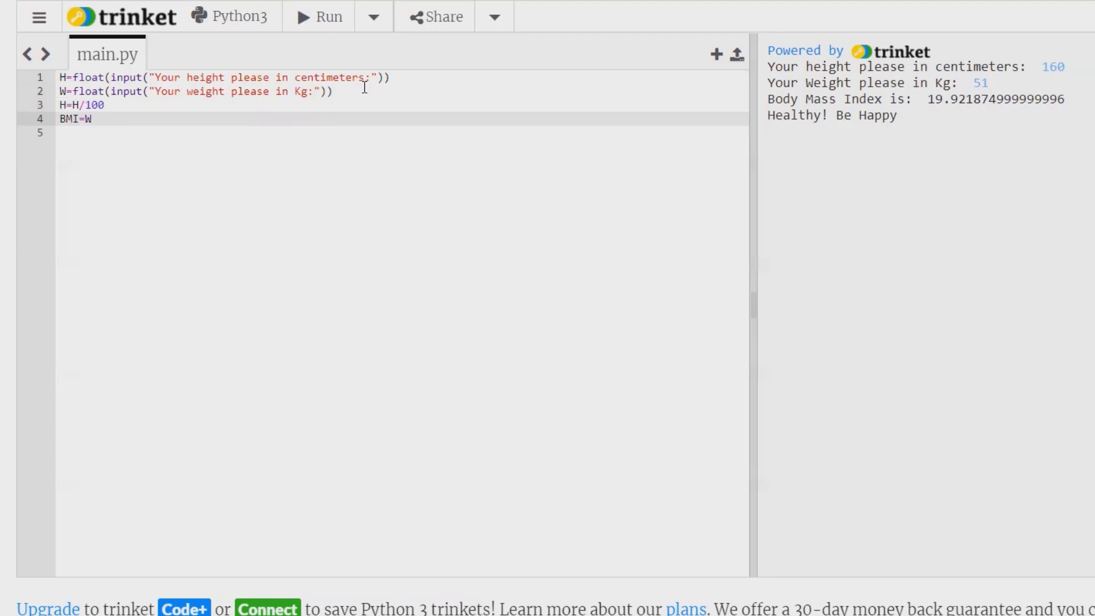
{"action": "type", "text": "/"}
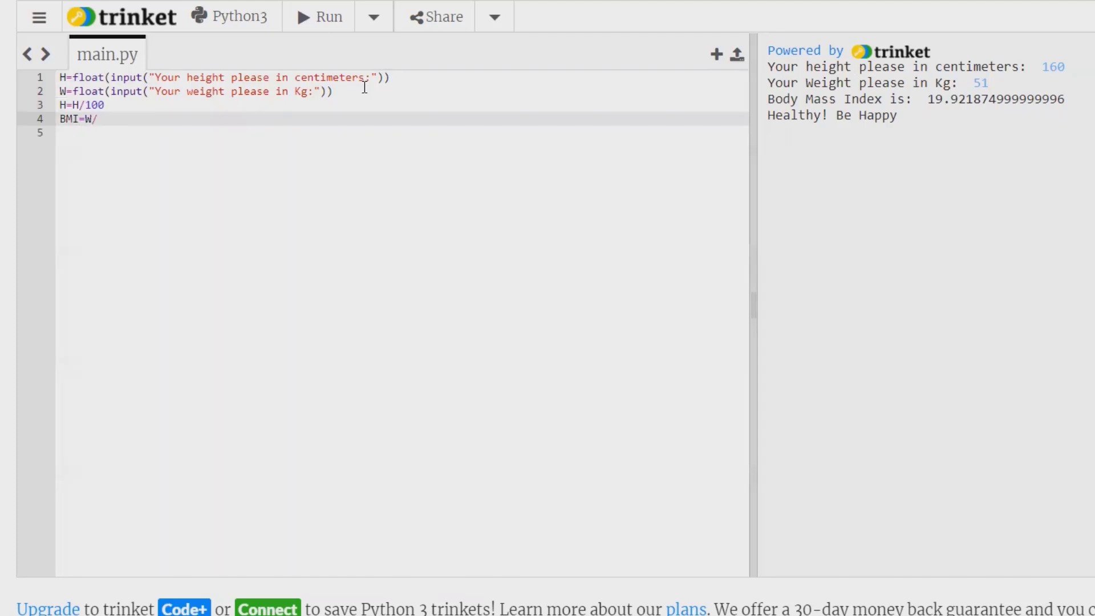
{"action": "type", "text": "()"}
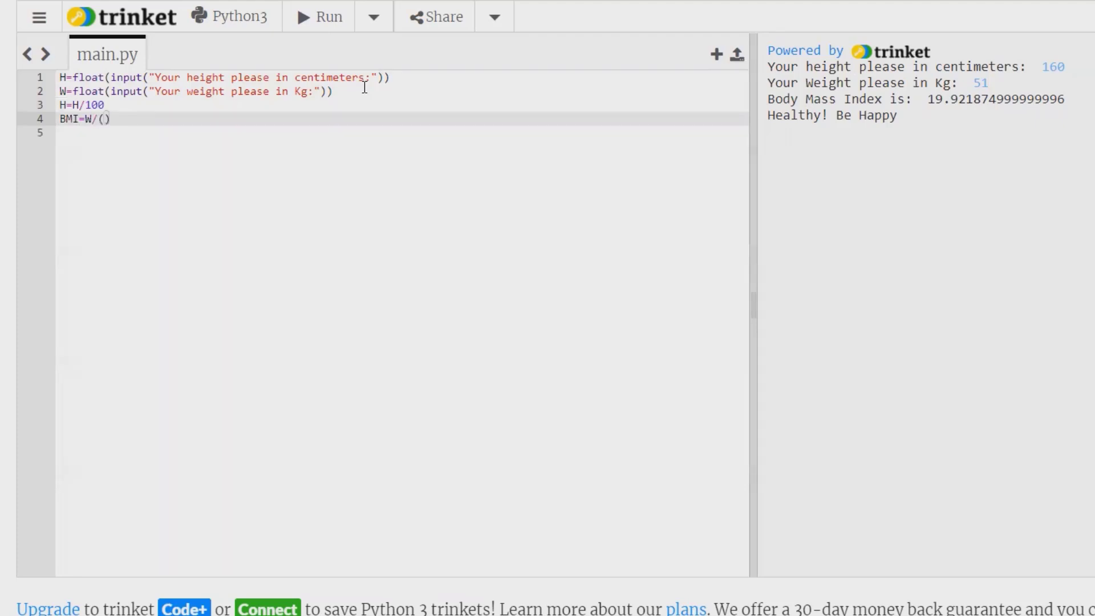
{"action": "type", "text": "H"}
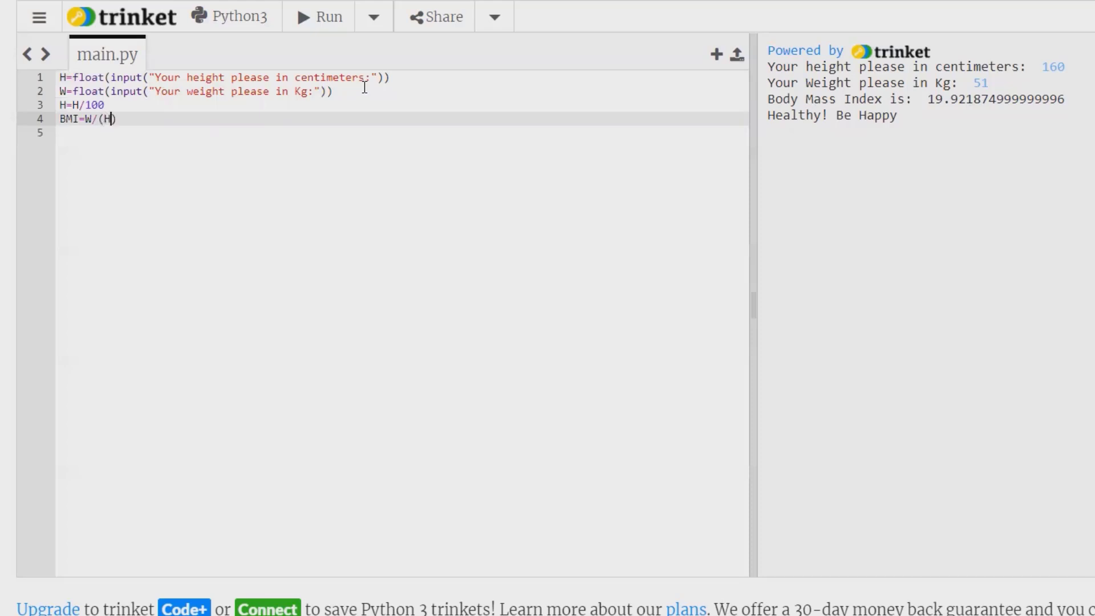
{"action": "type", "text": "*"}
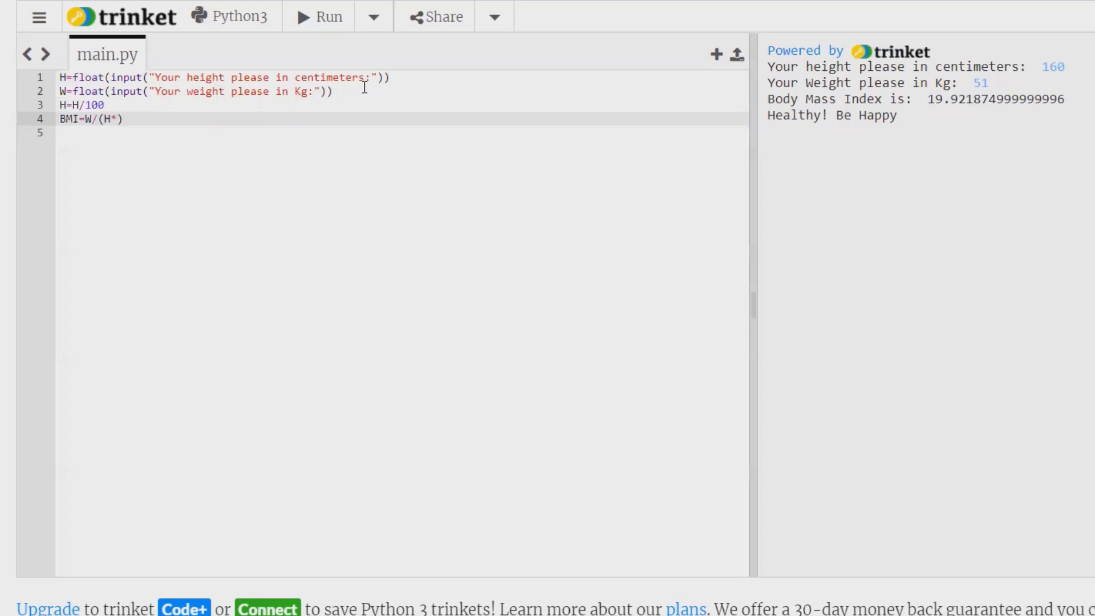
{"action": "type", "text": "H"}
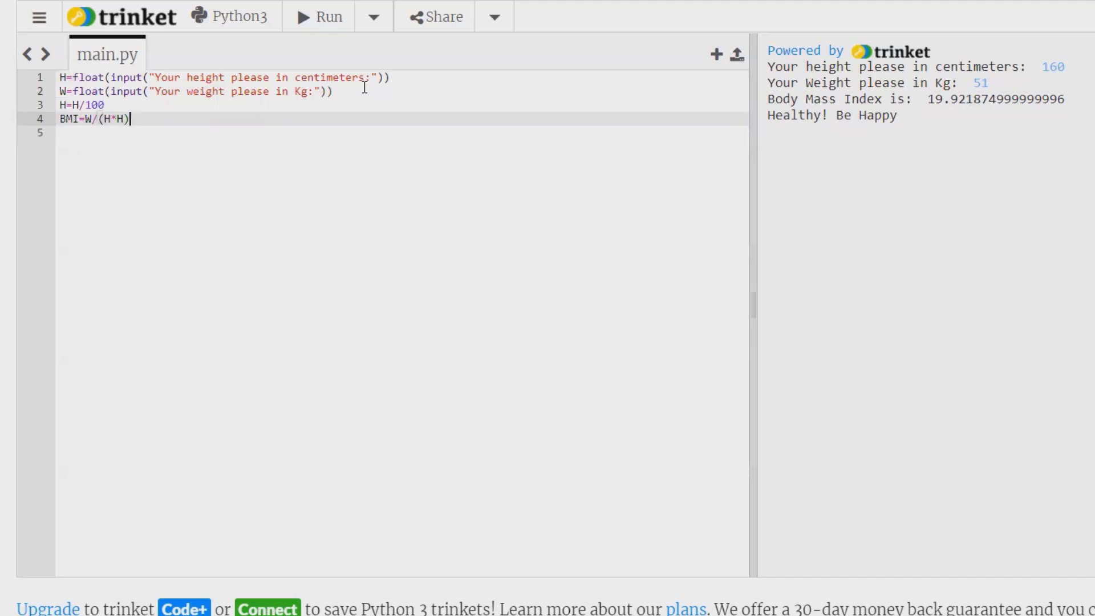
Add print("Body Mass Index is:", BMI) on line 5 and start line 6.
{"action": "type", "text": "pr"}
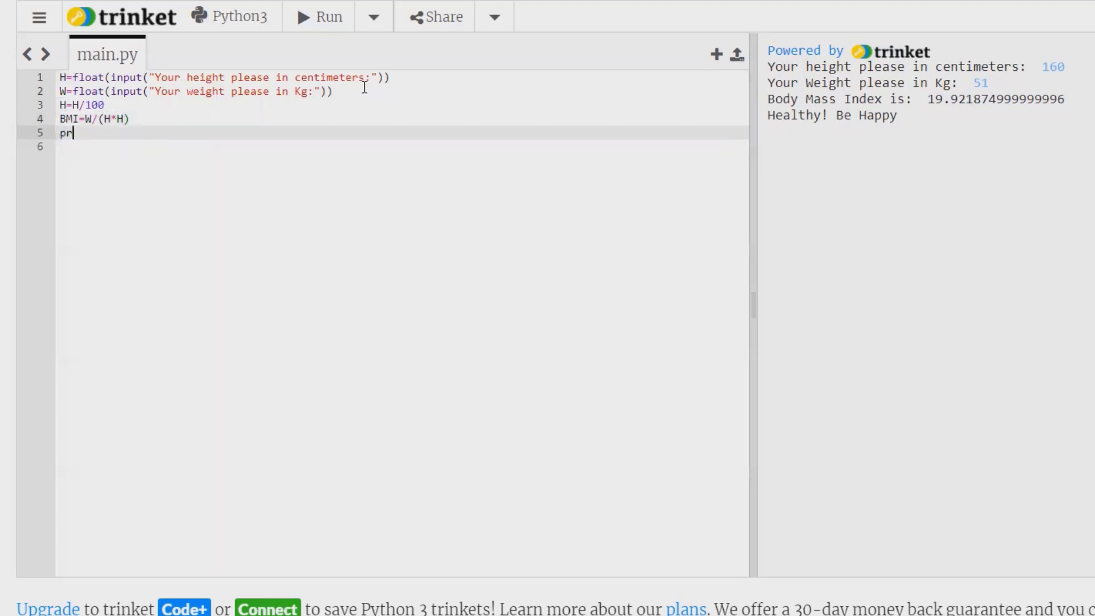
{"action": "type", "text": "int"}
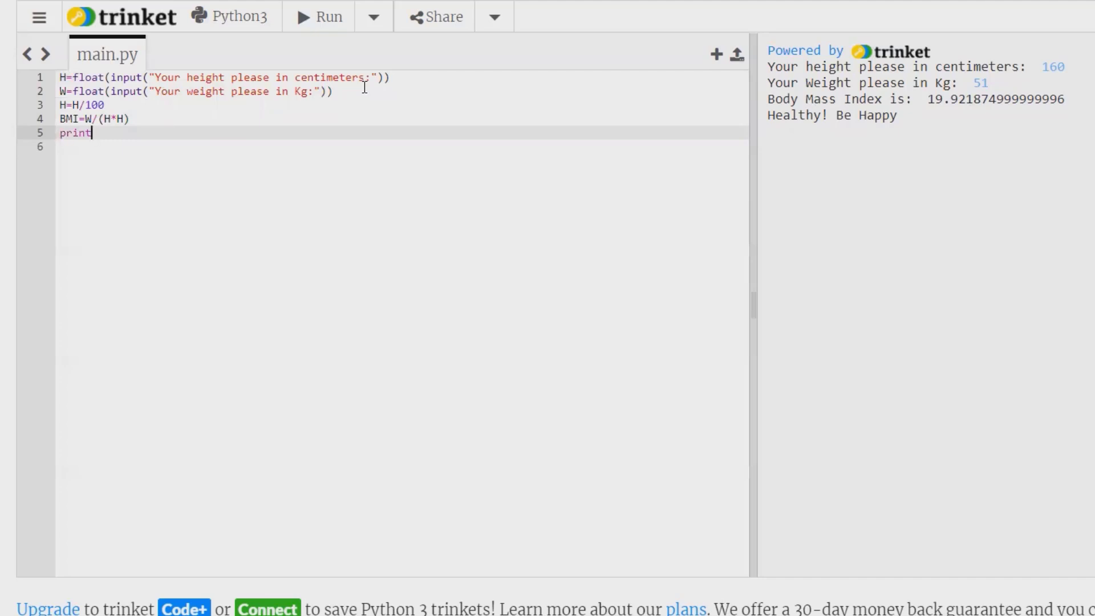
{"action": "type", "text": "(\"\")"}
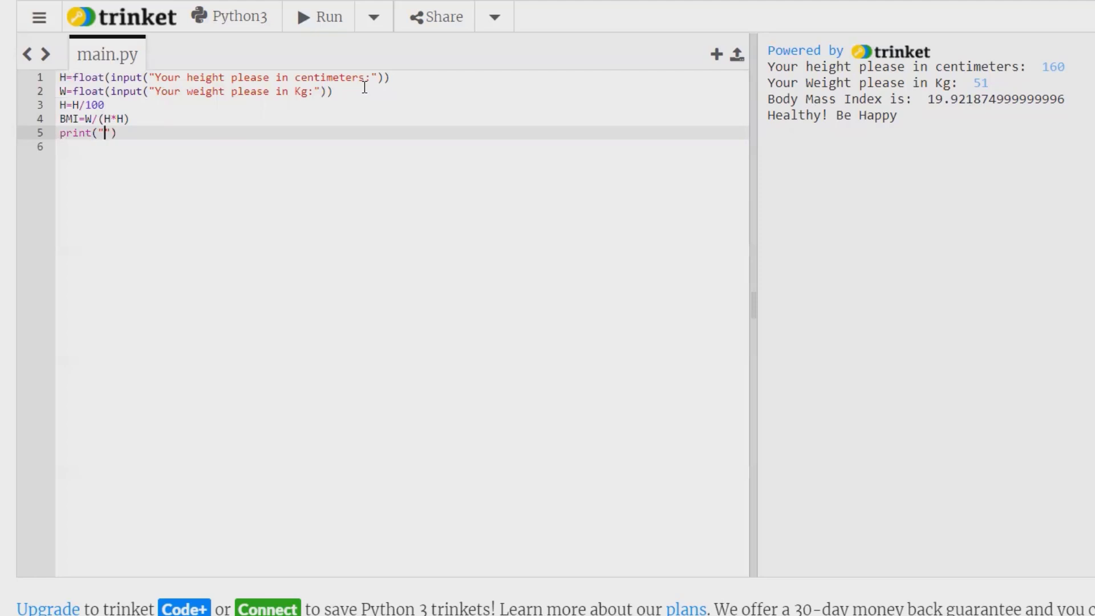
{"action": "mouse_move", "coordinate": [750, 95]}
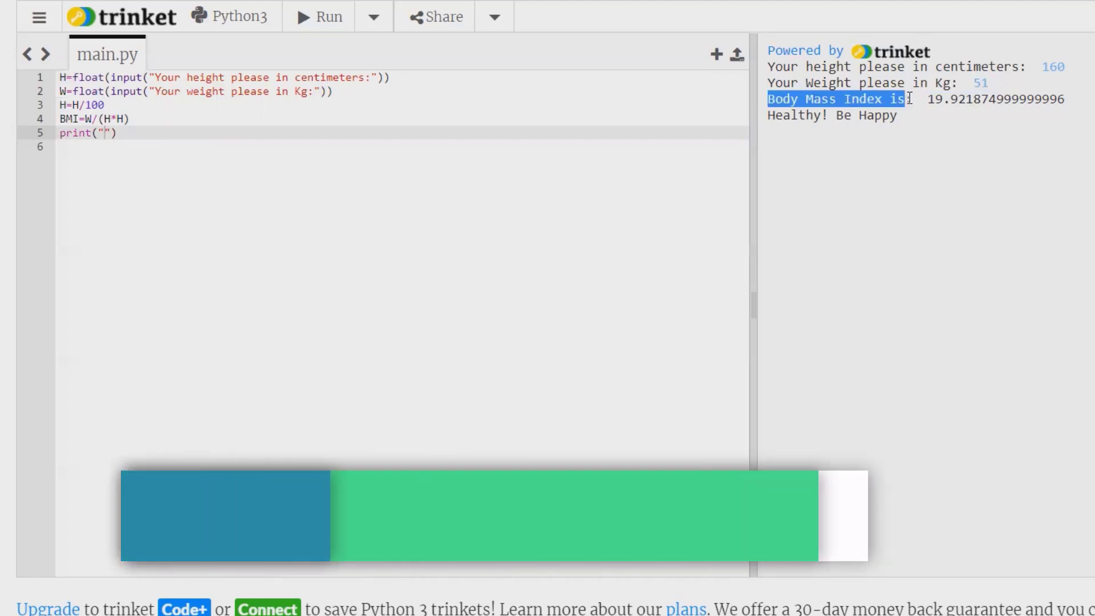
{"action": "type", "text": "Body Mass Index is:"}
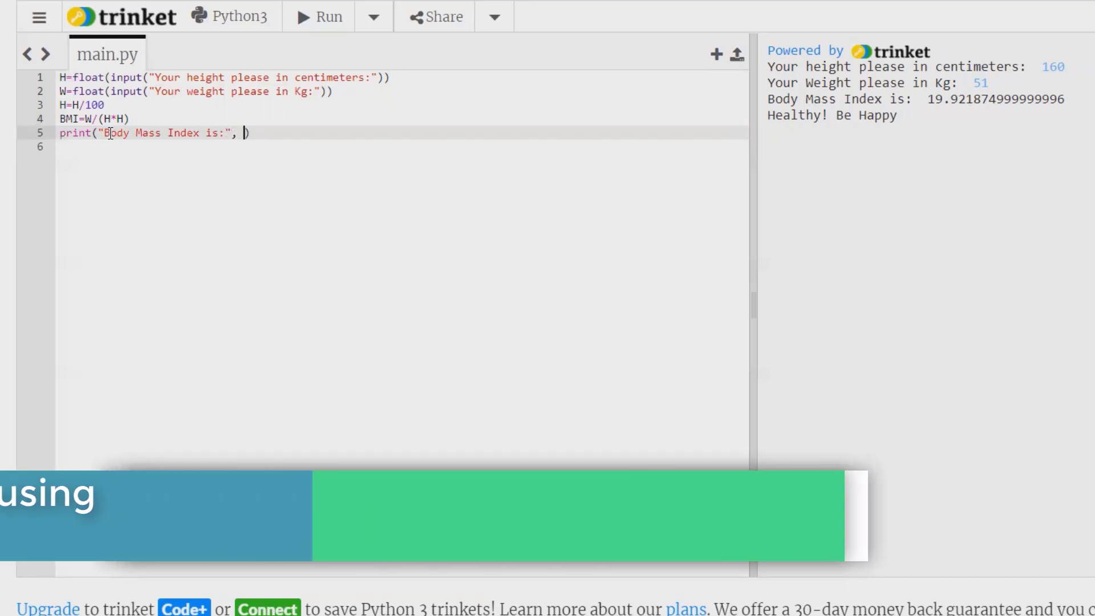
{"action": "type", "text": "BMI"}
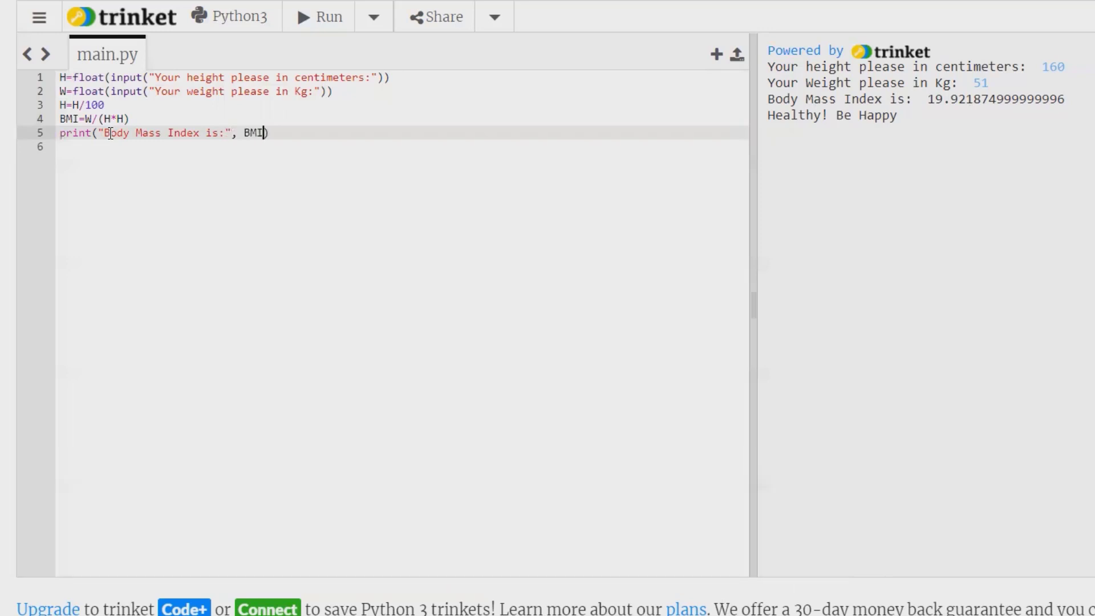
{"action": "mouse_move", "coordinate": [189, 193]}
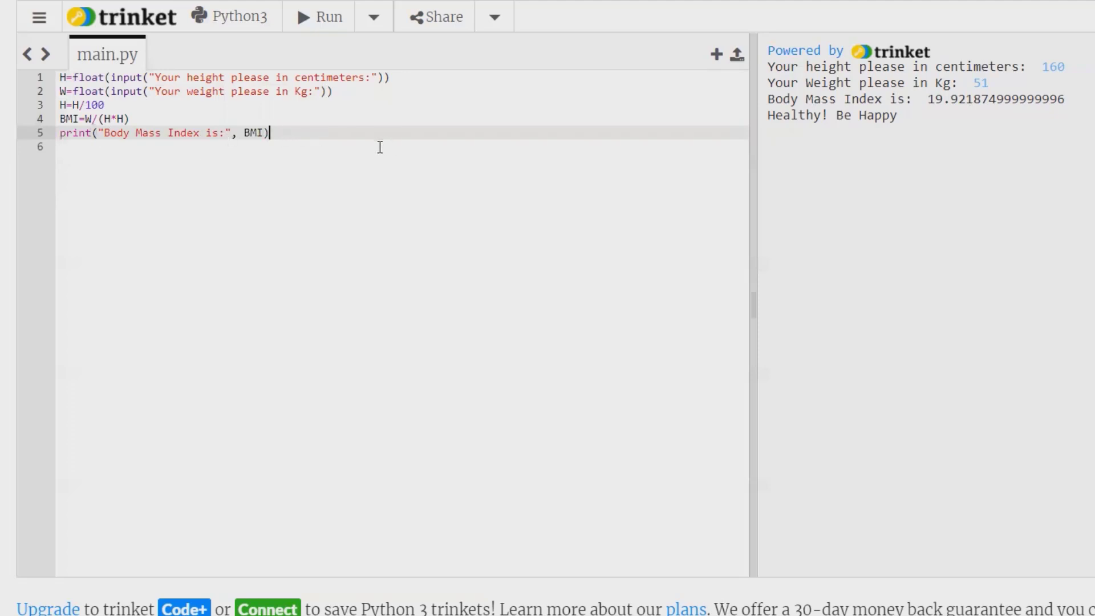
{"action": "key", "text": "Enter"}
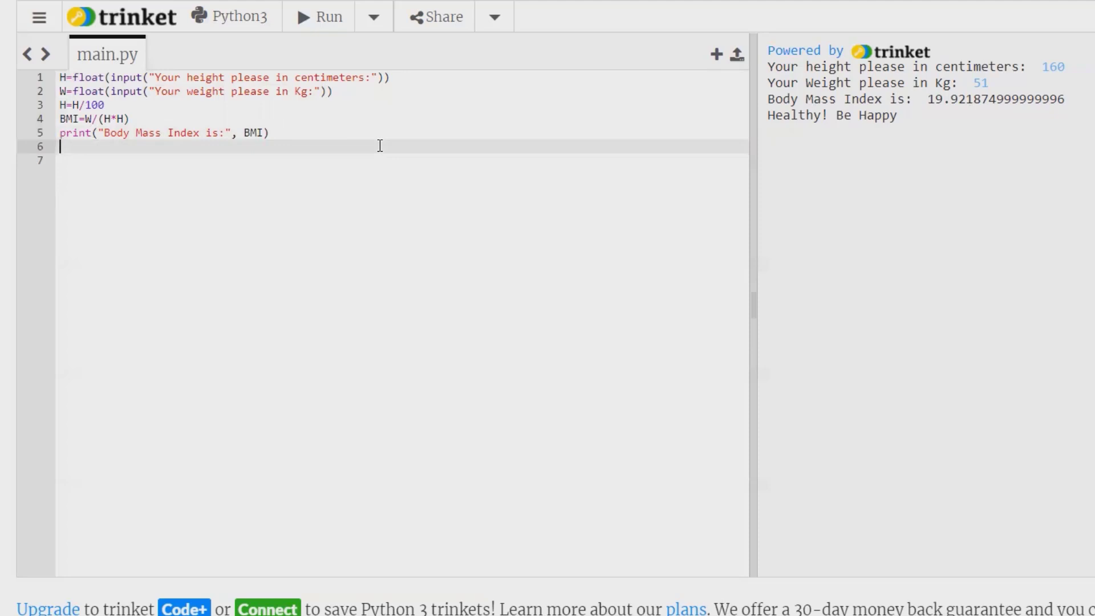
Write the condition if(BMI>0): on line 6 and begin its indented block.
{"action": "type", "text": "if"}
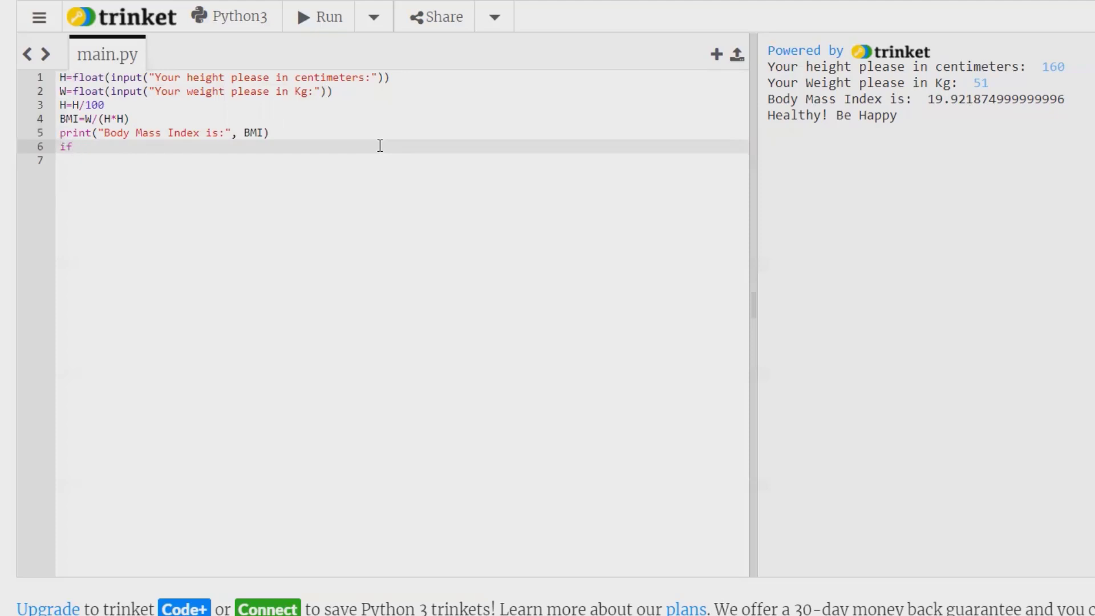
{"action": "type", "text": "()"}
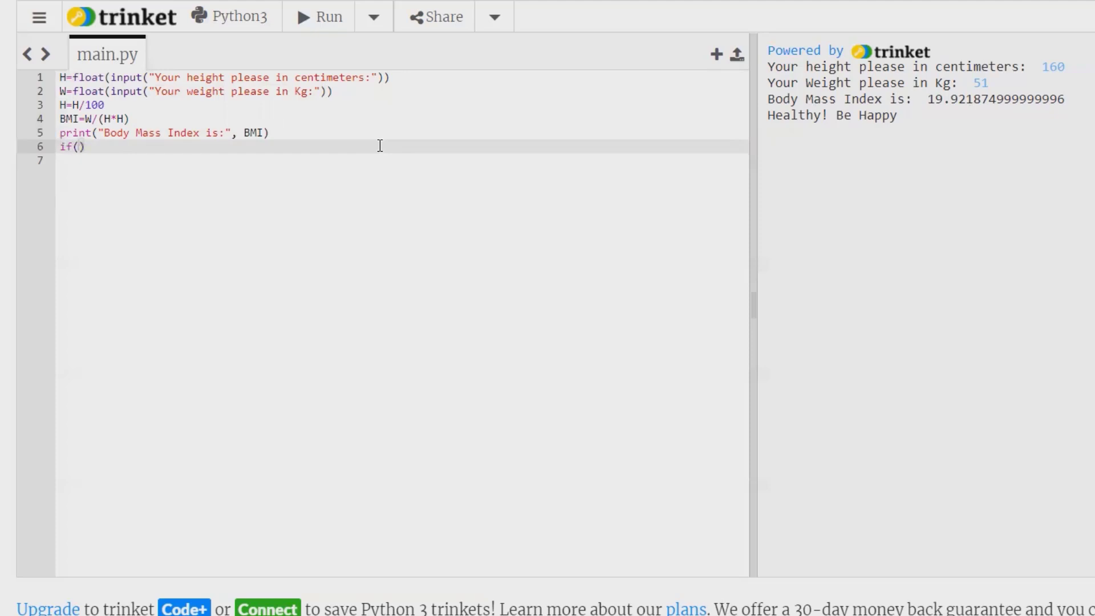
{"action": "type", "text": "B"}
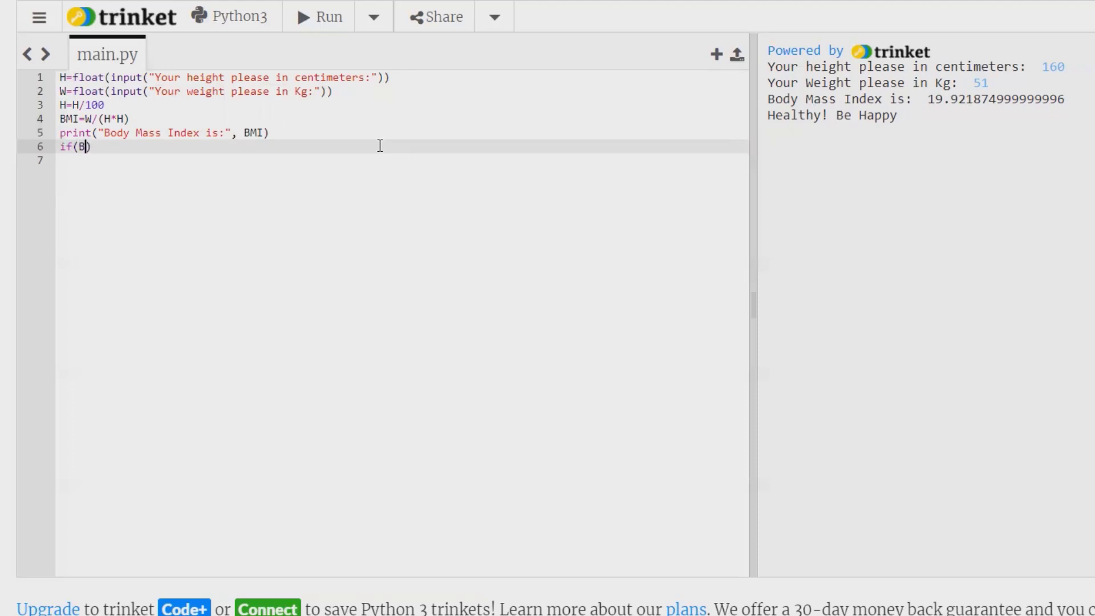
{"action": "type", "text": "MI"}
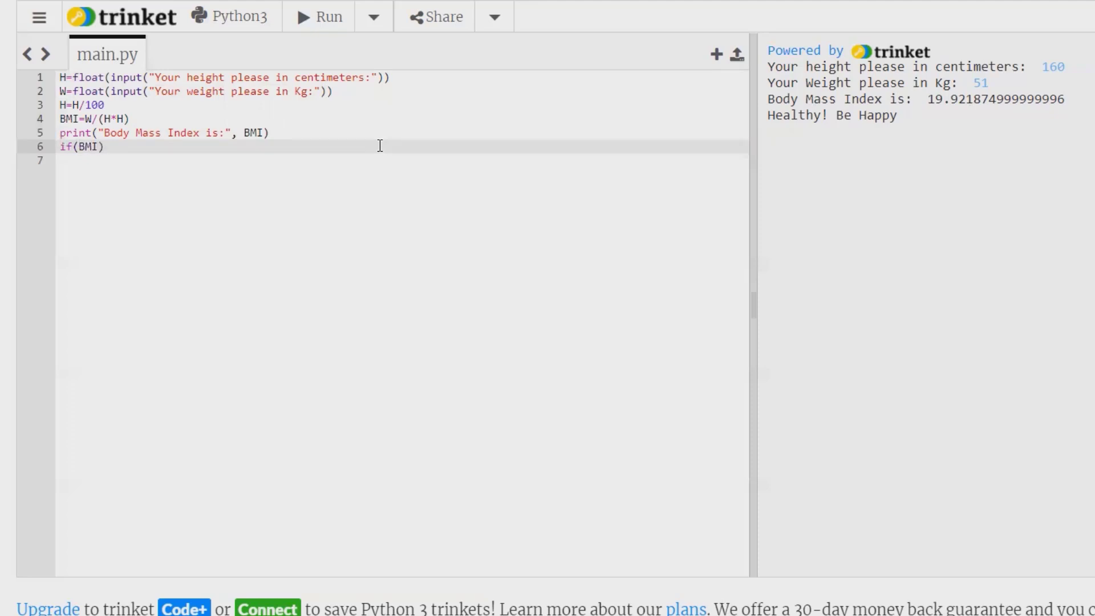
{"action": "type", "text": ">"}
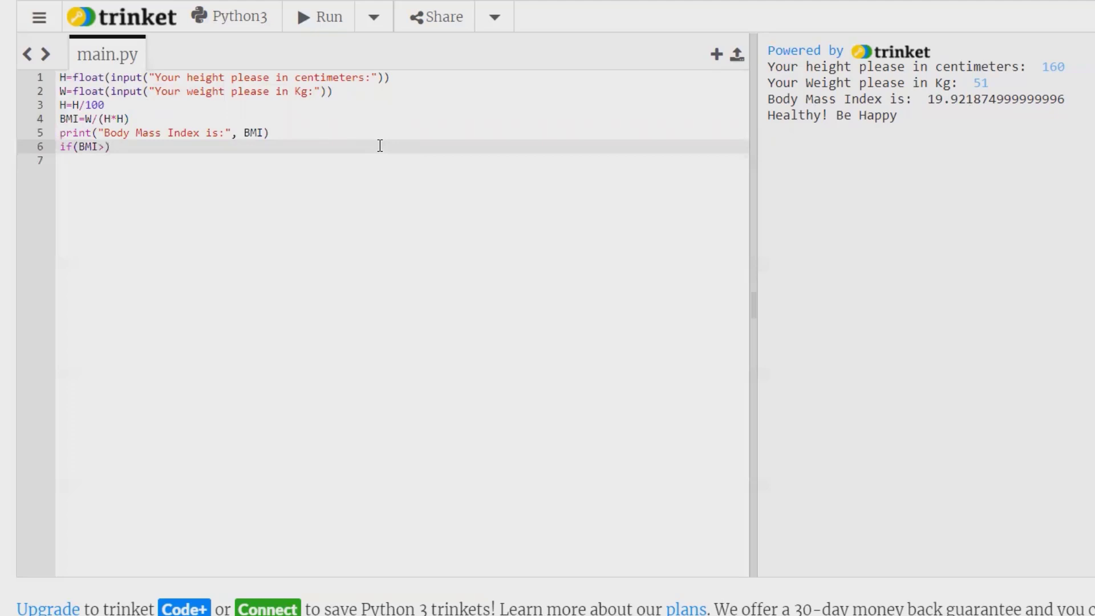
{"action": "type", "text": "0"}
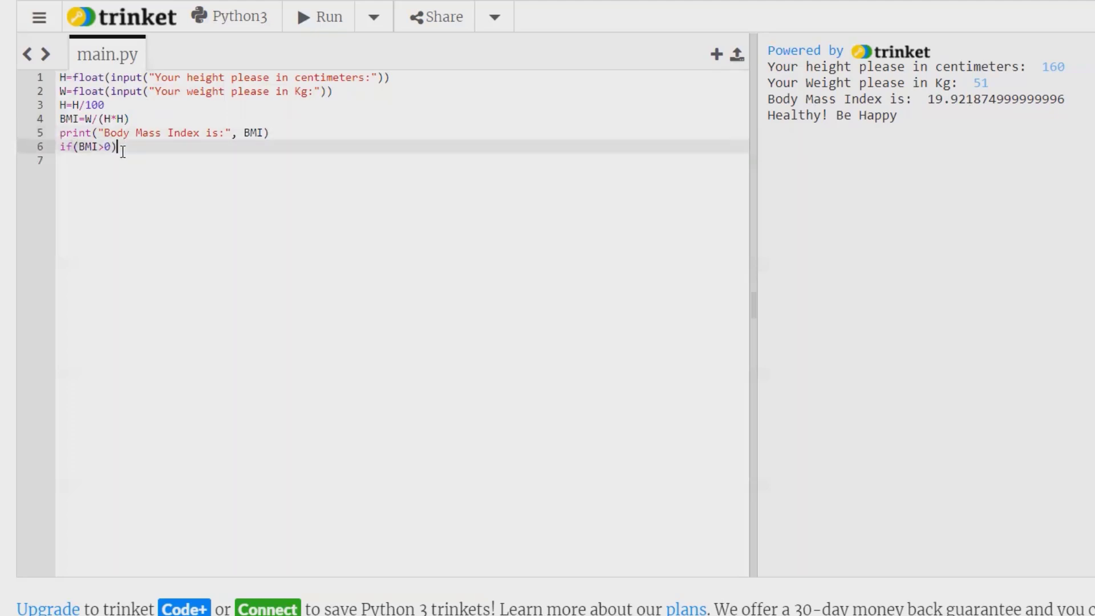
{"action": "type", "text": ":"}
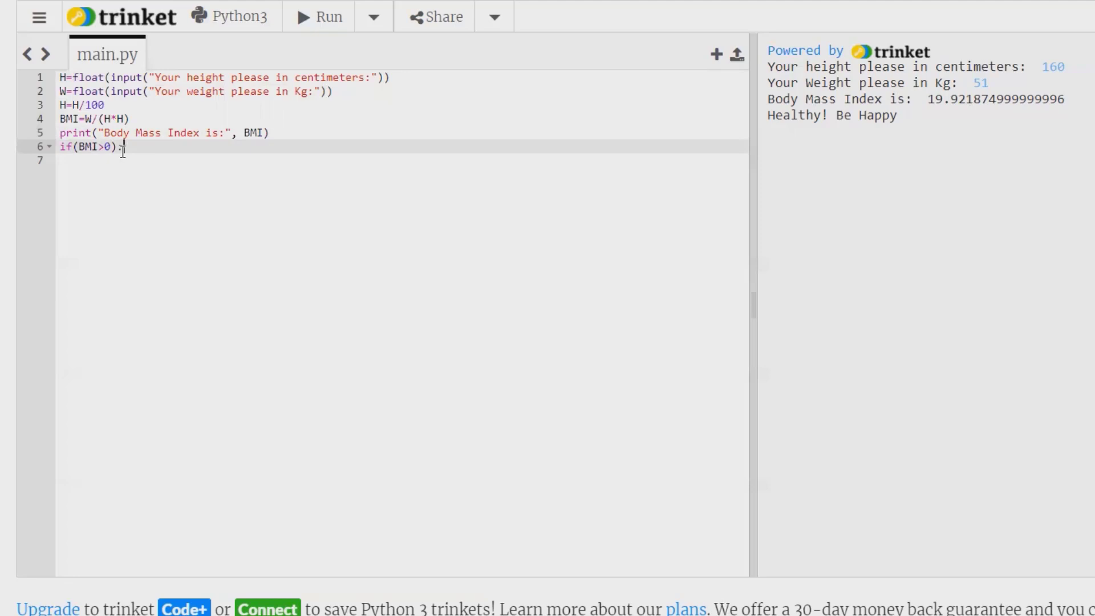
{"action": "key", "text": "Enter"}
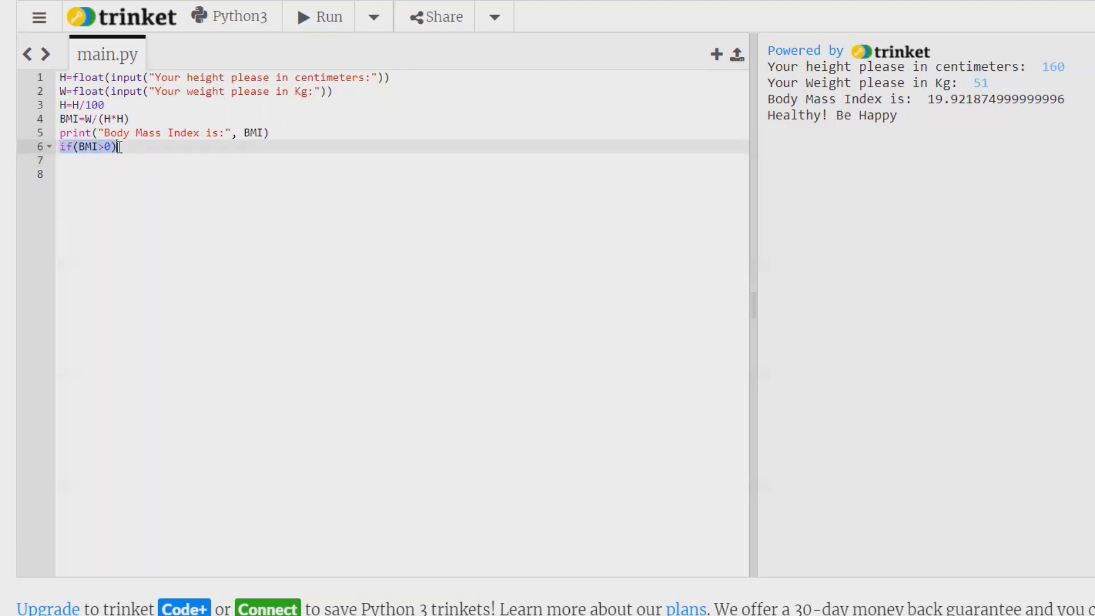
{"action": "type", "text": ":"}
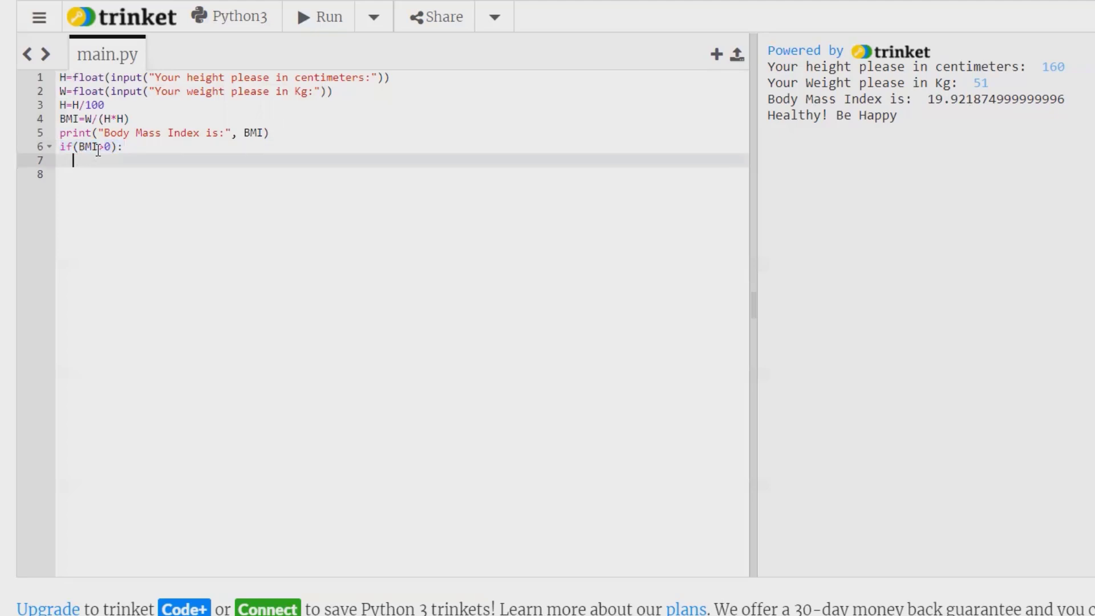
Add the nested condition if(BMI<=17): on line 7.
{"action": "type", "text": "if(BMI>0):"}
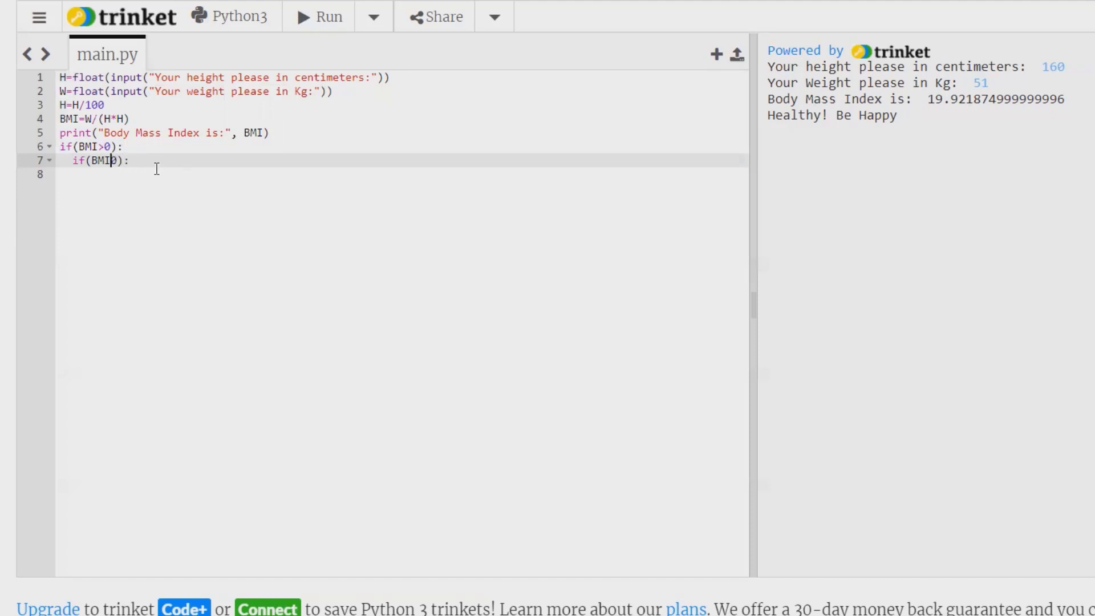
{"action": "type", "text": ">"}
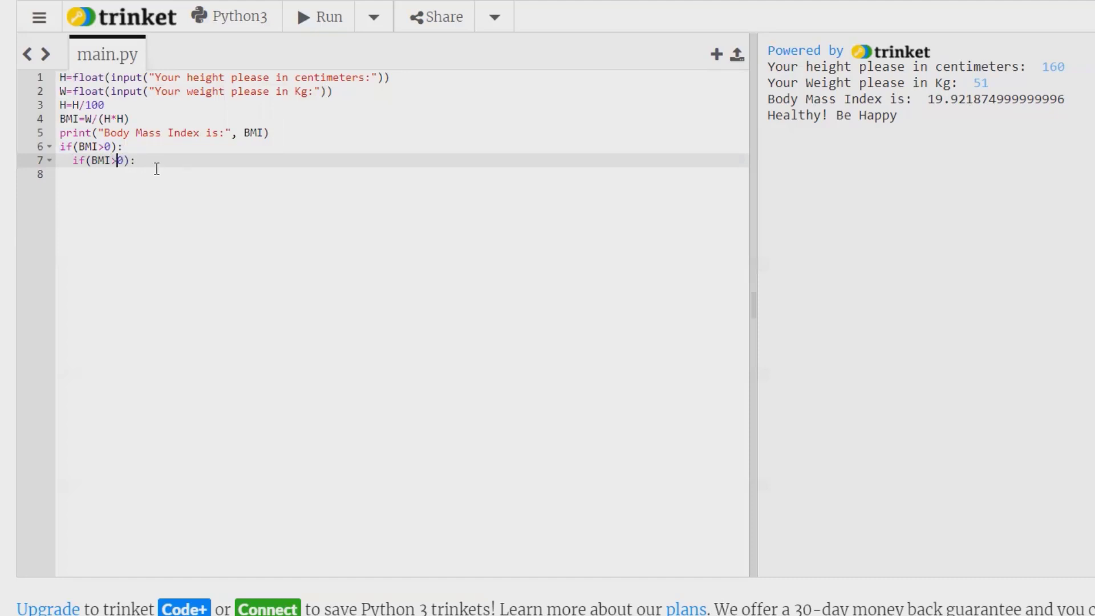
{"action": "key", "text": "Backspace"}
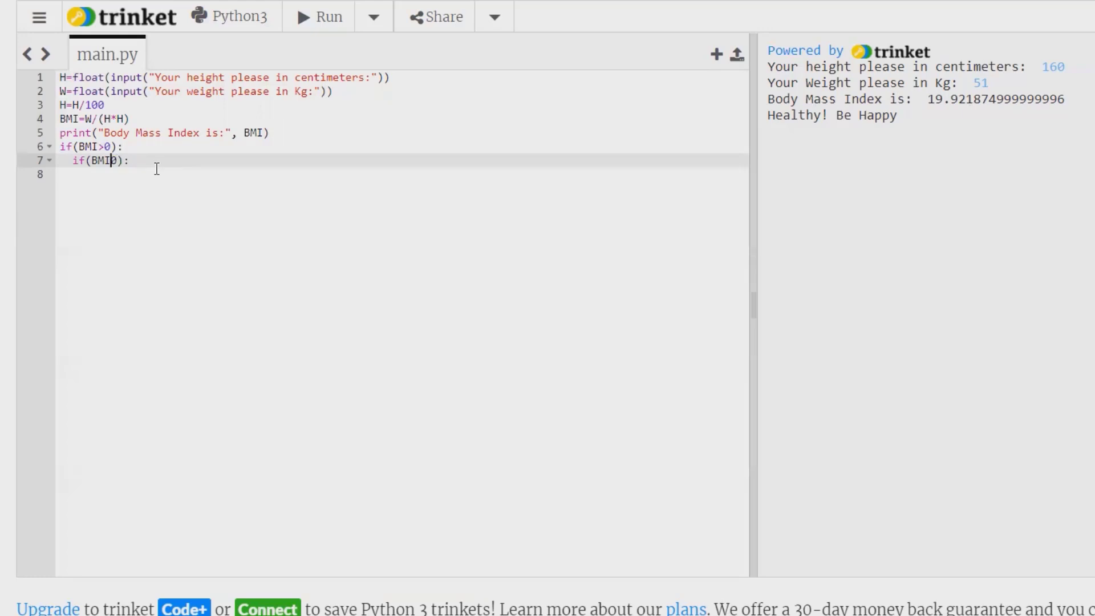
{"action": "type", "text": "<="}
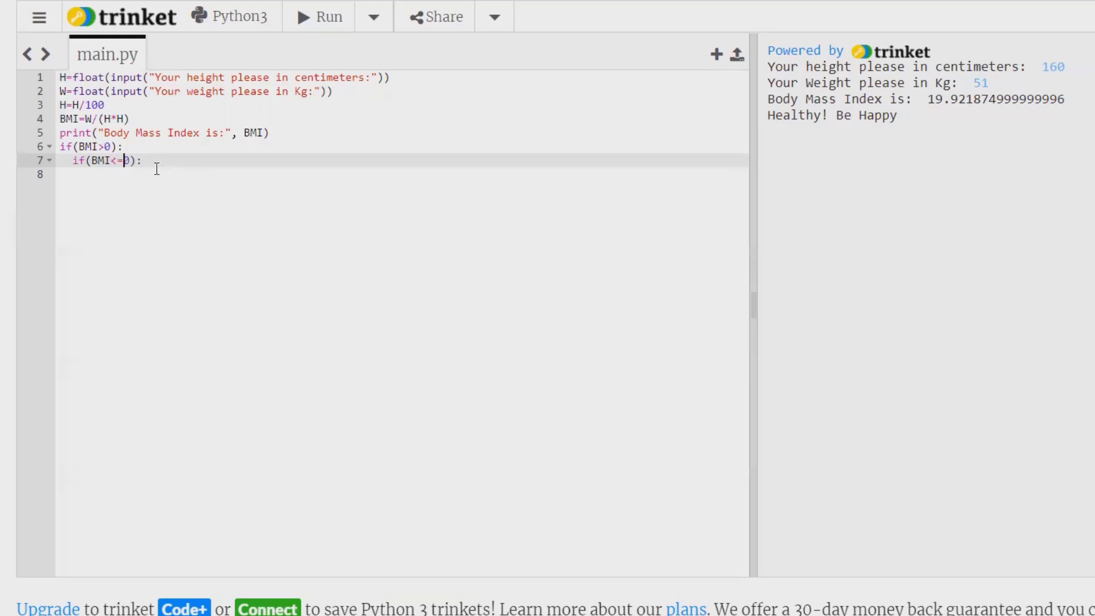
{"action": "type", "text": "1"}
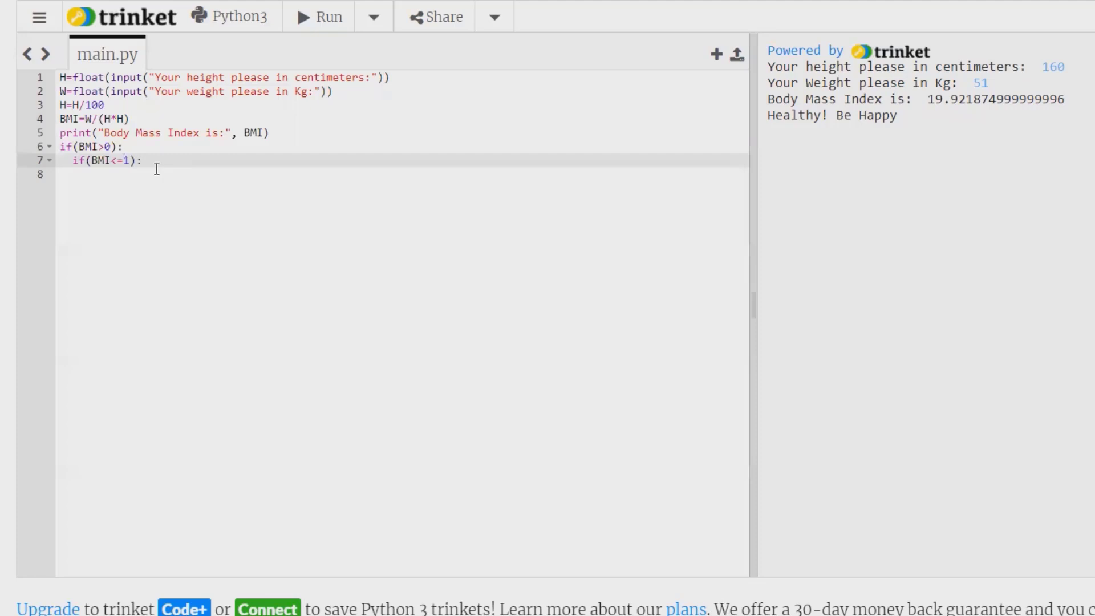
{"action": "type", "text": "7"}
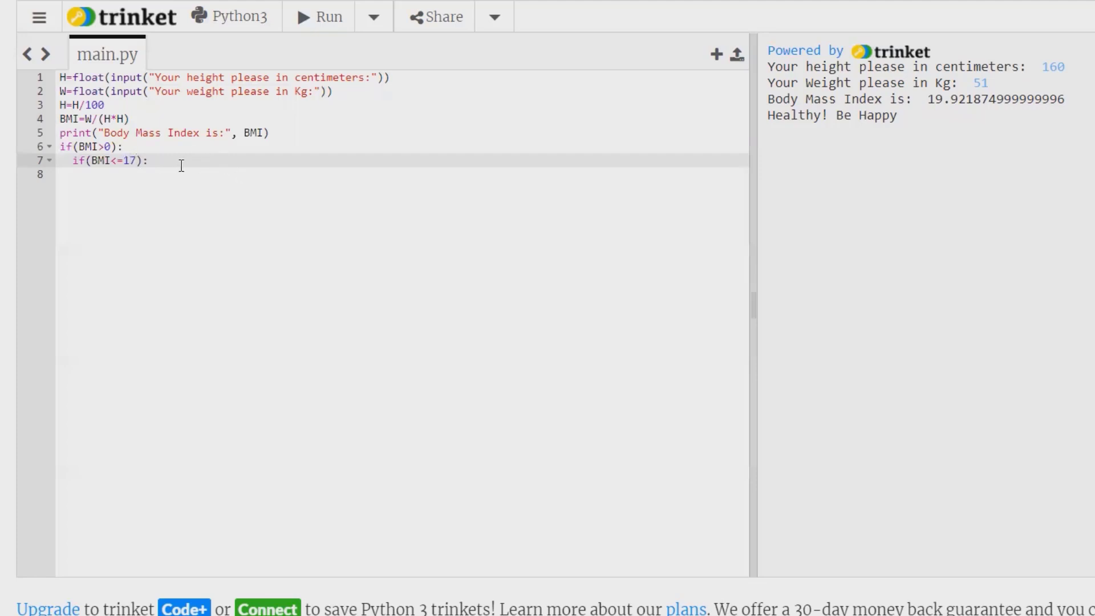
Print "you are severally underweight! keep eating healthy food" on line 8.
{"action": "type", "text": "p"}
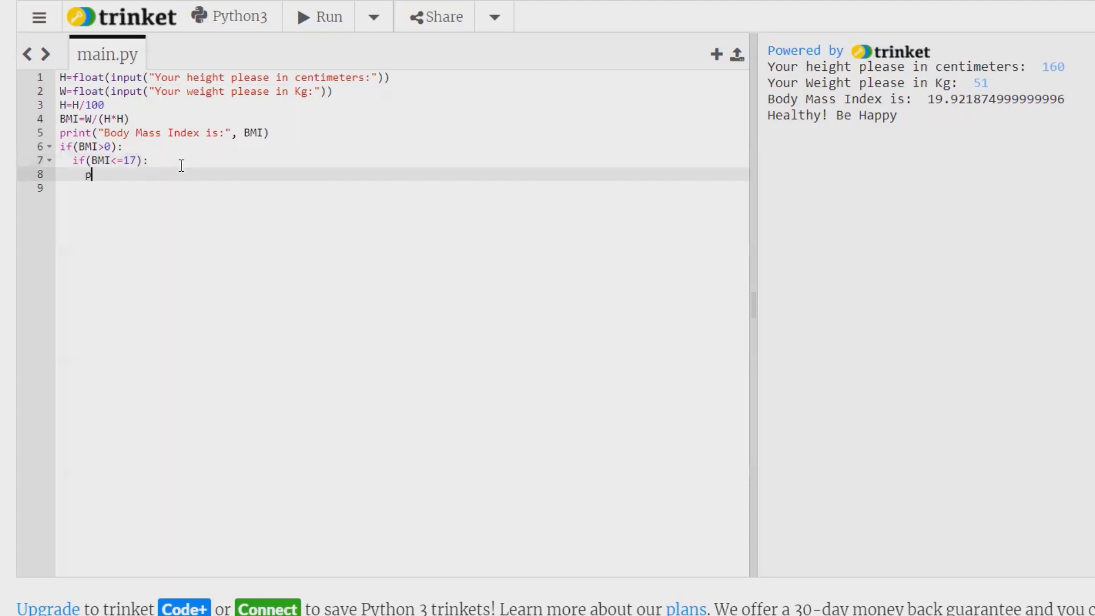
{"action": "type", "text": "rint"}
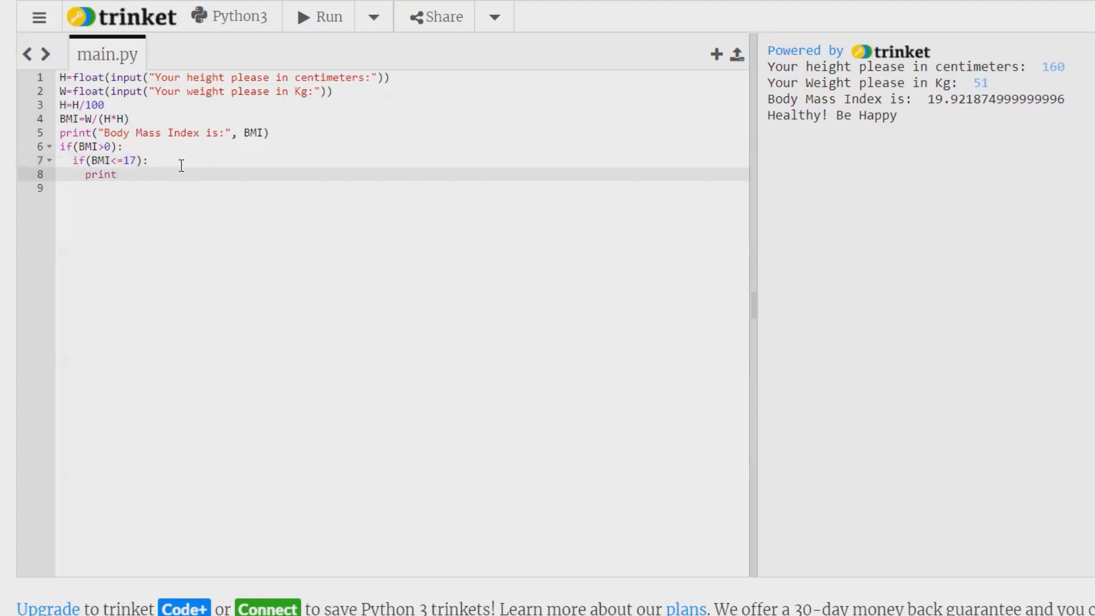
{"action": "type", "text": "()"}
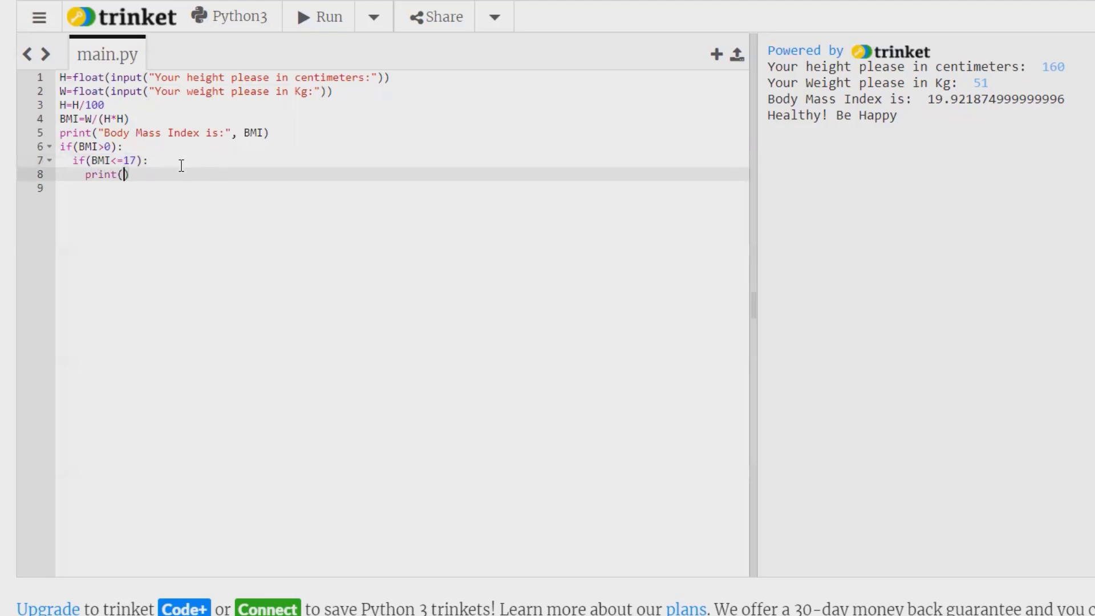
{"action": "mouse_move", "coordinate": [255, 290]}
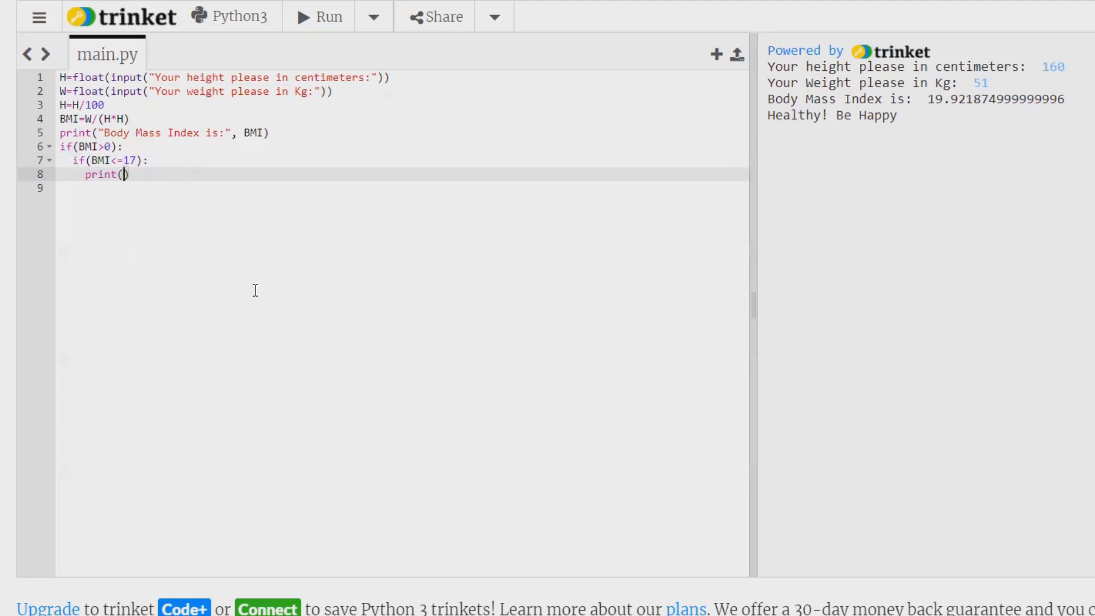
{"action": "type", "text": "you are \""}
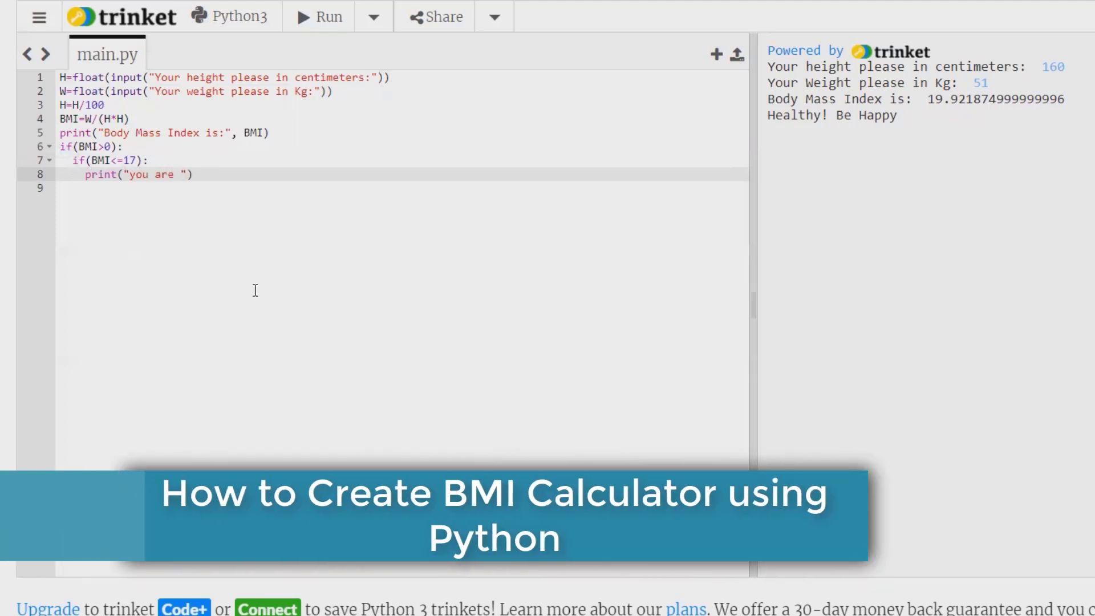
{"action": "type", "text": "severa"}
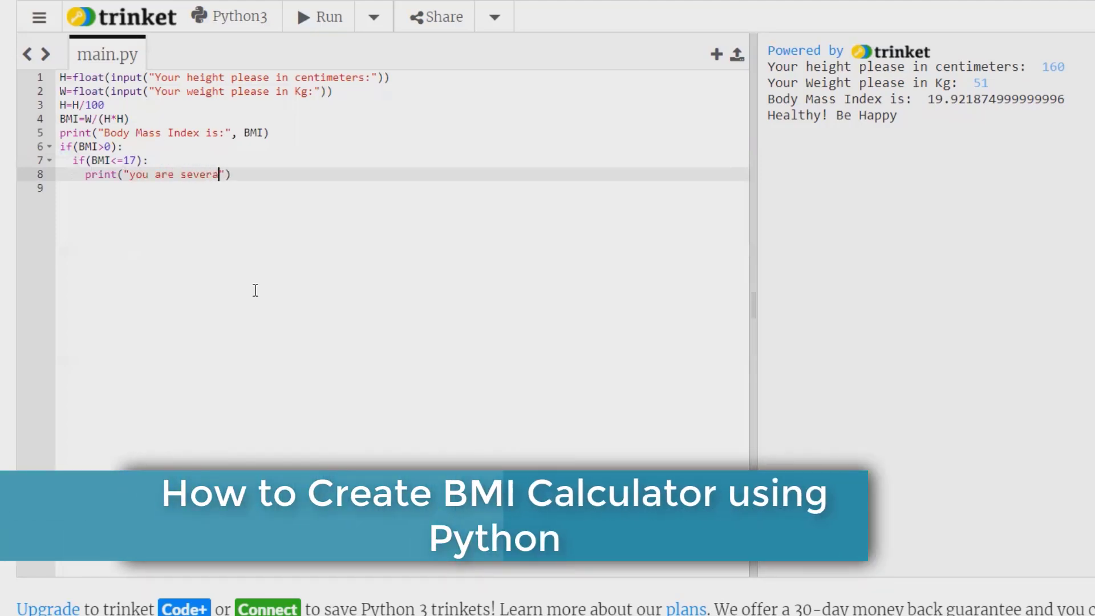
{"action": "type", "text": "ll"}
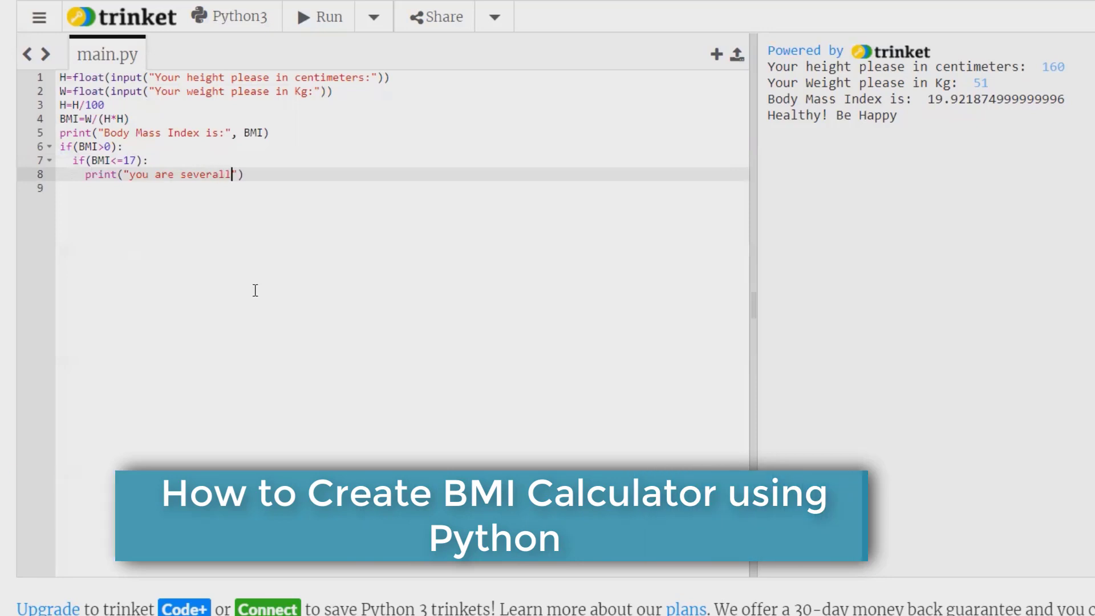
{"action": "type", "text": "y y"}
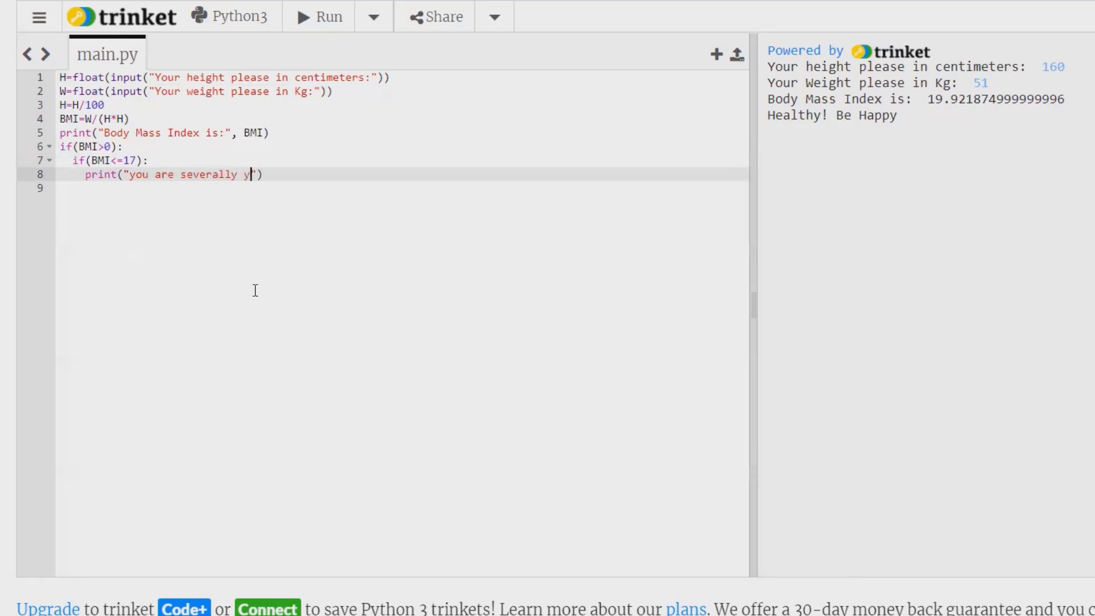
{"action": "type", "text": "nder"}
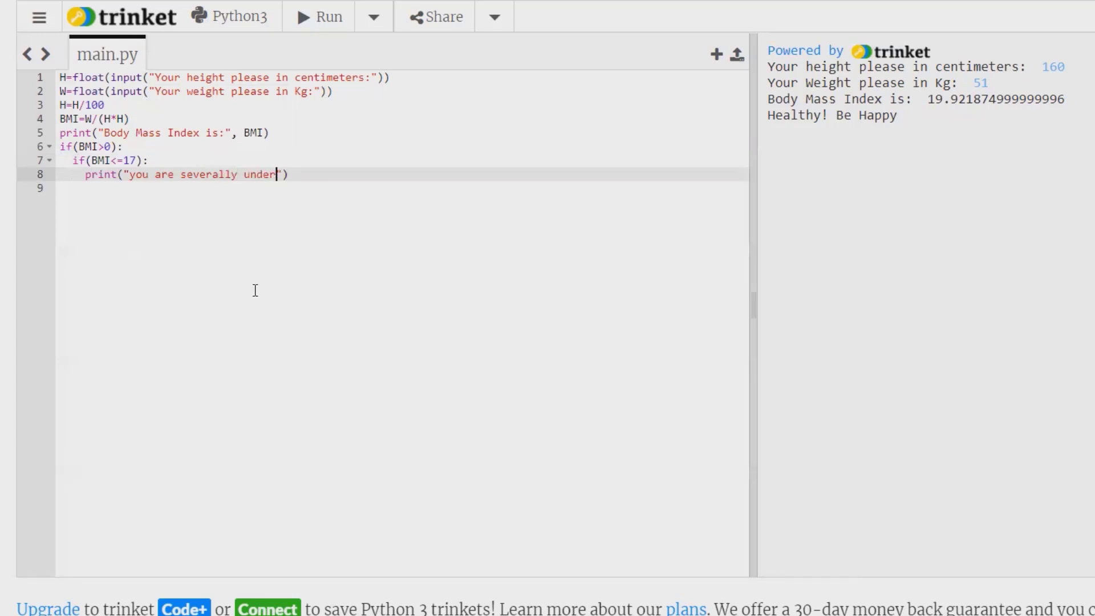
{"action": "type", "text": "w"}
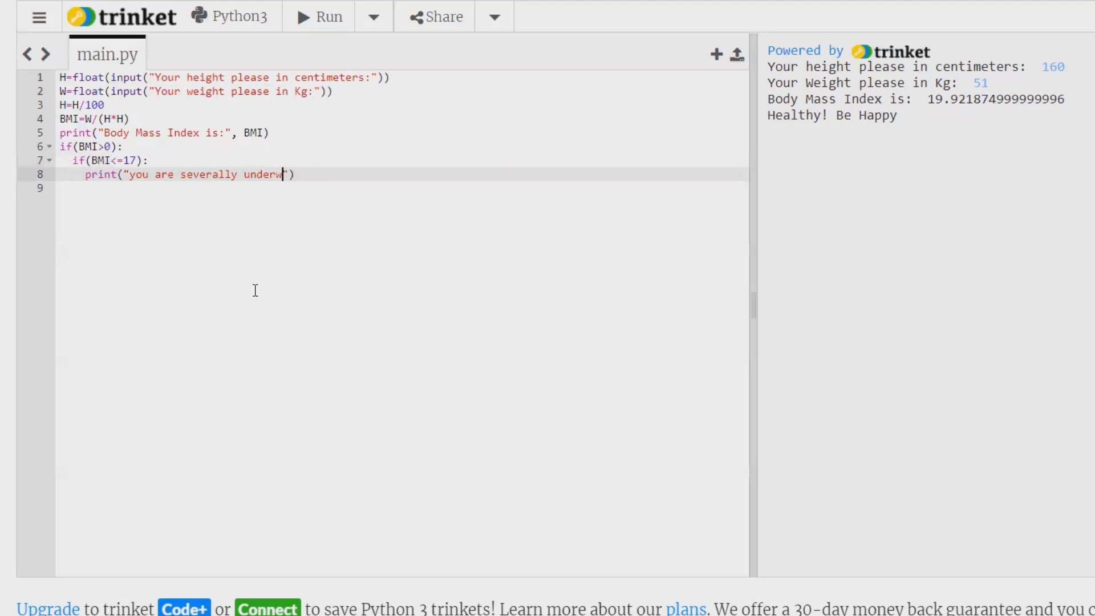
{"action": "type", "text": "eight!"}
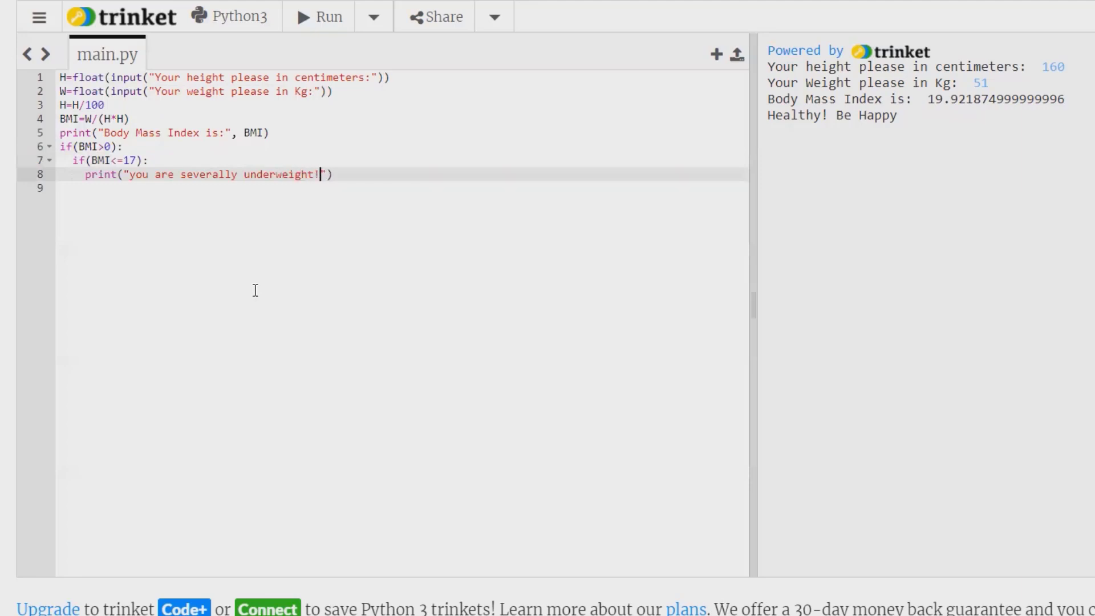
{"action": "type", "text": "keep eat"}
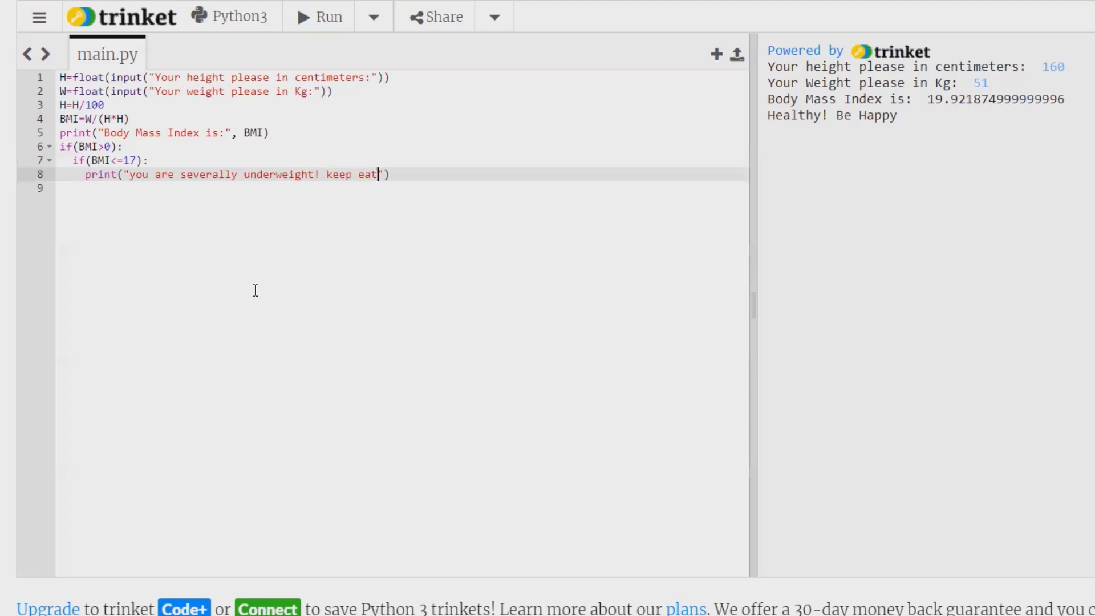
{"action": "type", "text": "ing"}
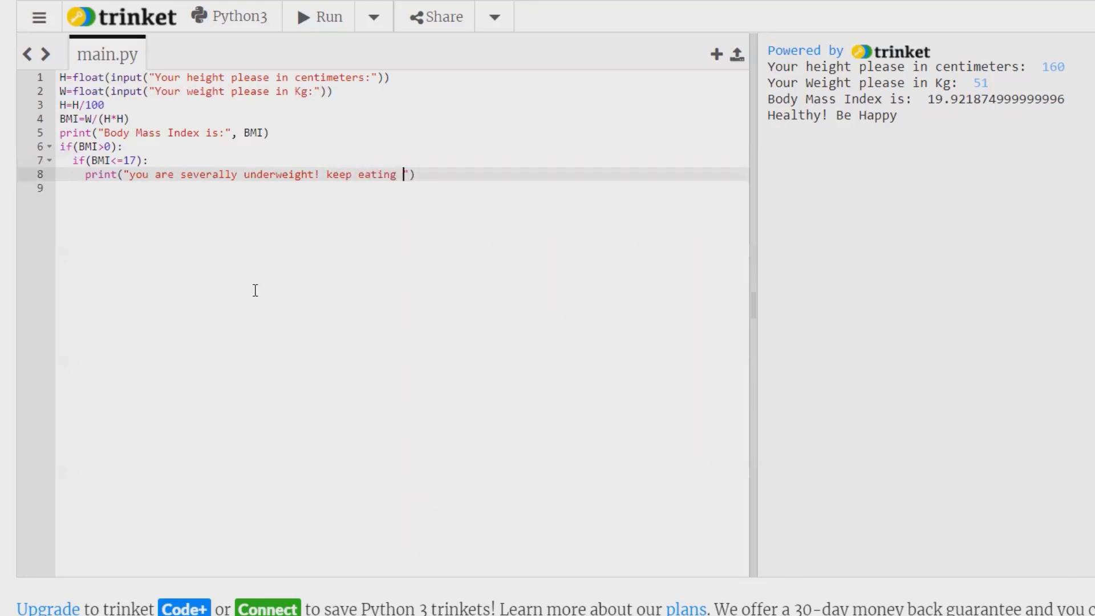
{"action": "type", "text": "healthy"}
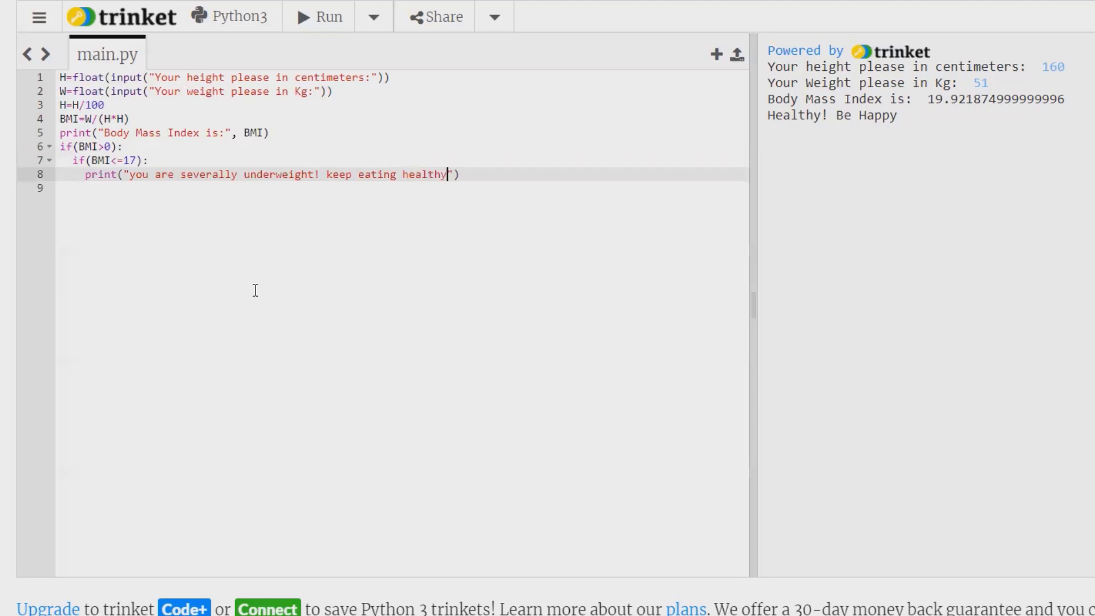
{"action": "type", "text": "foo"}
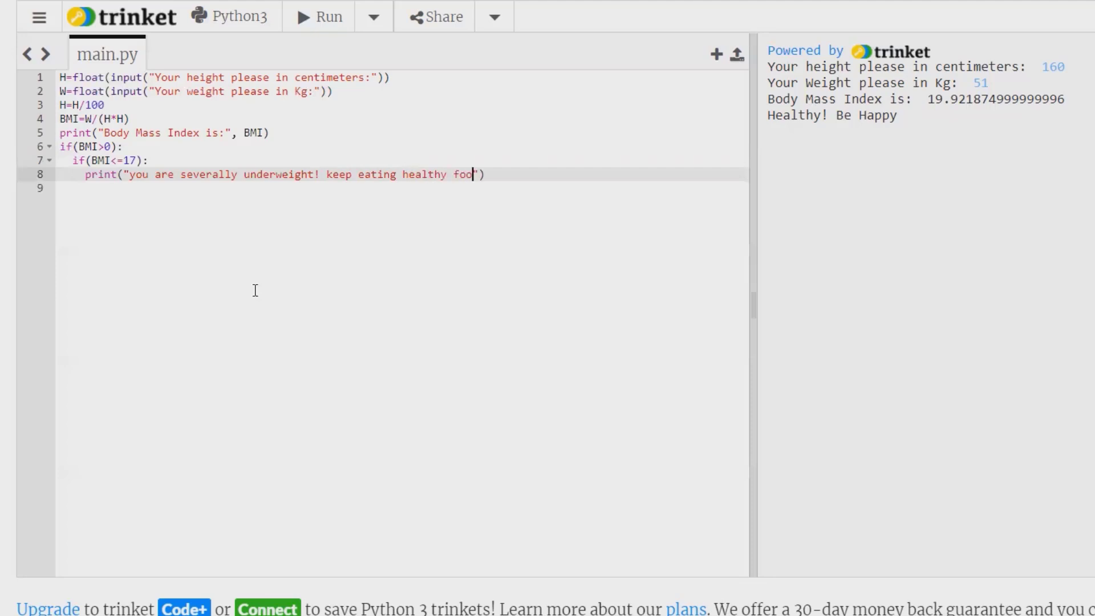
{"action": "type", "text": "d"}
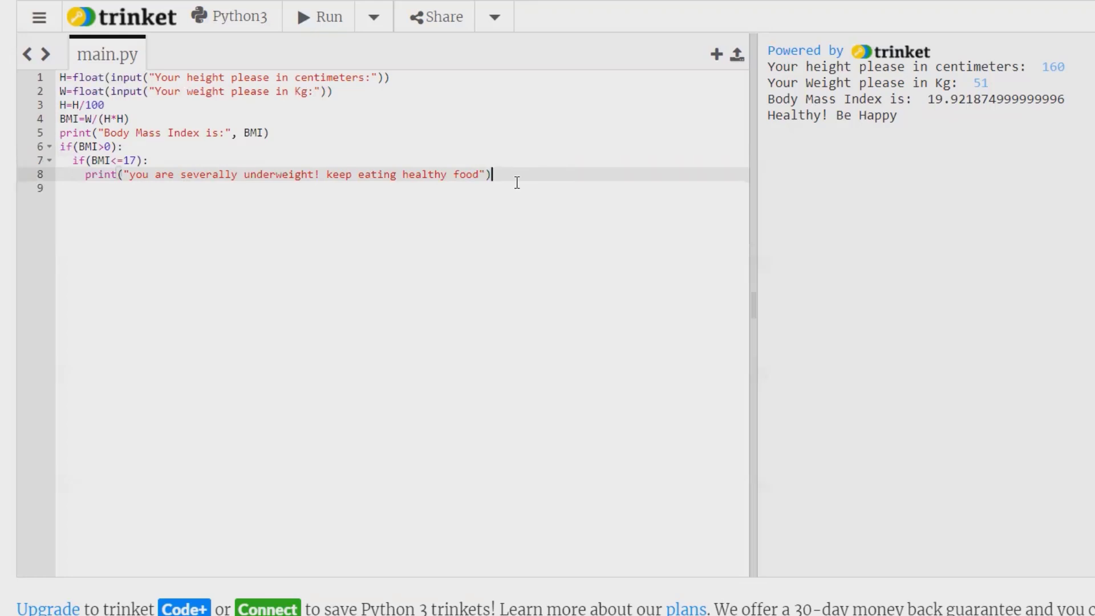
{"action": "key", "text": "Enter"}
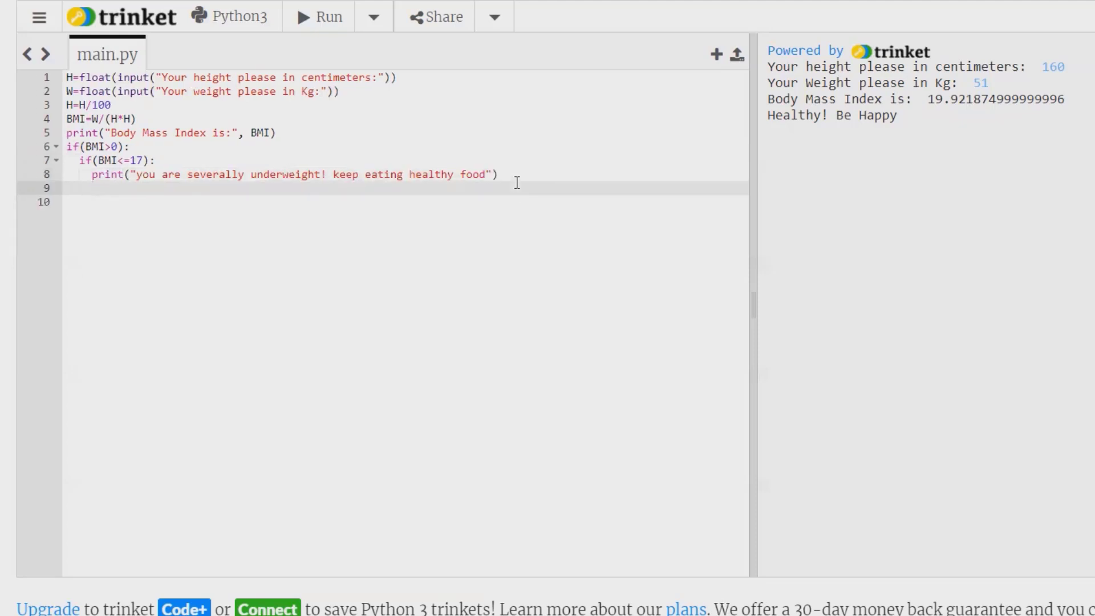
Write the branch elif(BMI<=19.5): on line 9.
{"action": "type", "text": "elif"}
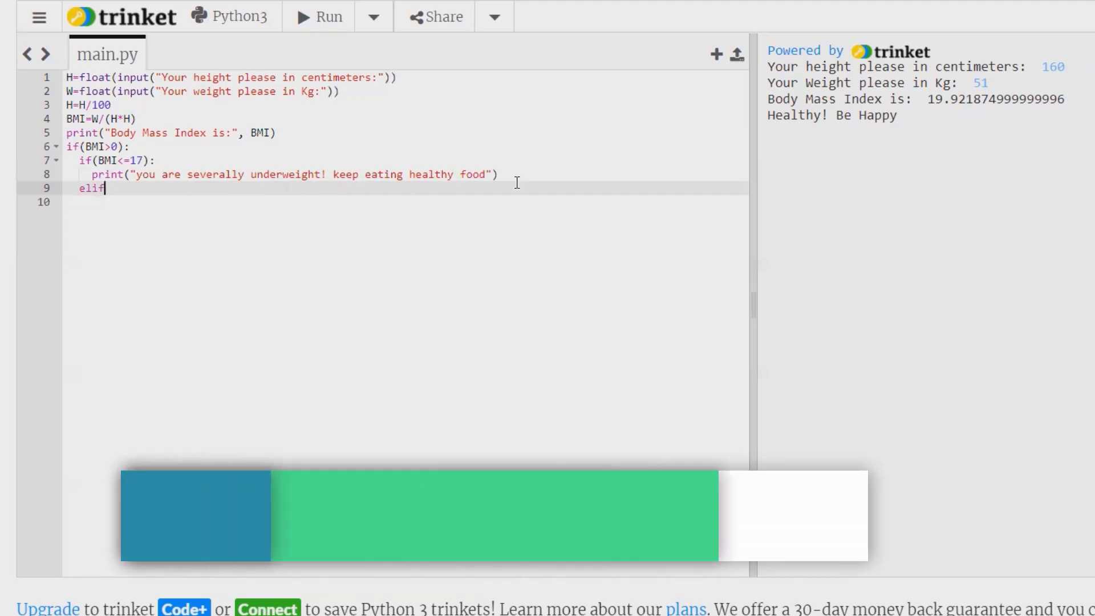
{"action": "type", "text": "()"}
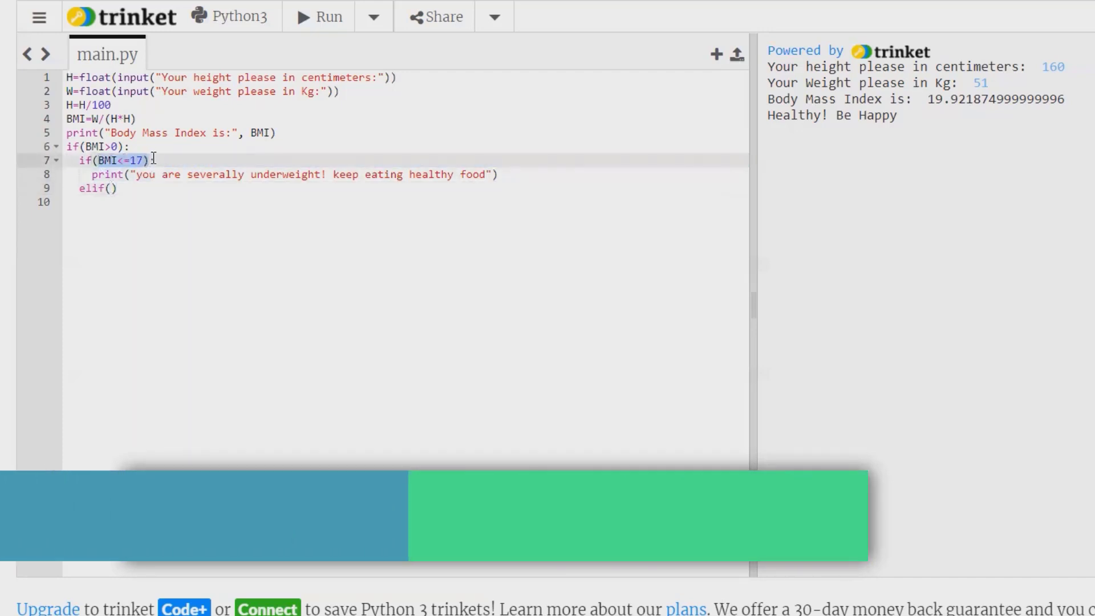
{"action": "type", "text": ":"}
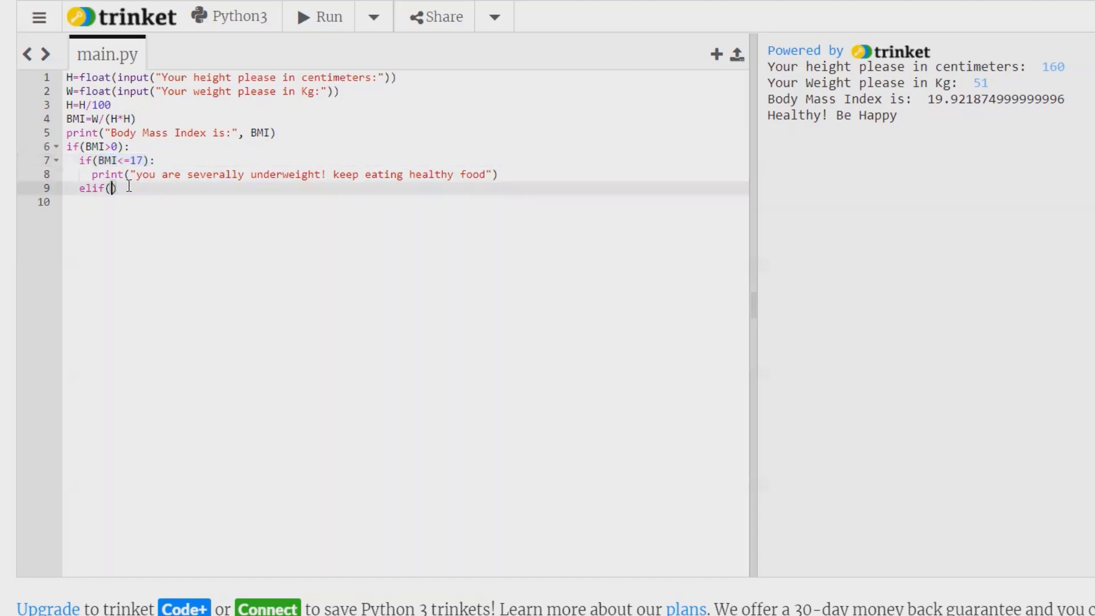
{"action": "type", "text": "BMI<=17:"}
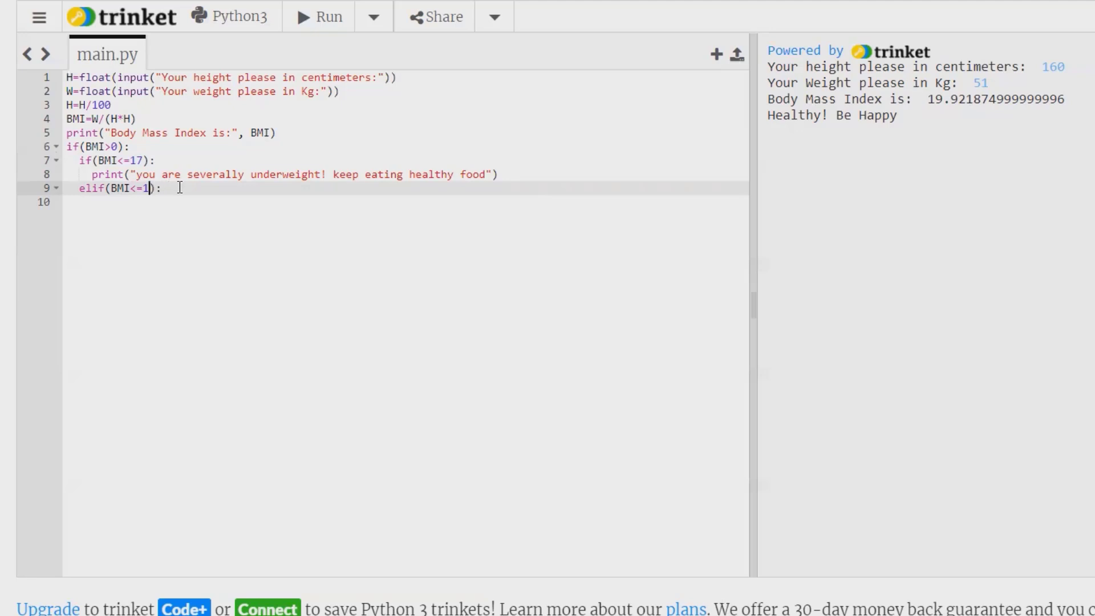
{"action": "type", "text": "9.5"}
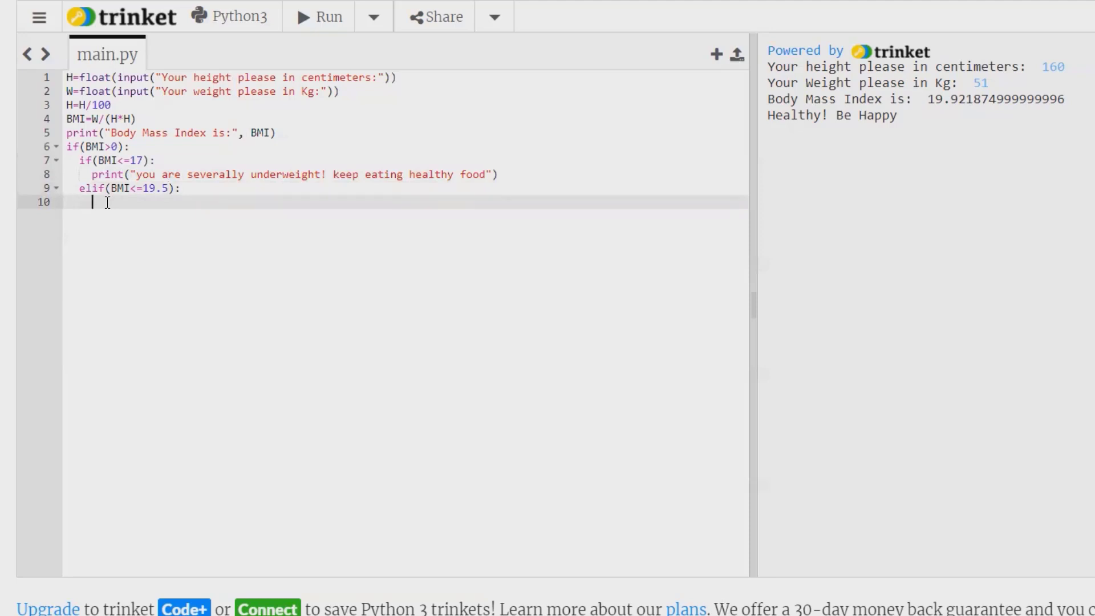
Print "you are underweight! increase weight" on line 10 and start a new line.
{"action": "type", "text": "print(\"you are severally underweight! keep eating healthy food\")"}
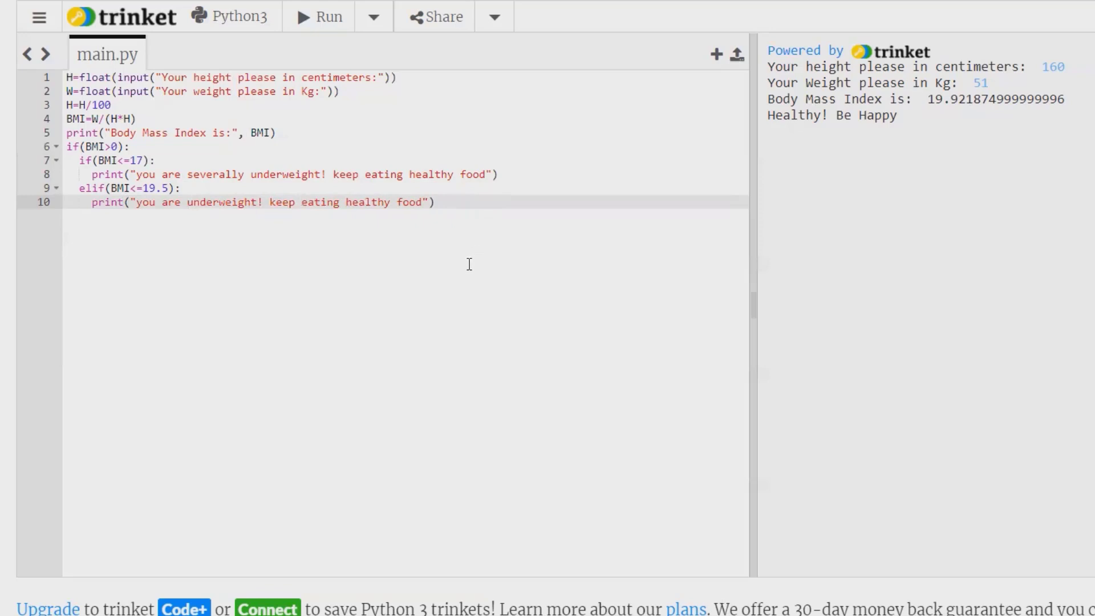
{"action": "mouse_move", "coordinate": [420, 202]}
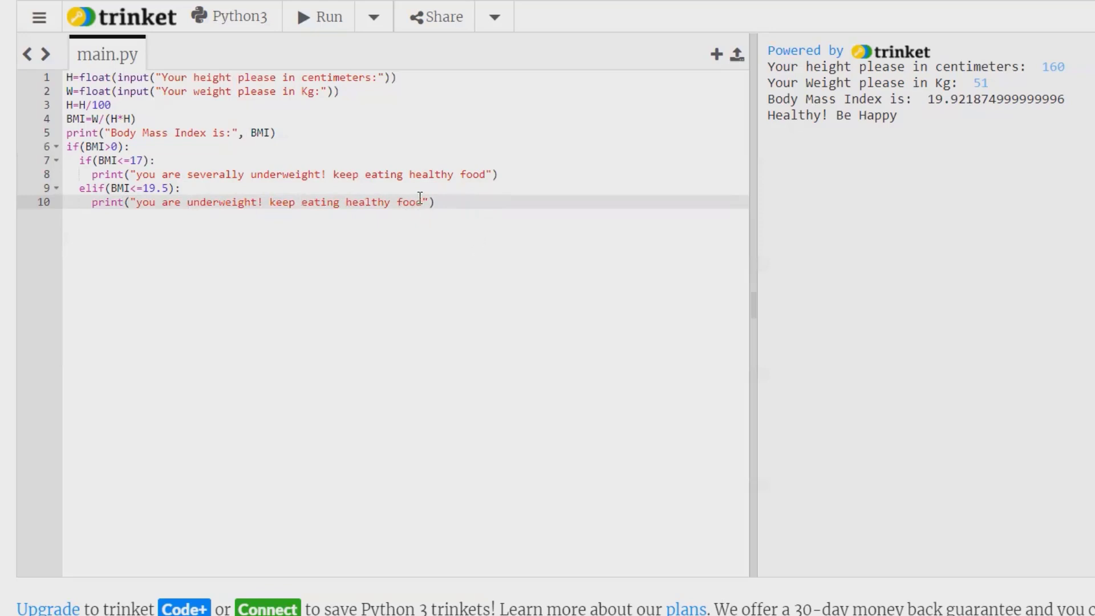
{"action": "key", "text": "Backspace"}
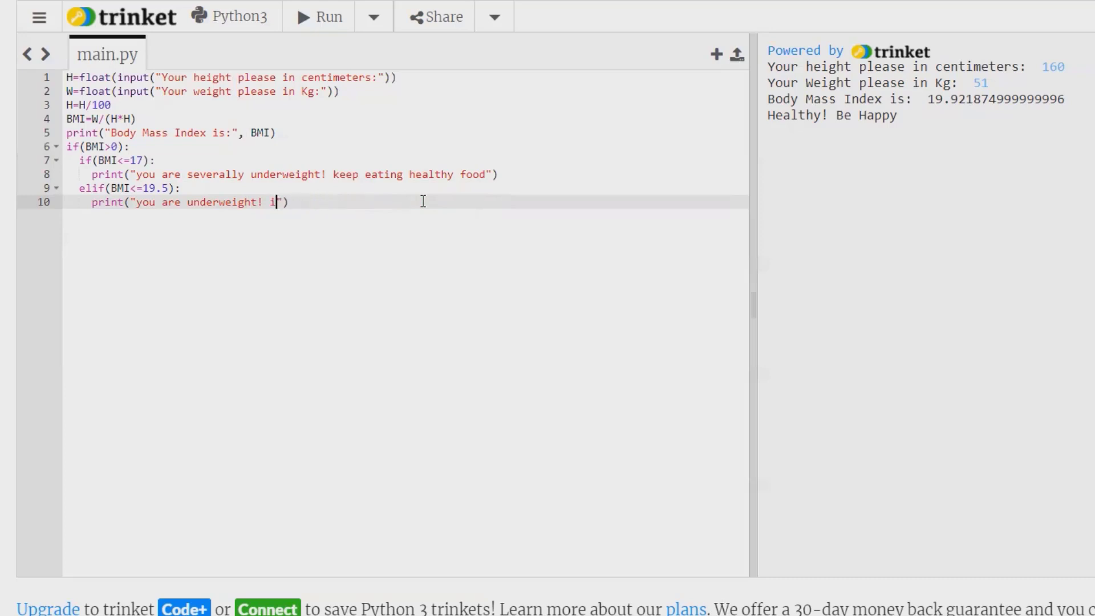
{"action": "type", "text": "ncrease"}
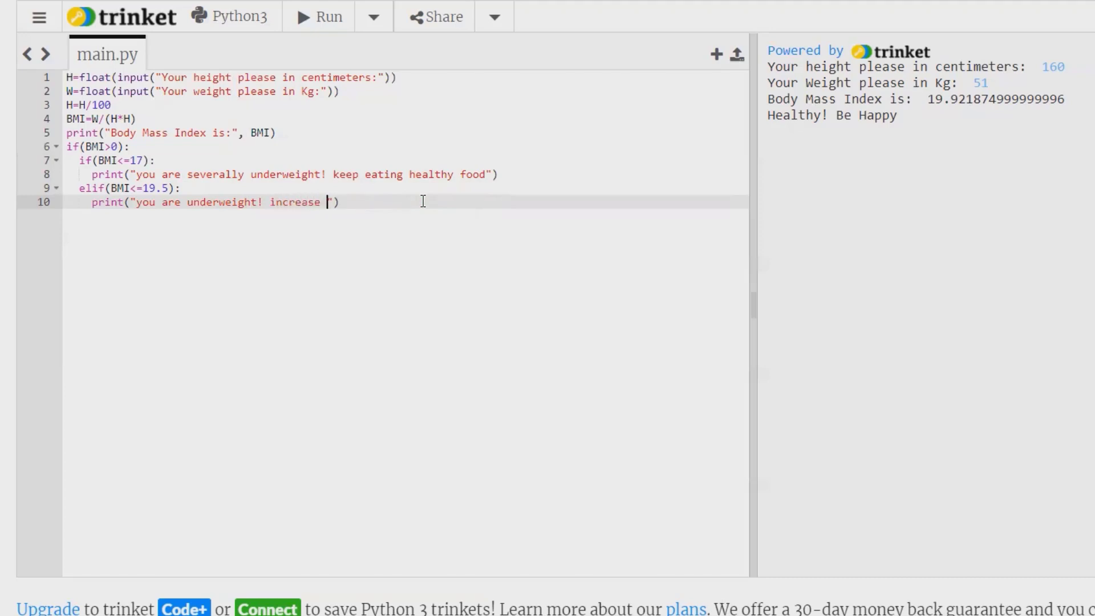
{"action": "type", "text": "weight"}
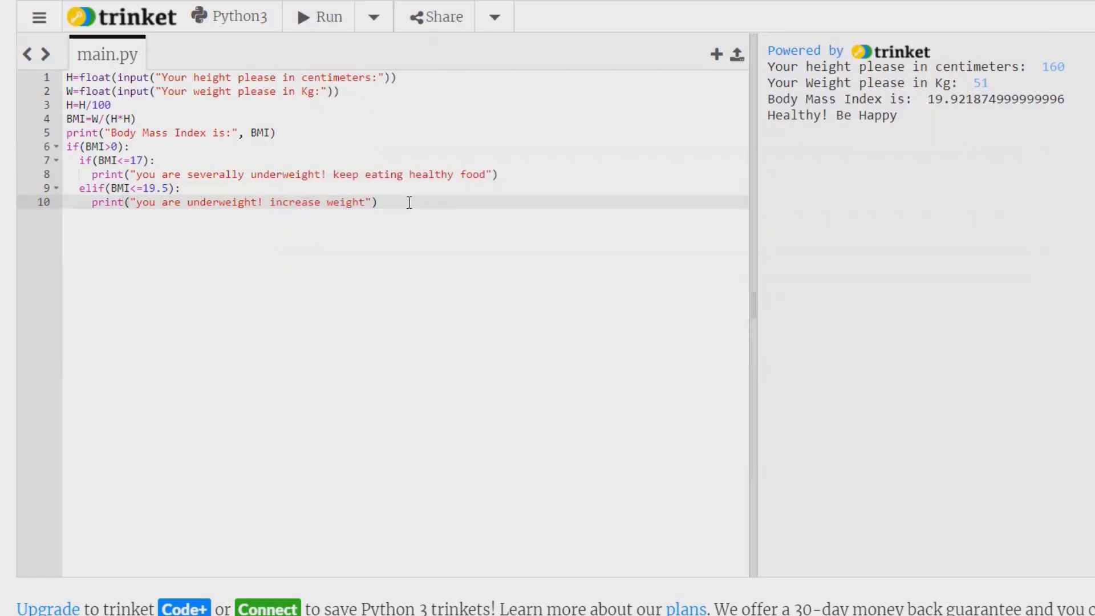
{"action": "key", "text": "Enter"}
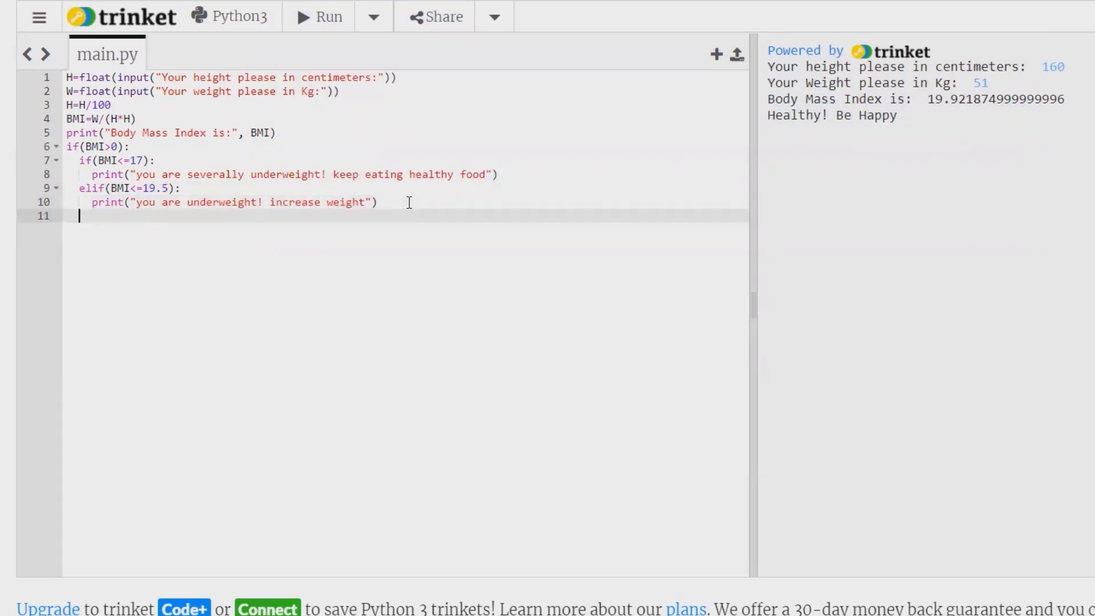
{"action": "mouse_move", "coordinate": [204, 295]}
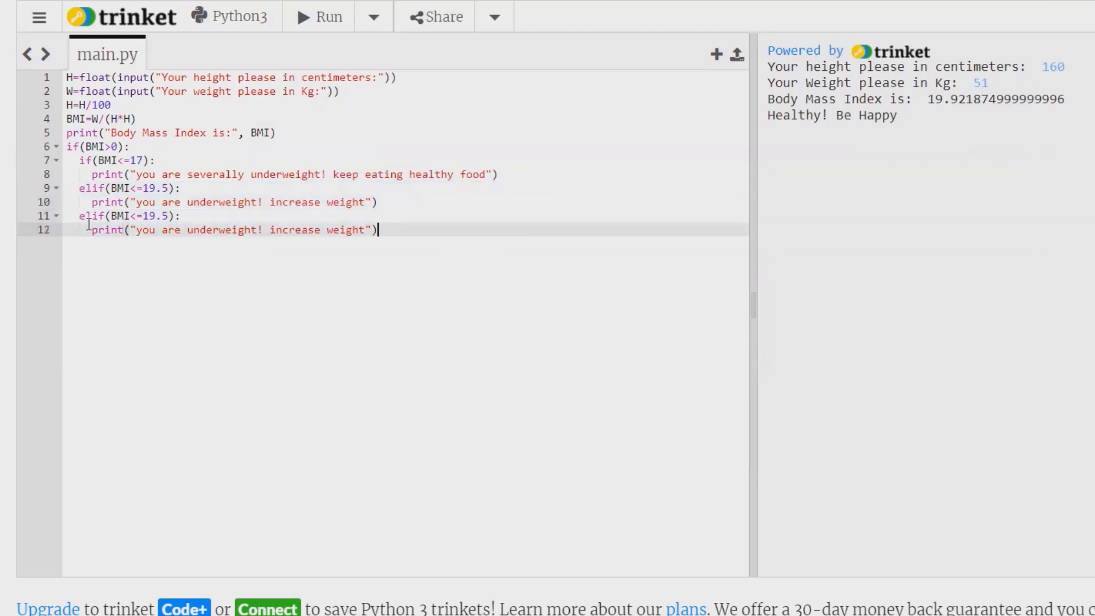
Duplicate the elif branch and change the thresholds to BMI<=27 and BMI<=33.
{"action": "key", "text": "Enter"}
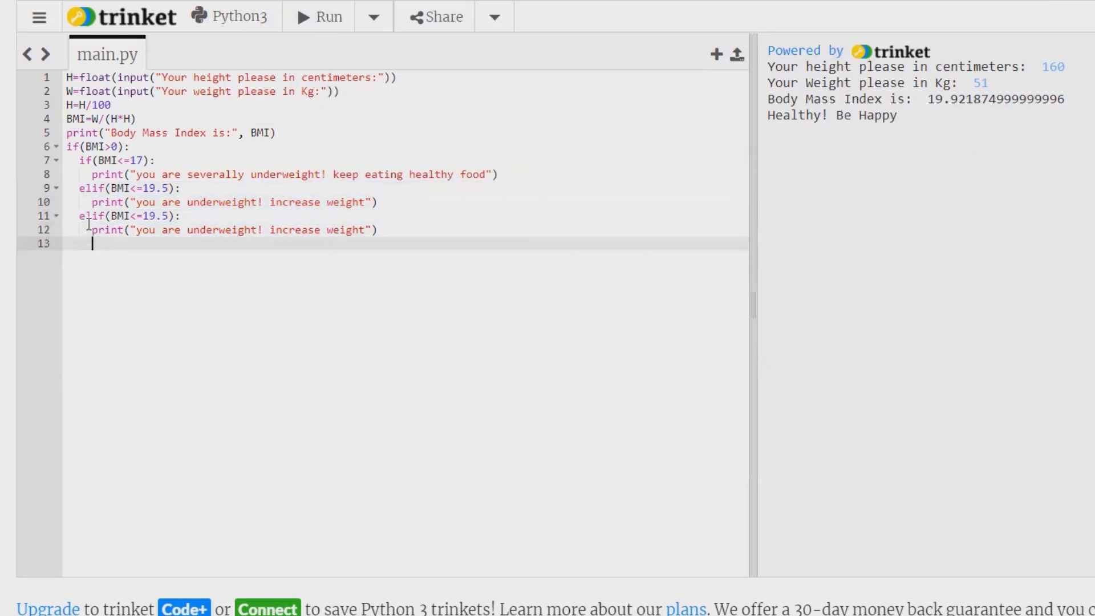
{"action": "type", "text": "elif(BMI<=19.5):"}
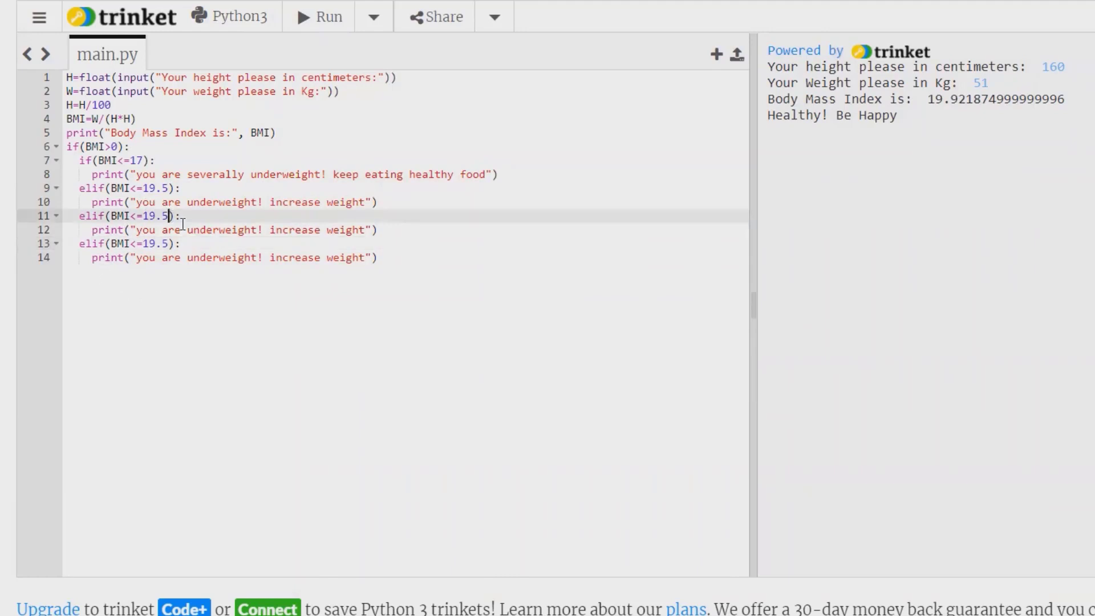
{"action": "key", "text": "Backspace"}
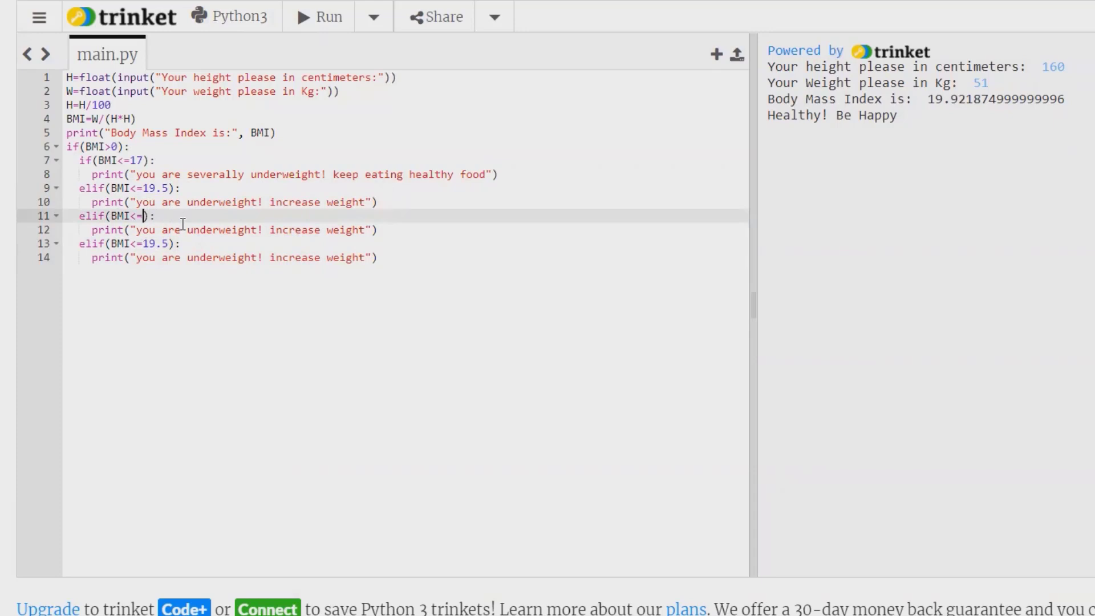
{"action": "type", "text": "27"}
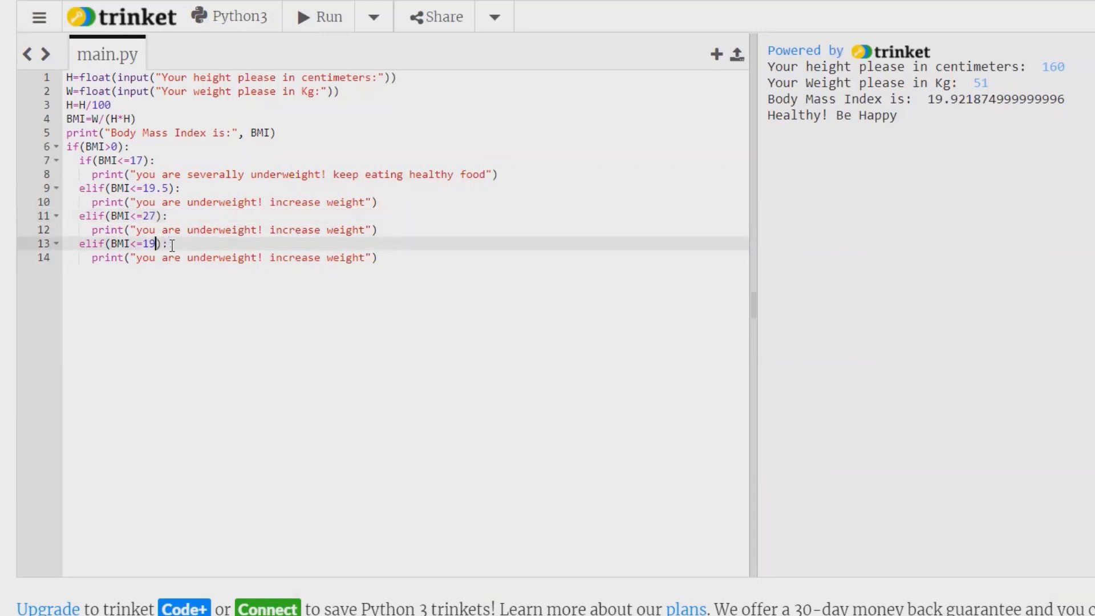
{"action": "type", "text": "3"}
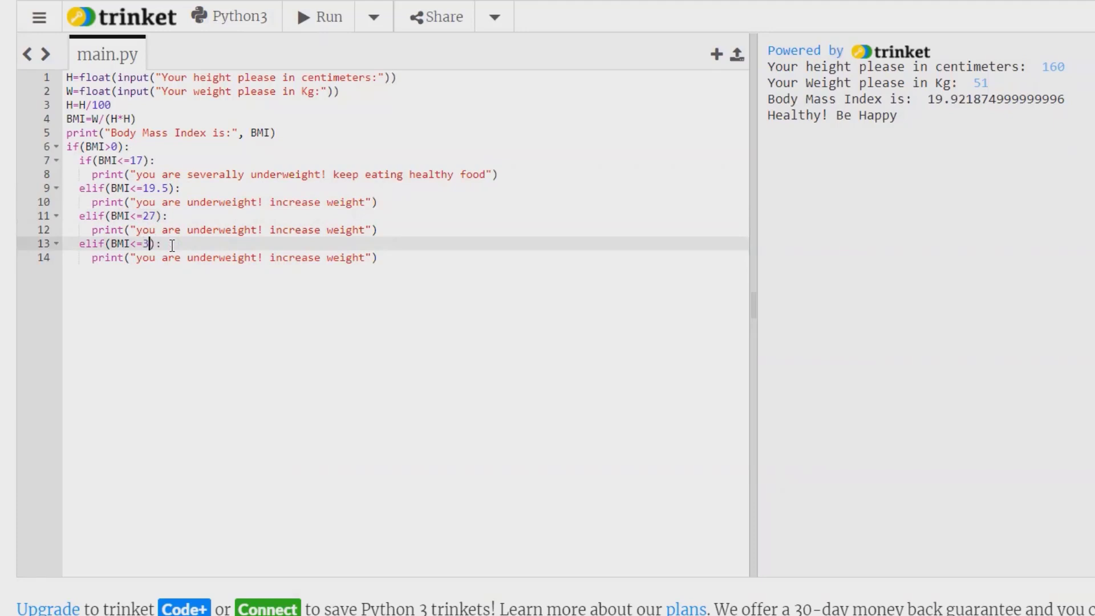
{"action": "type", "text": "3"}
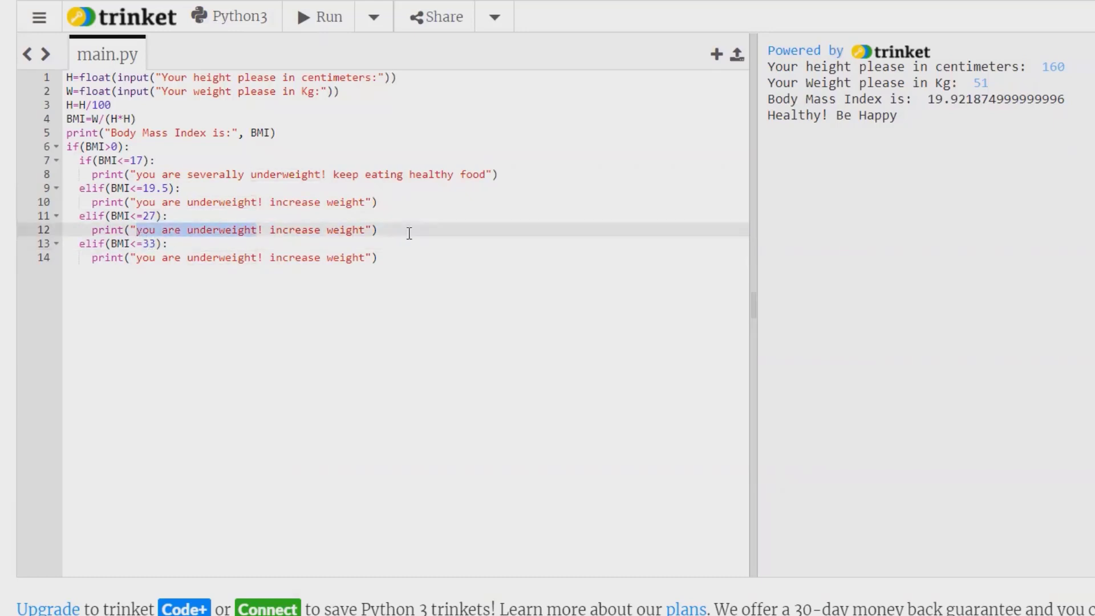
Replace the BMI<=27 branch message with "Healthy! Be Happy".
{"action": "type", "text": "H"}
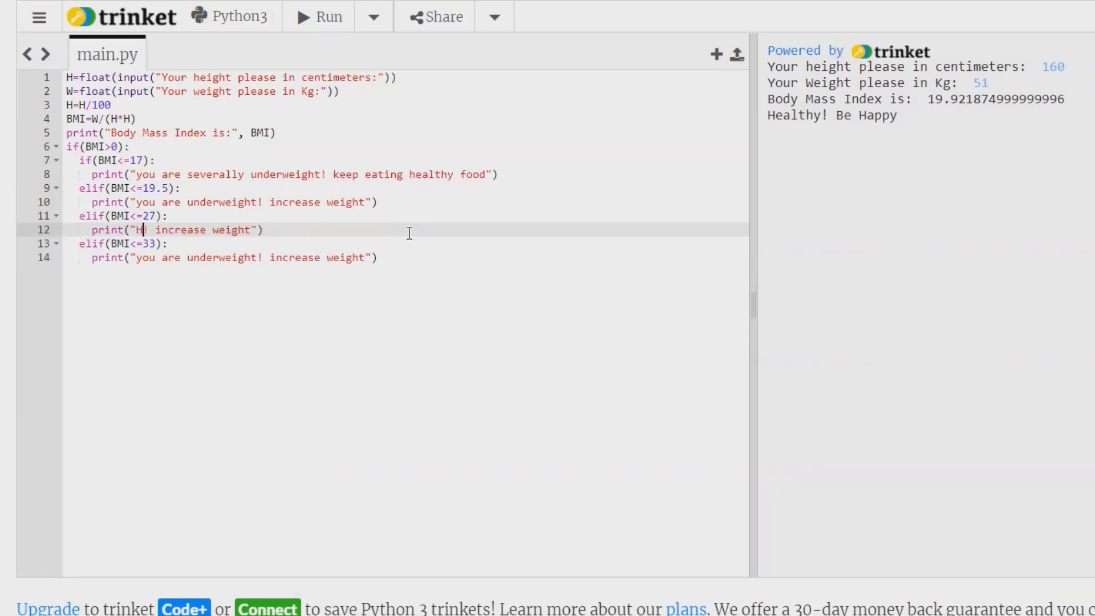
{"action": "type", "text": "eal"}
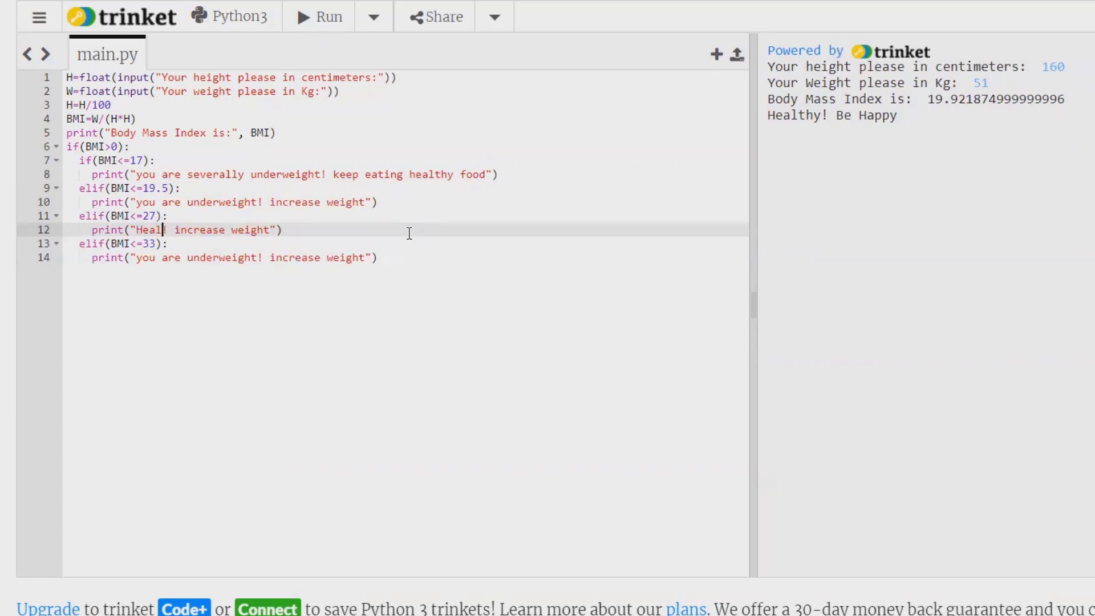
{"action": "type", "text": "thy!"}
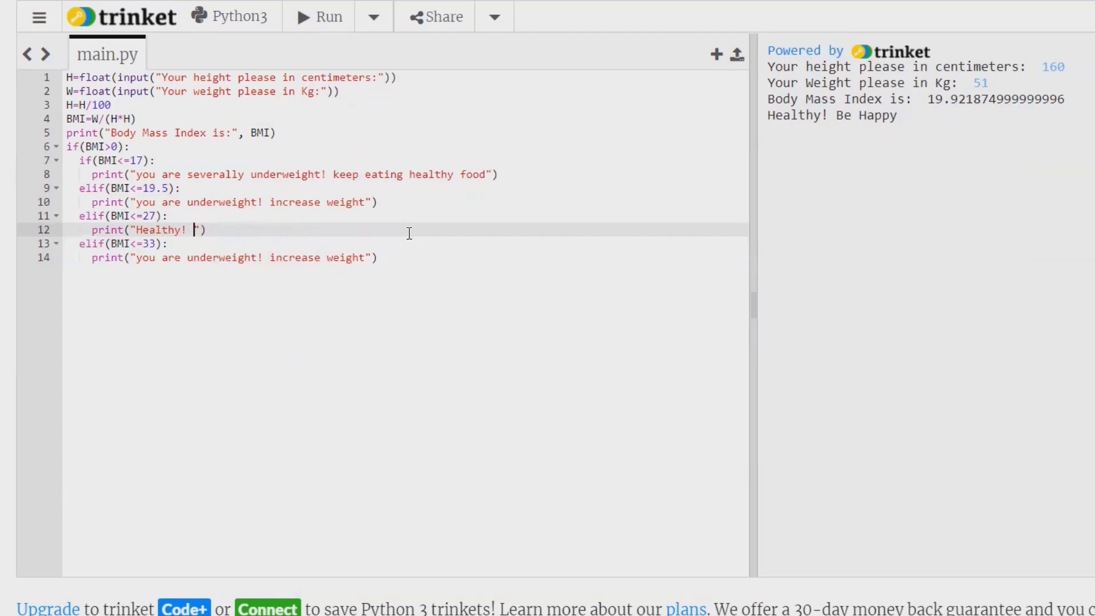
{"action": "type", "text": "Be"}
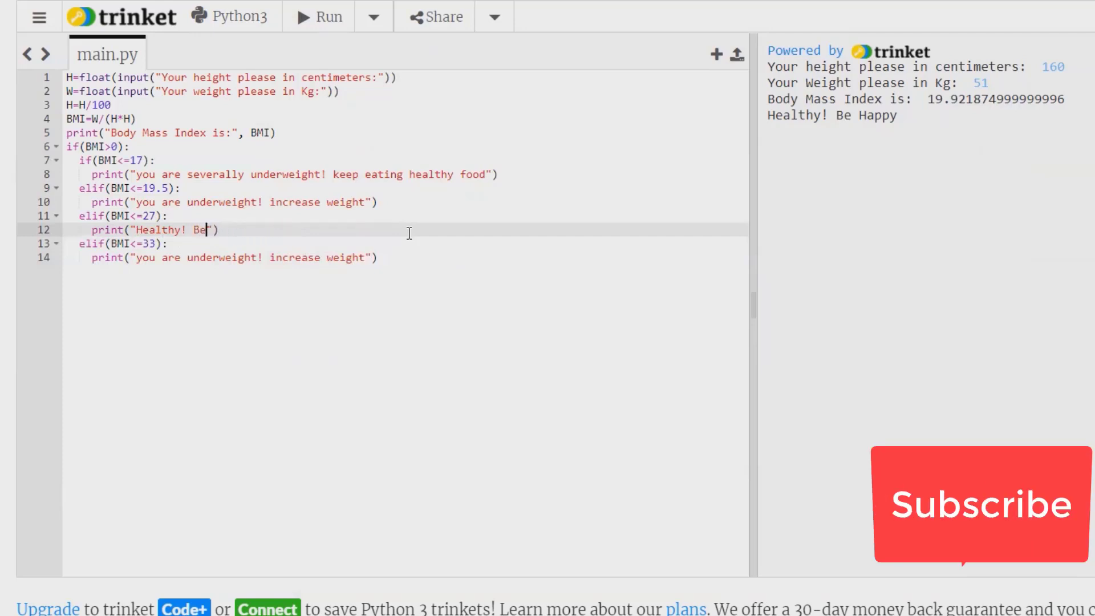
{"action": "type", "text": "Happy"}
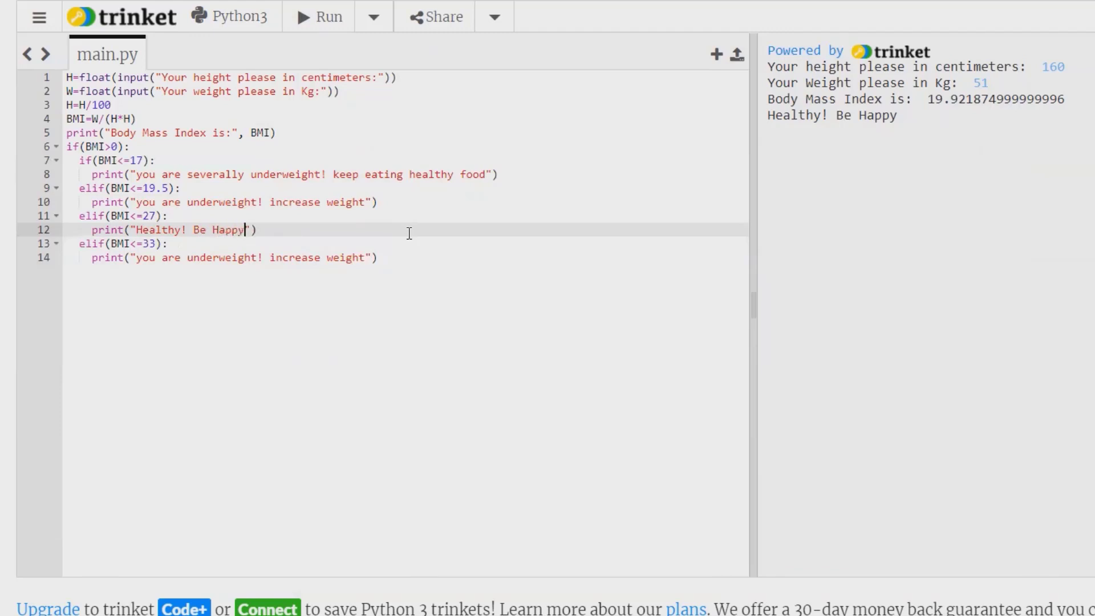
{"action": "mouse_move", "coordinate": [290, 323]}
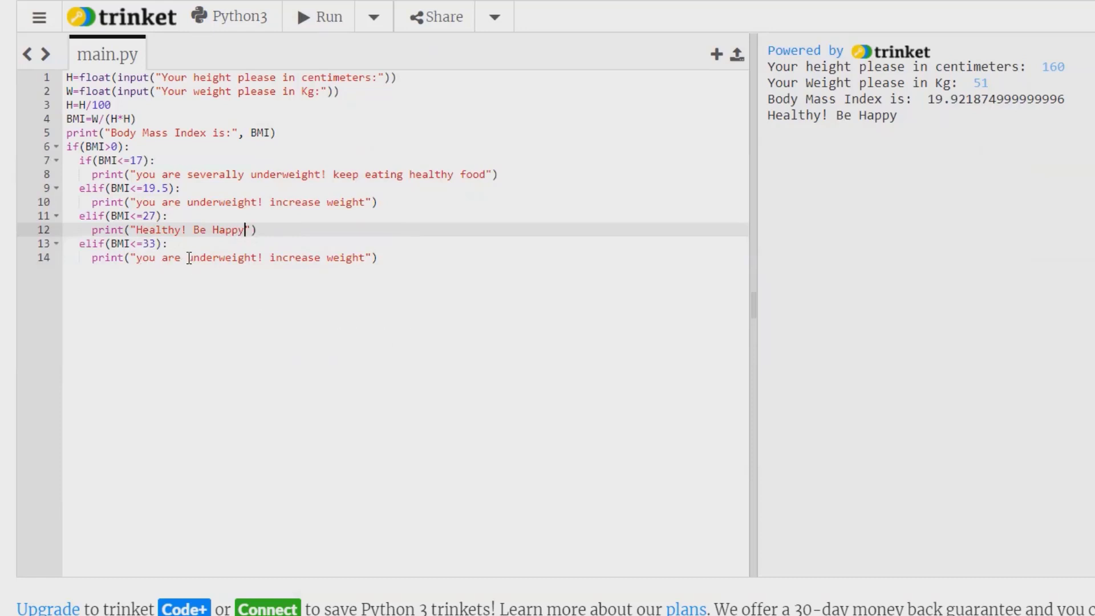
Change the BMI<=33 message to "you are overweight! loose weight" and start line 15.
{"action": "double_click", "coordinate": [213, 257]}
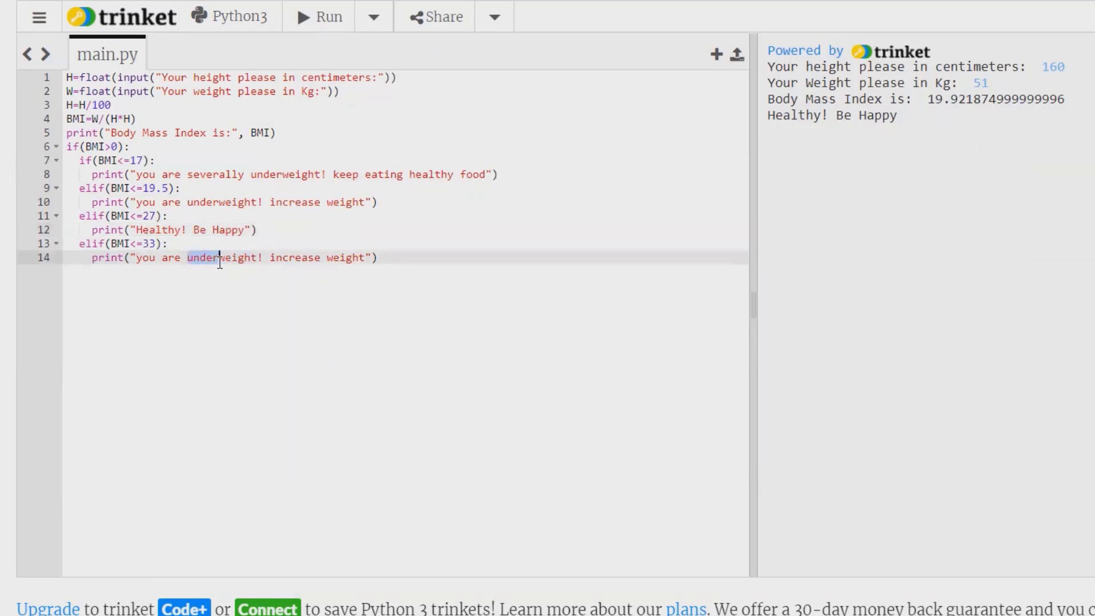
{"action": "type", "text": "over"}
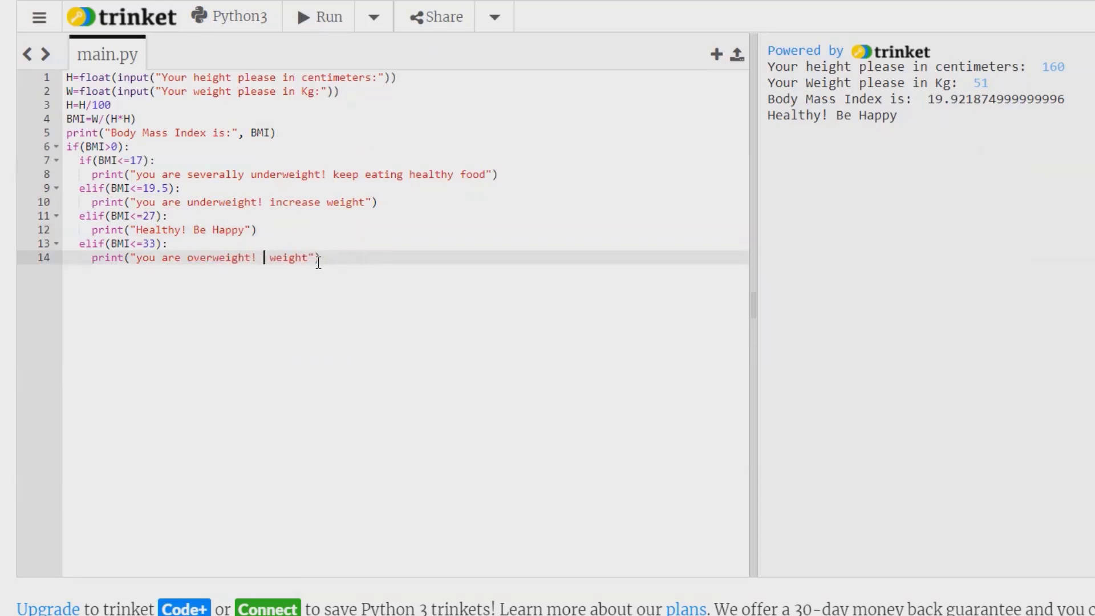
{"action": "type", "text": "loose"}
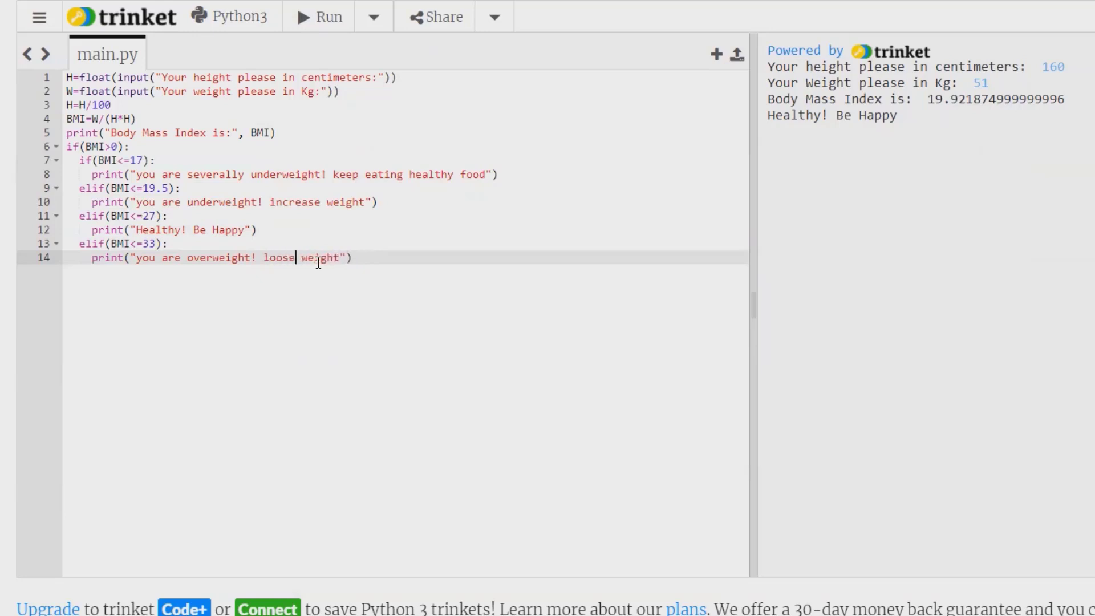
{"action": "mouse_move", "coordinate": [430, 248]}
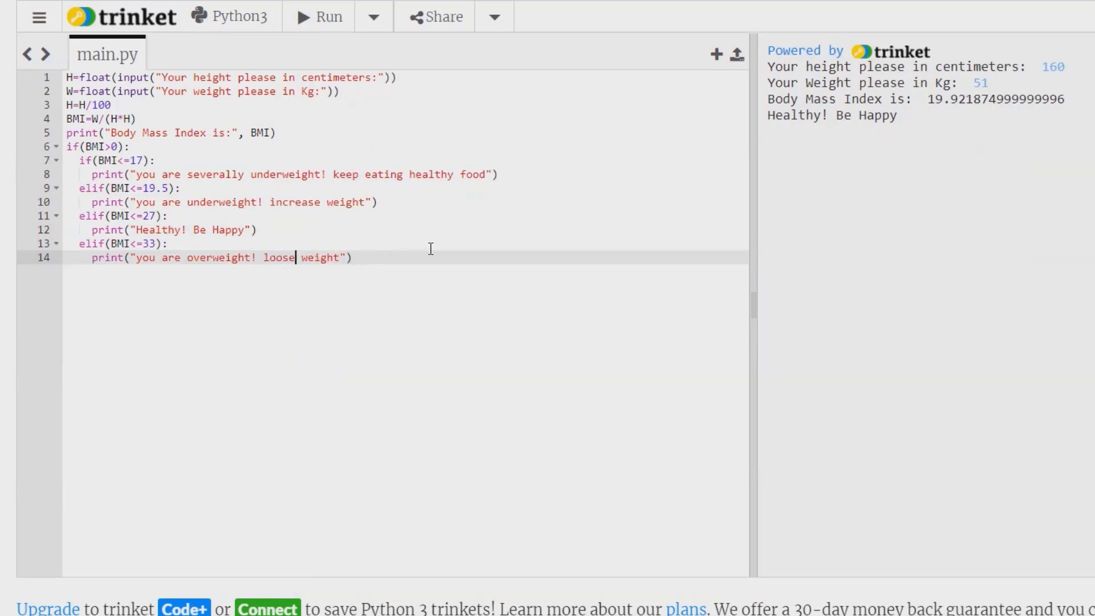
{"action": "key", "text": "Enter"}
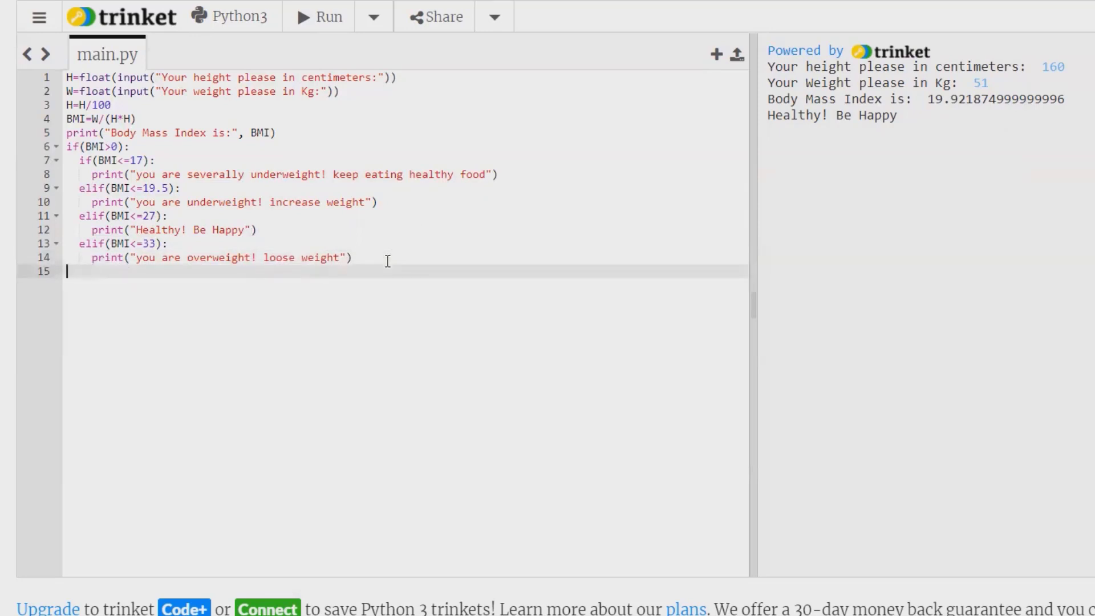
Write else("enter valid details") on line 15 at the outer indentation level.
{"action": "type", "text": "el"}
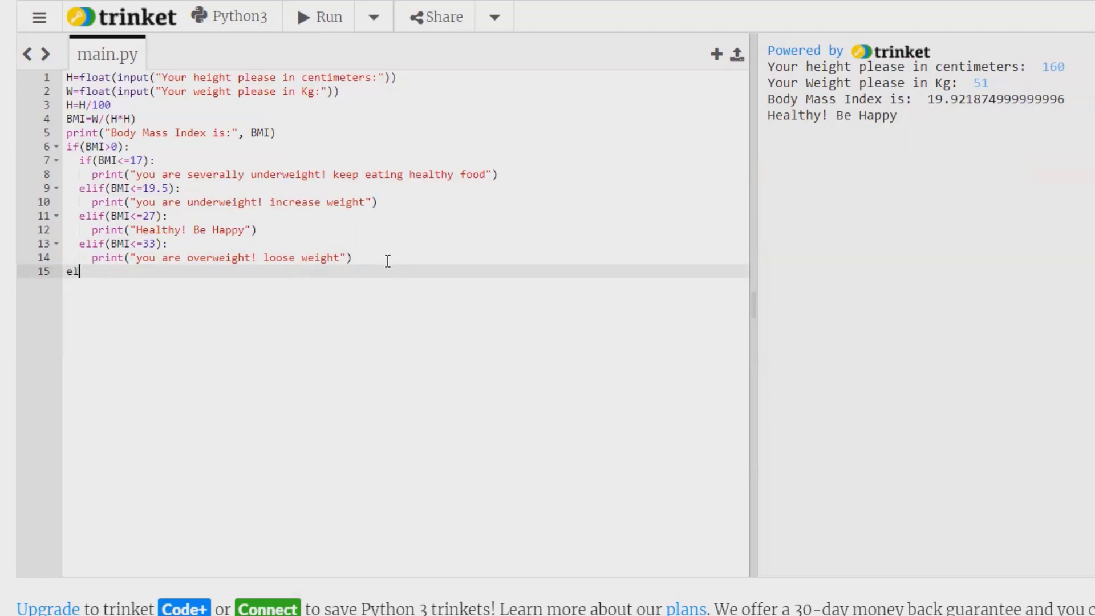
{"action": "type", "text": "se"}
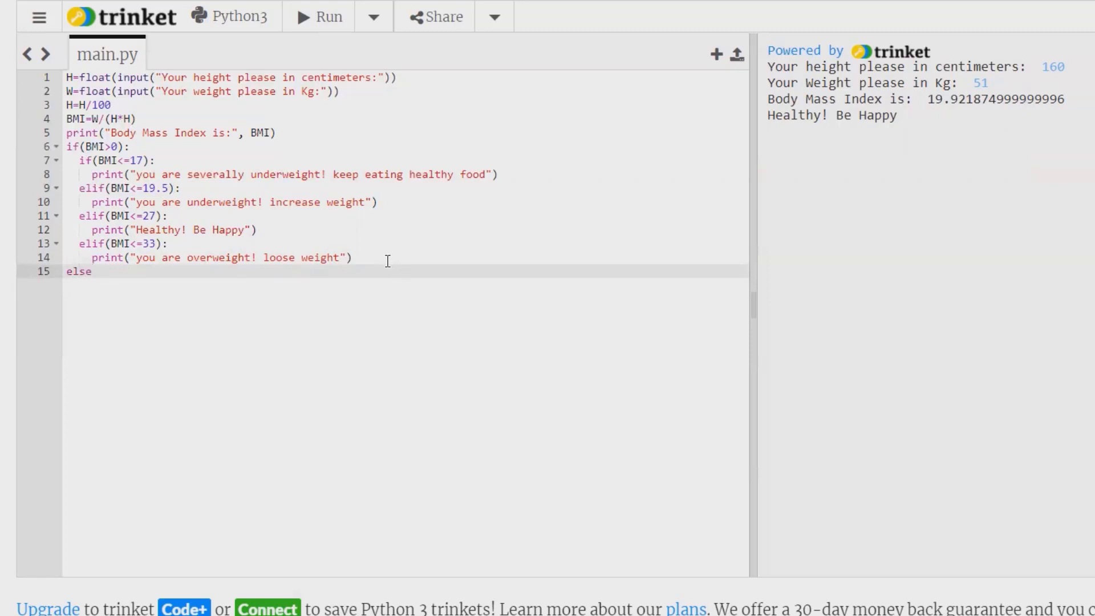
{"action": "type", "text": "()"}
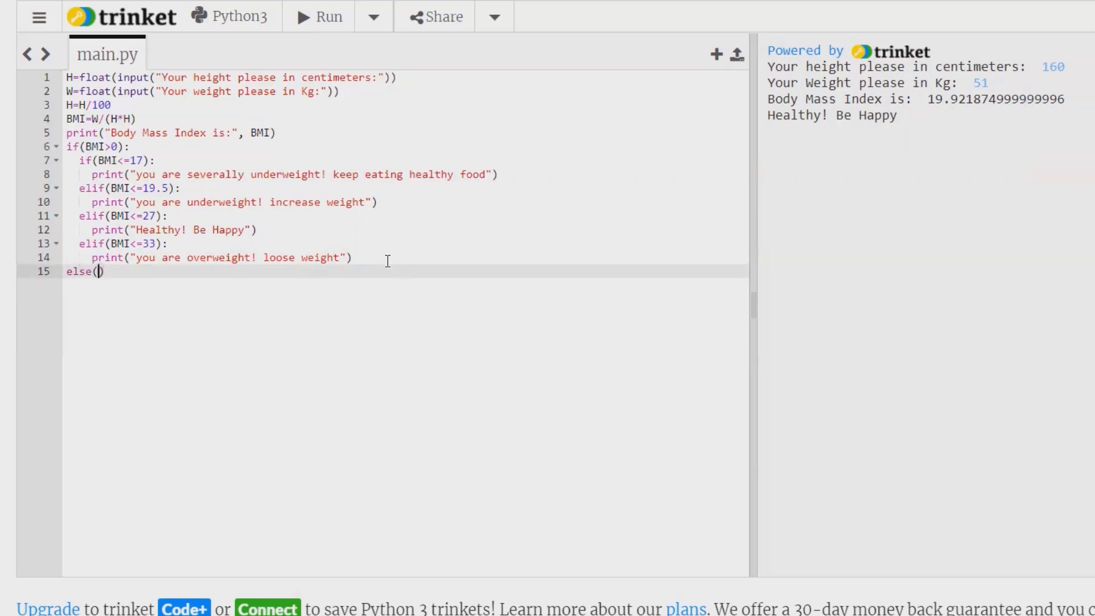
{"action": "type", "text": "\"enter"}
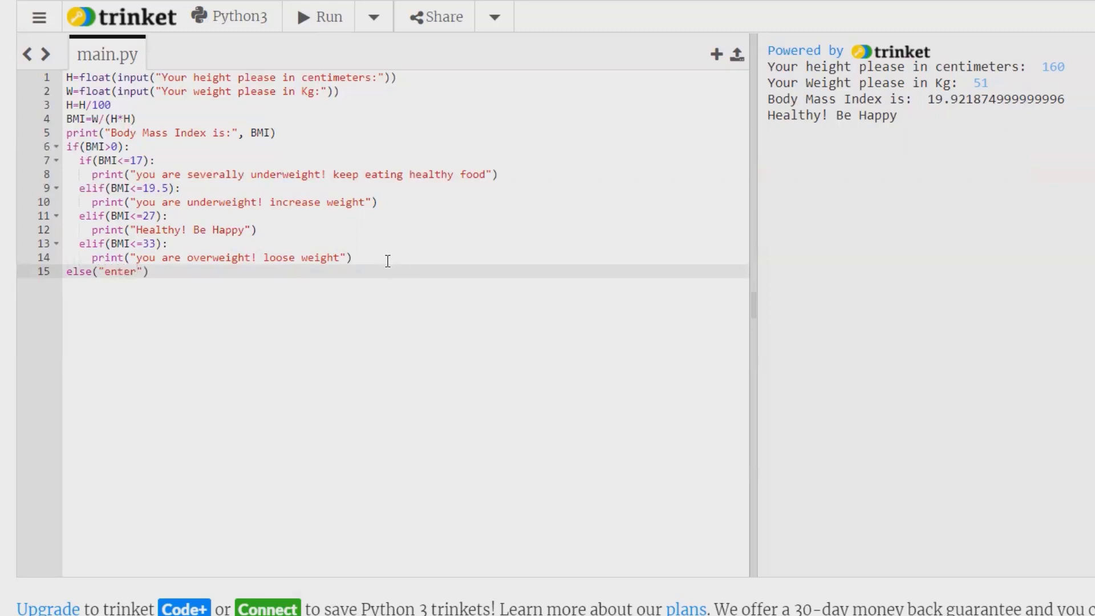
{"action": "type", "text": "vali"}
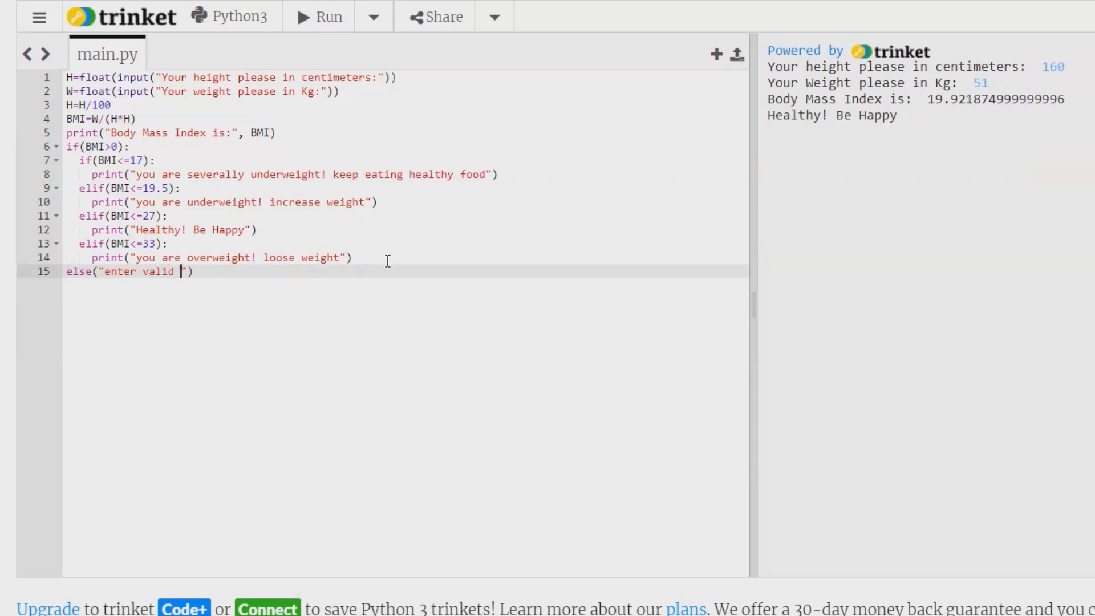
{"action": "type", "text": "detail"}
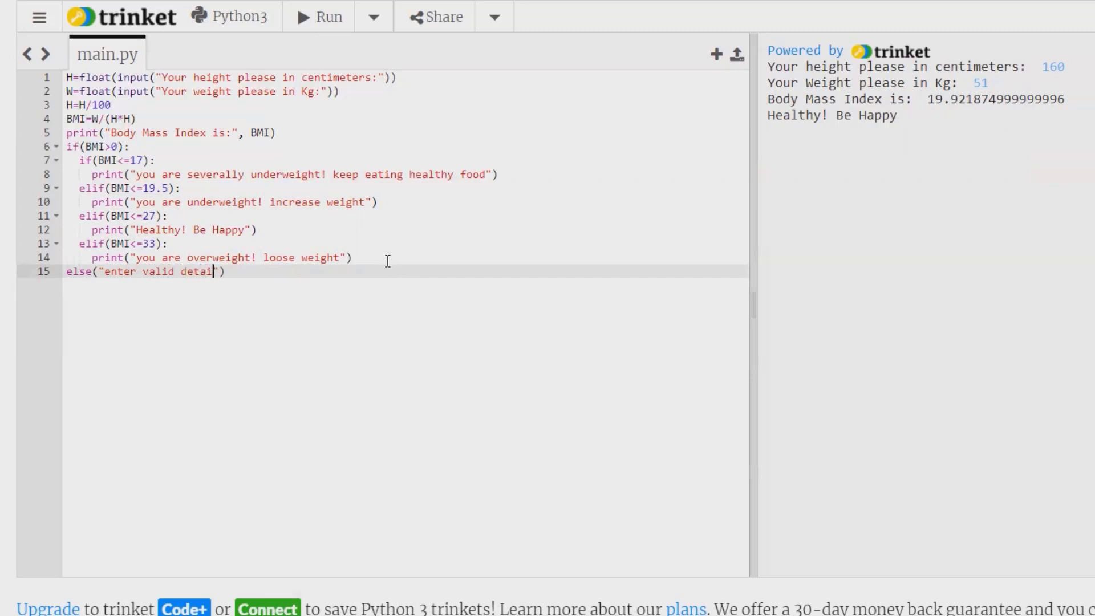
{"action": "type", "text": "ls"}
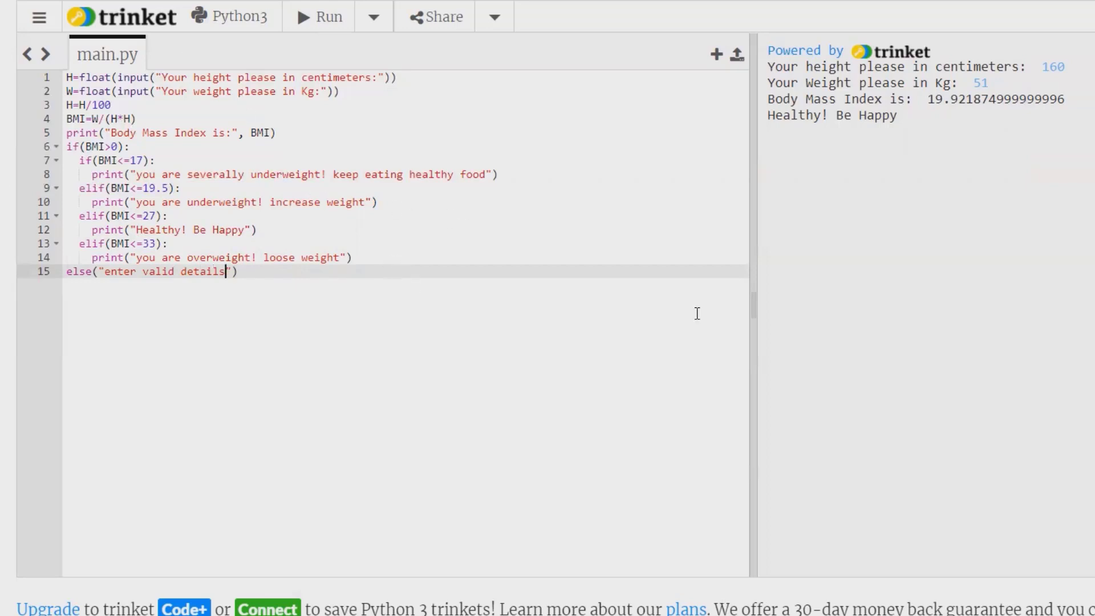
{"action": "mouse_move", "coordinate": [236, 39]}
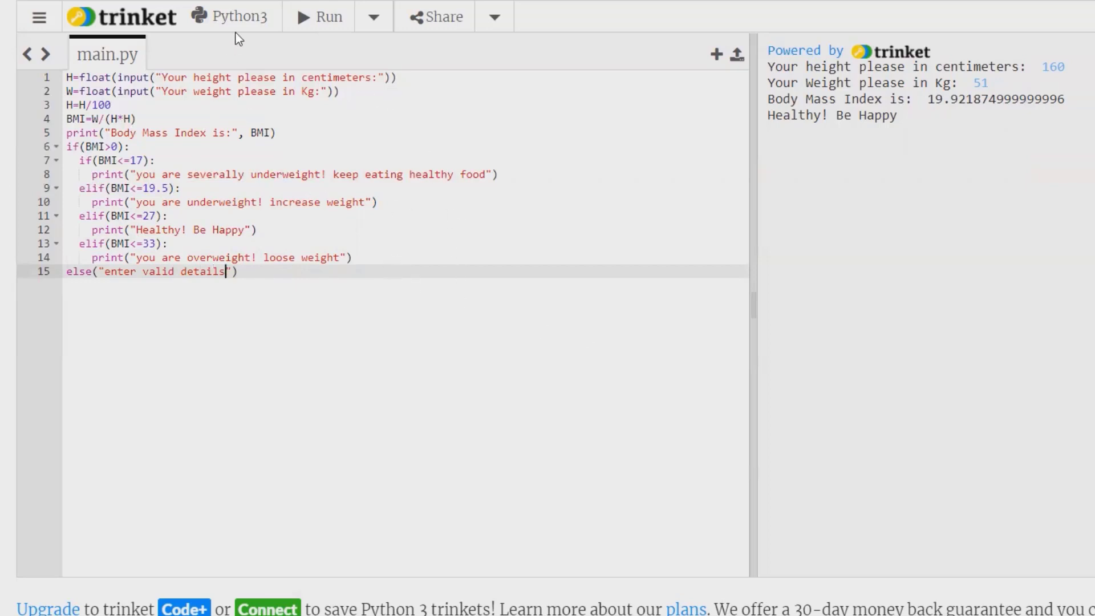
{"action": "mouse_move", "coordinate": [333, 20]}
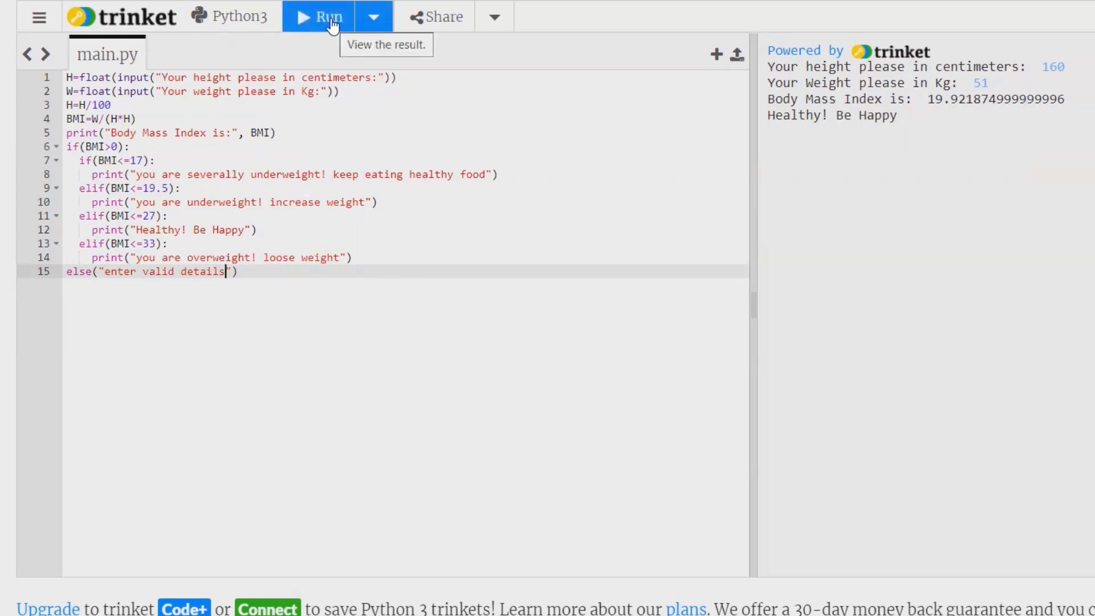
Run the script, hit a SyntaxError on the else line, and add the missing colon.
{"action": "left_click", "coordinate": [327, 16]}
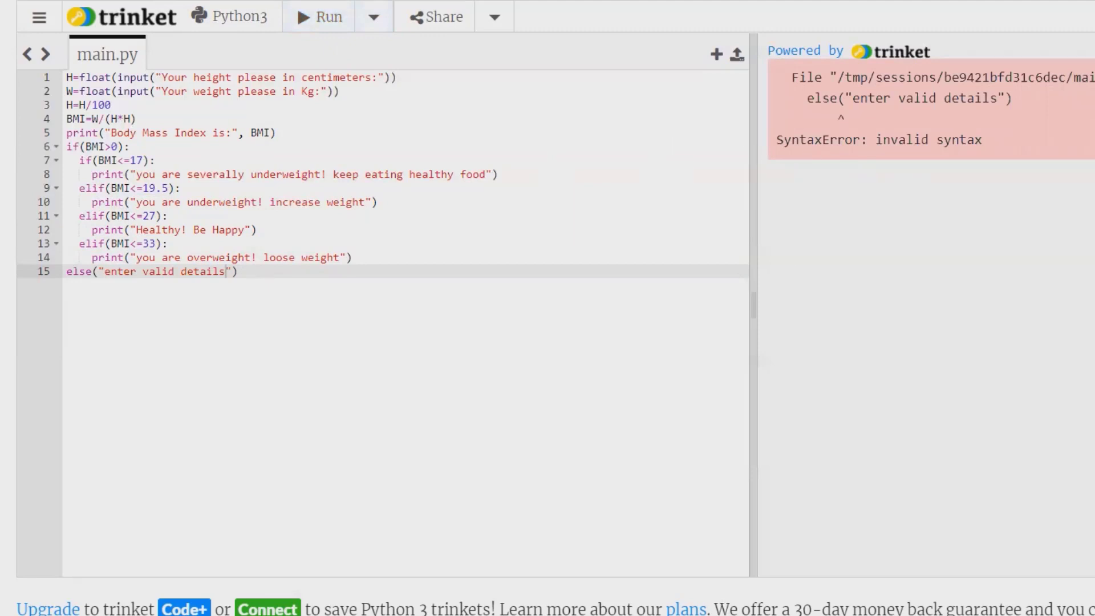
{"action": "mouse_move", "coordinate": [323, 63]}
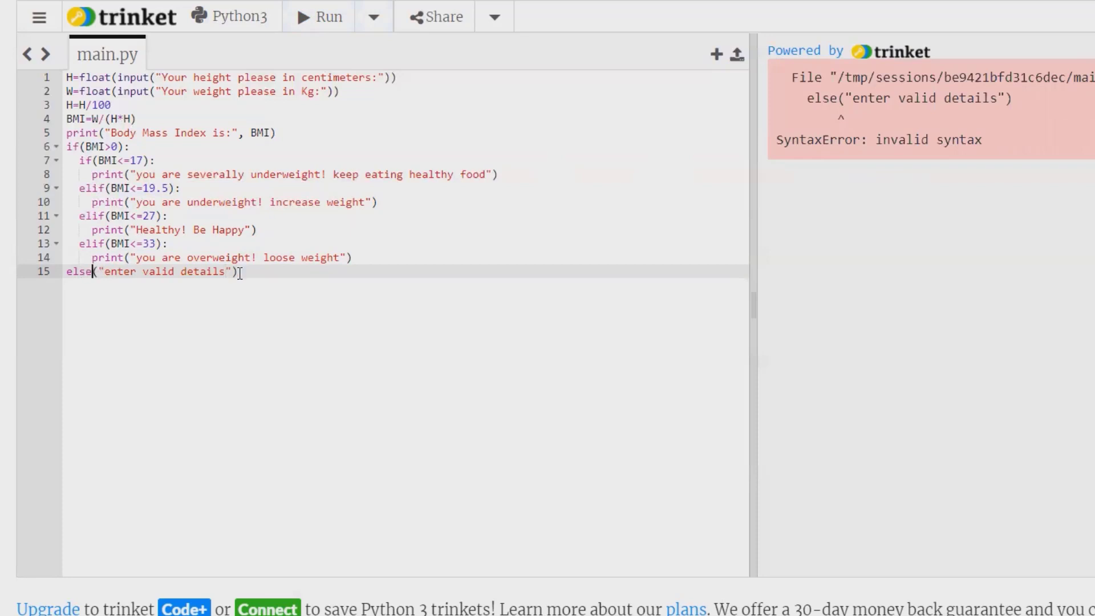
{"action": "type", "text": ":"}
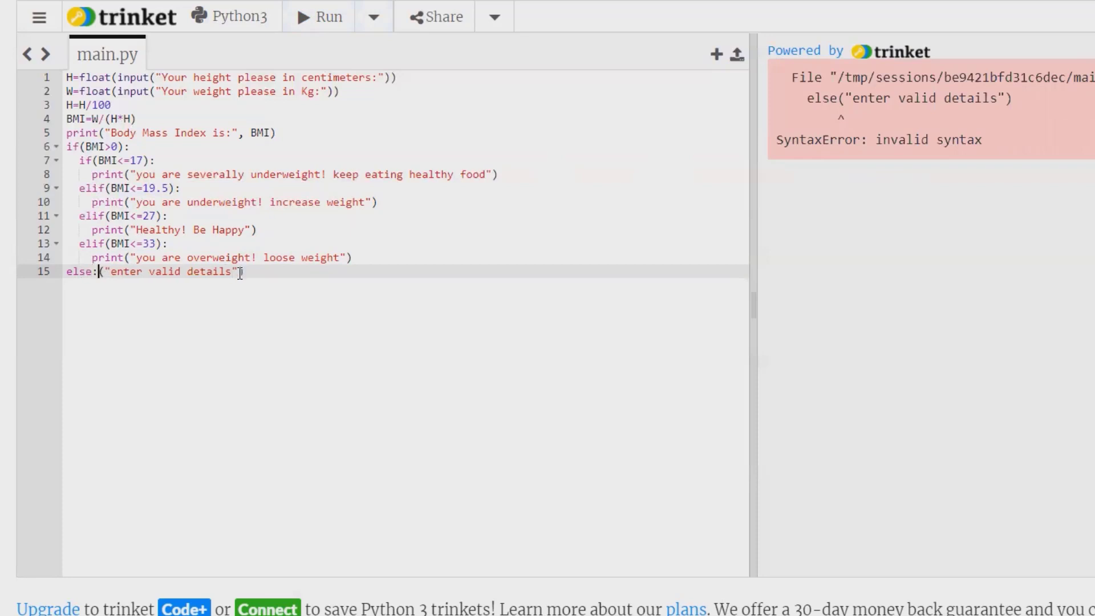
Rerun with height 155 and weight 62, getting BMI 25.806 and "Healthy! Be Happy".
{"action": "left_click", "coordinate": [319, 16]}
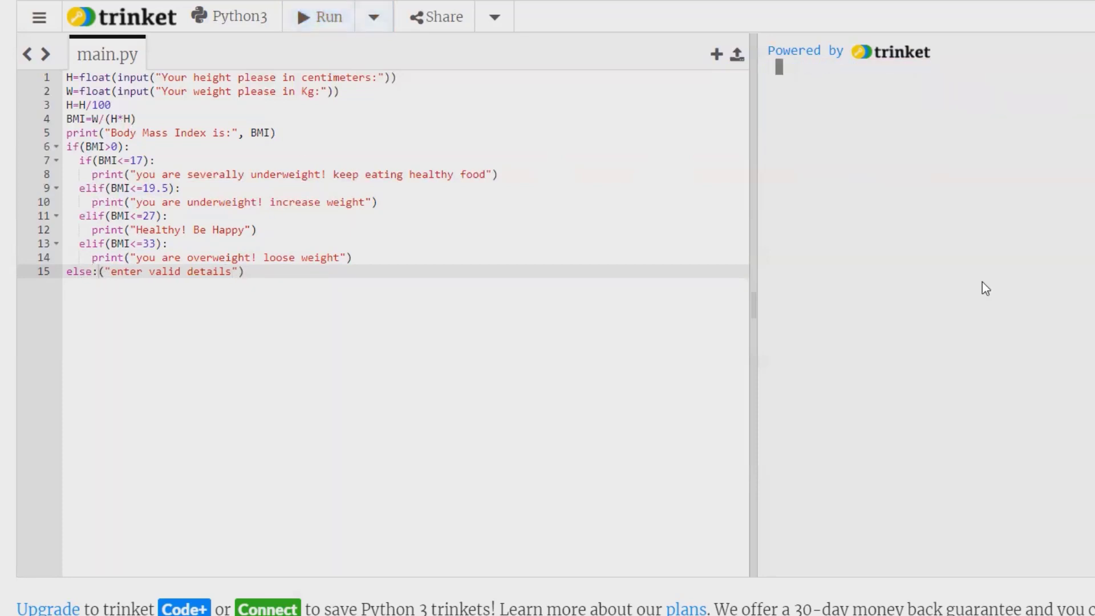
{"action": "left_click", "coordinate": [317, 16]}
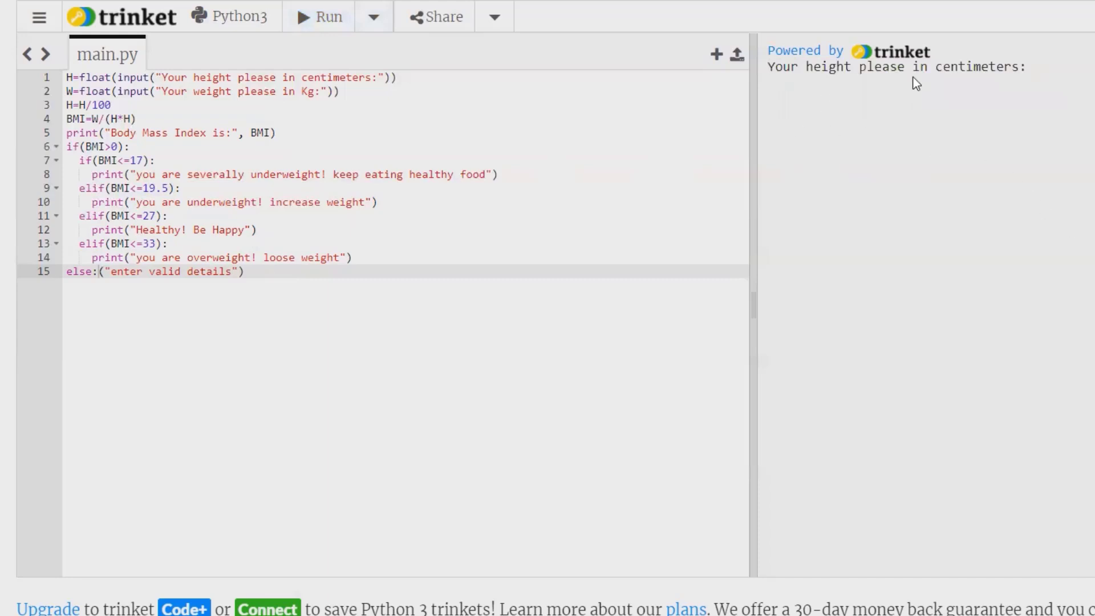
{"action": "mouse_move", "coordinate": [825, 85]}
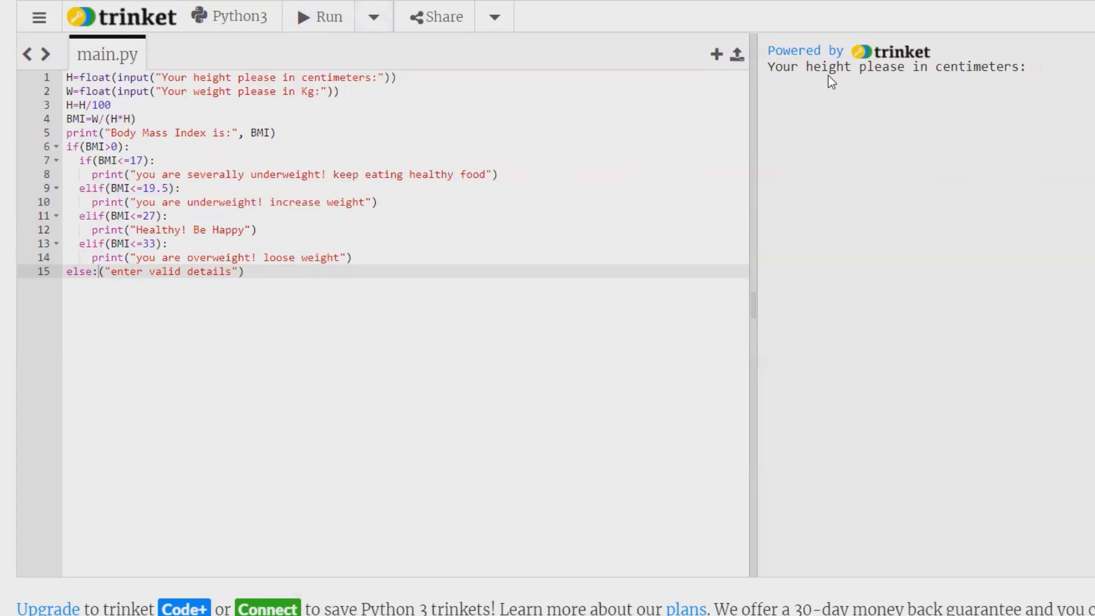
{"action": "type", "text": "155"}
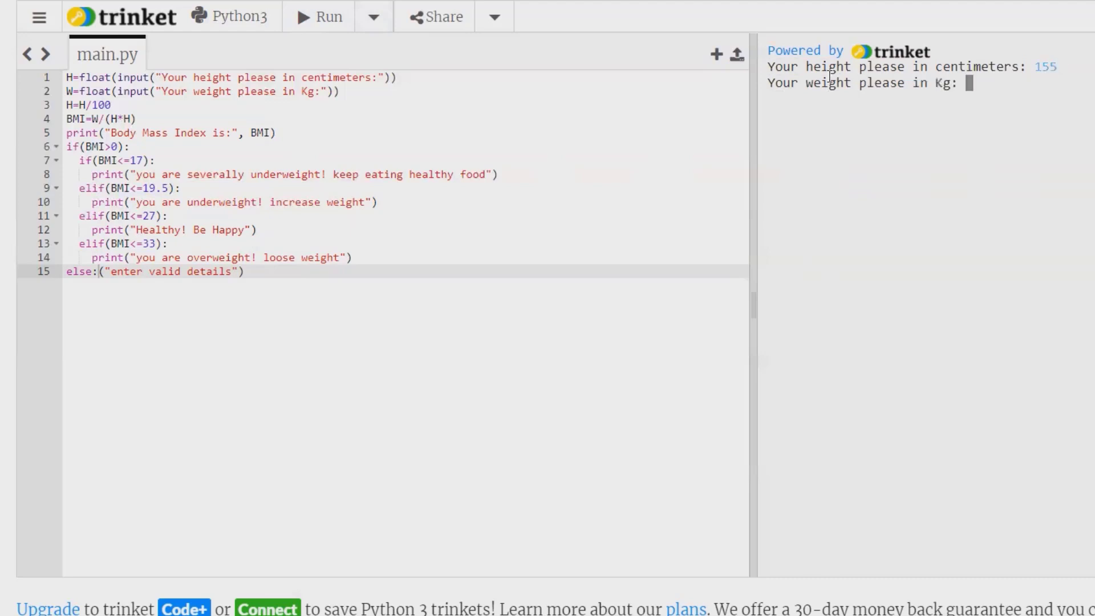
{"action": "type", "text": "62"}
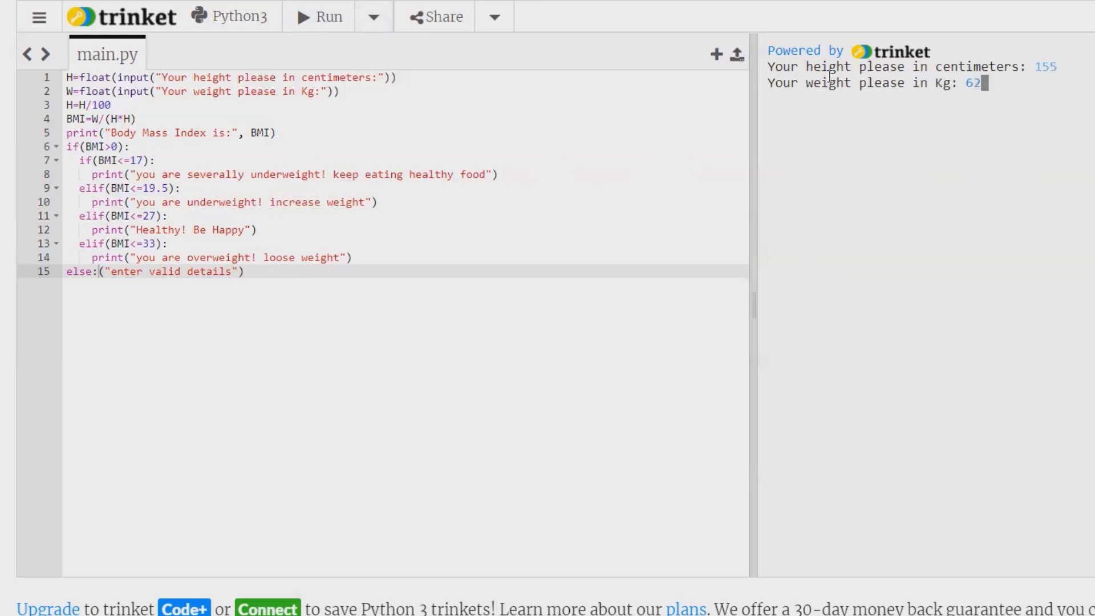
{"action": "key", "text": "Enter"}
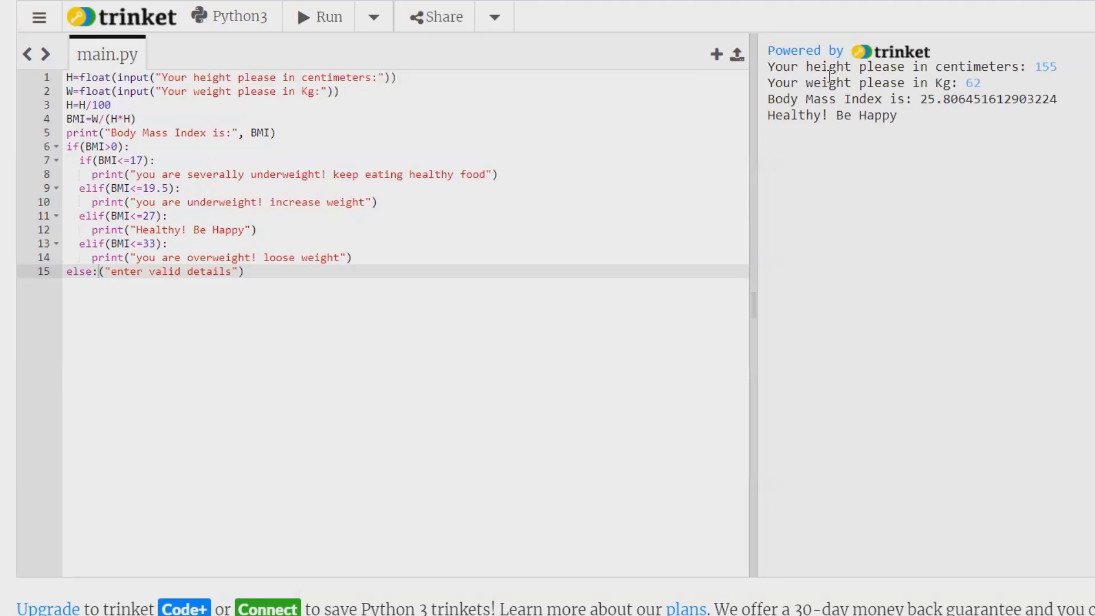
{"action": "mouse_move", "coordinate": [314, 21]}
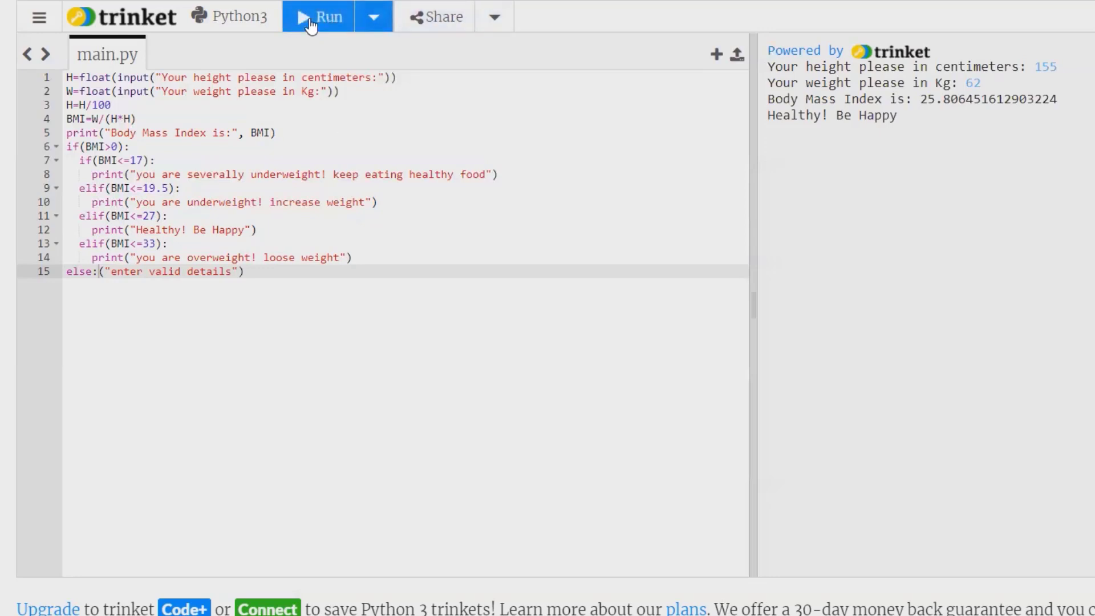
Run with non-numeric height 'fghh', producing a ValueError, then restart the program.
{"action": "left_click", "coordinate": [318, 16]}
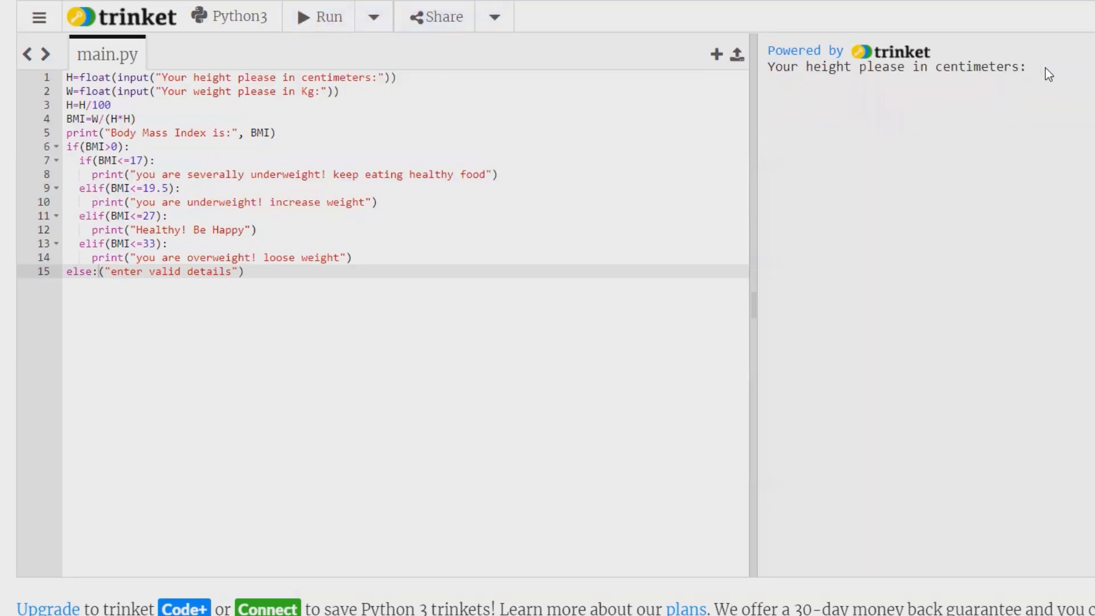
{"action": "type", "text": "fghh"}
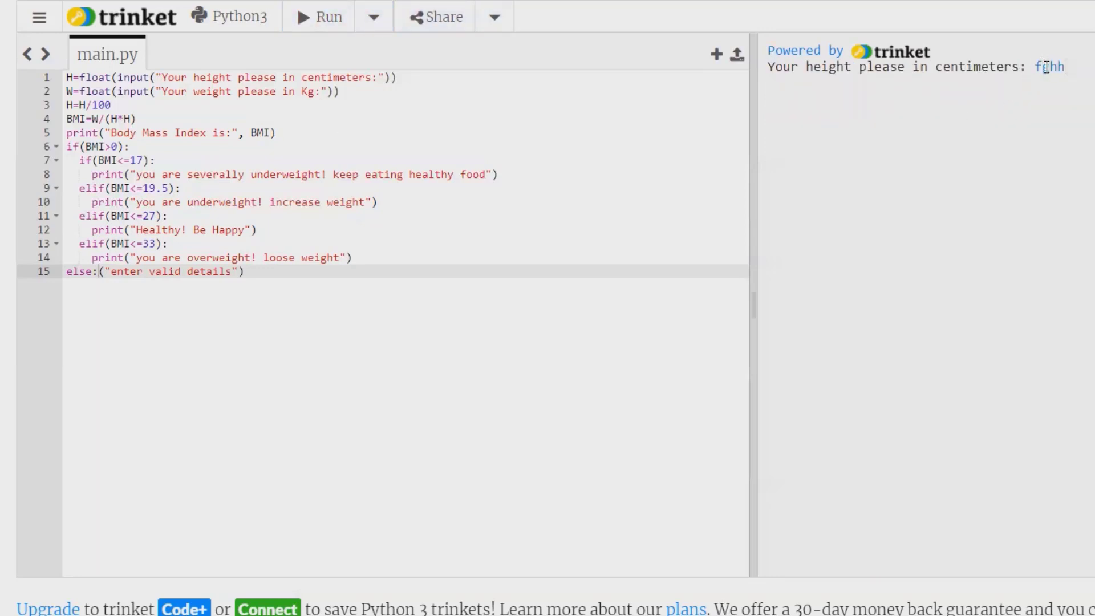
{"action": "key", "text": "Enter"}
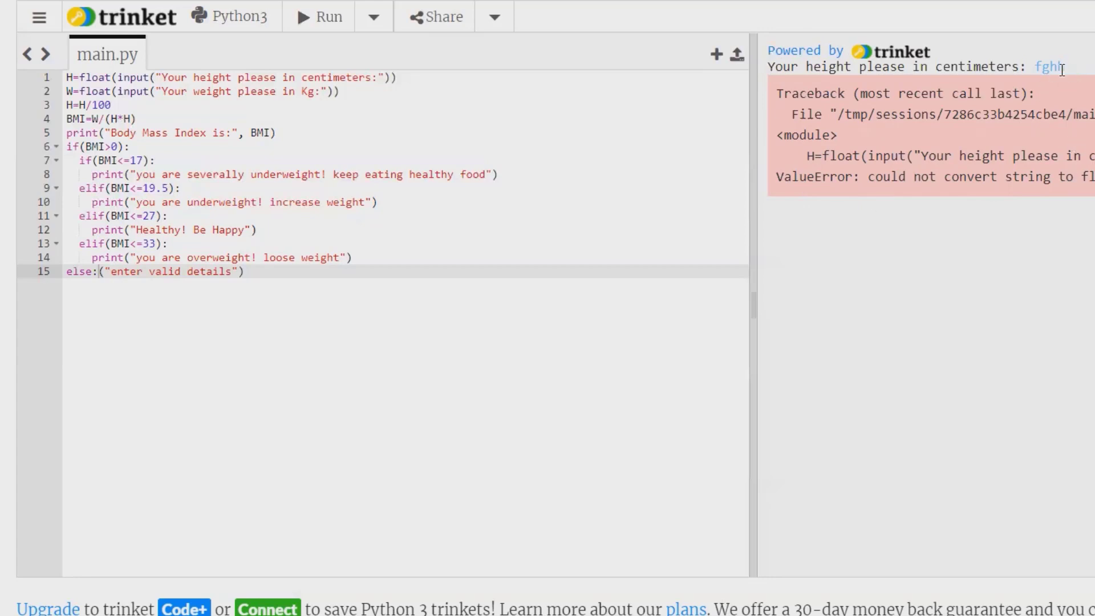
{"action": "left_click", "coordinate": [319, 16]}
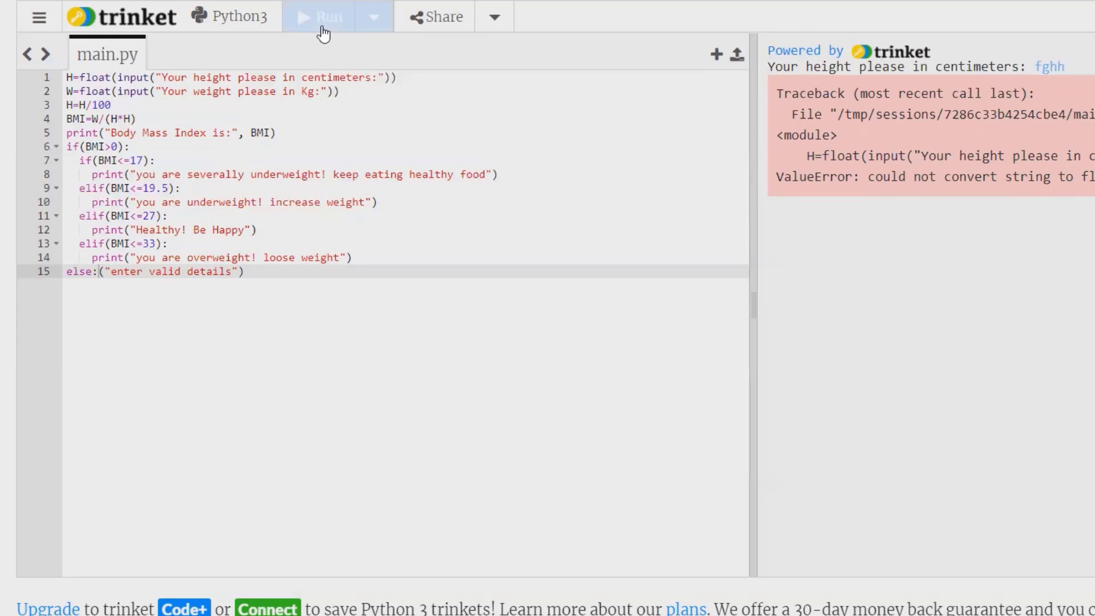
Enter height 150 and weight 31, getting BMI 13.777 and the severely underweight warning.
{"action": "left_click", "coordinate": [323, 16]}
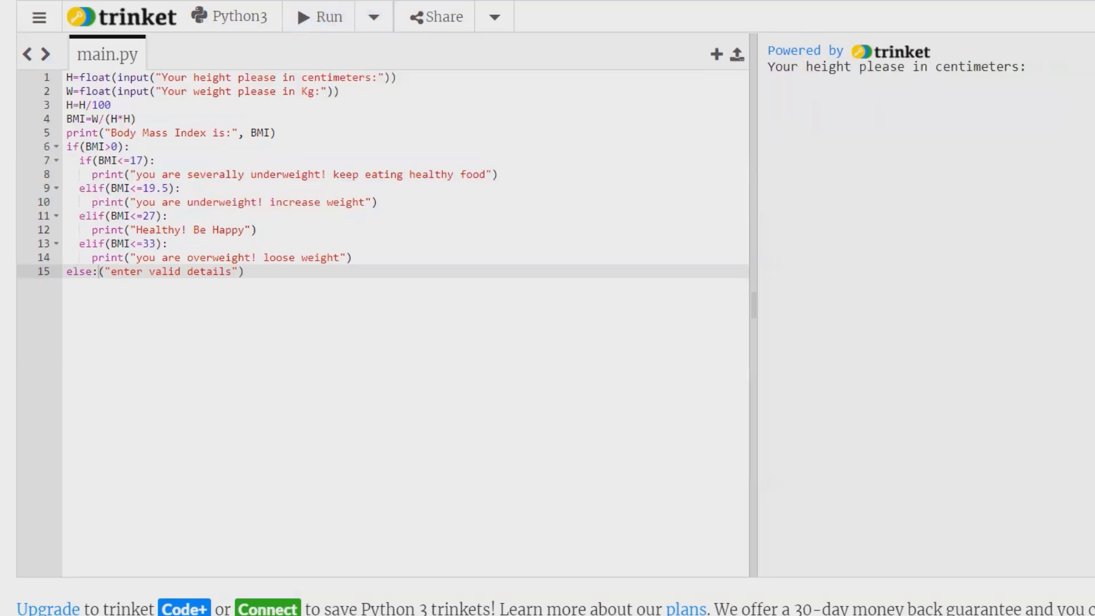
{"action": "type", "text": "150"}
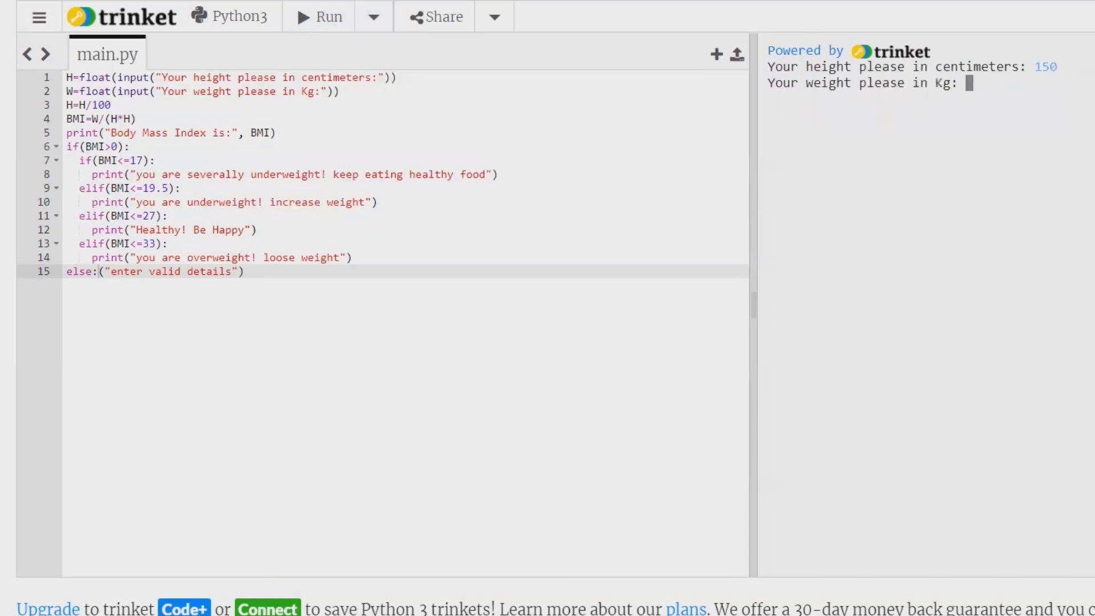
{"action": "type", "text": "31"}
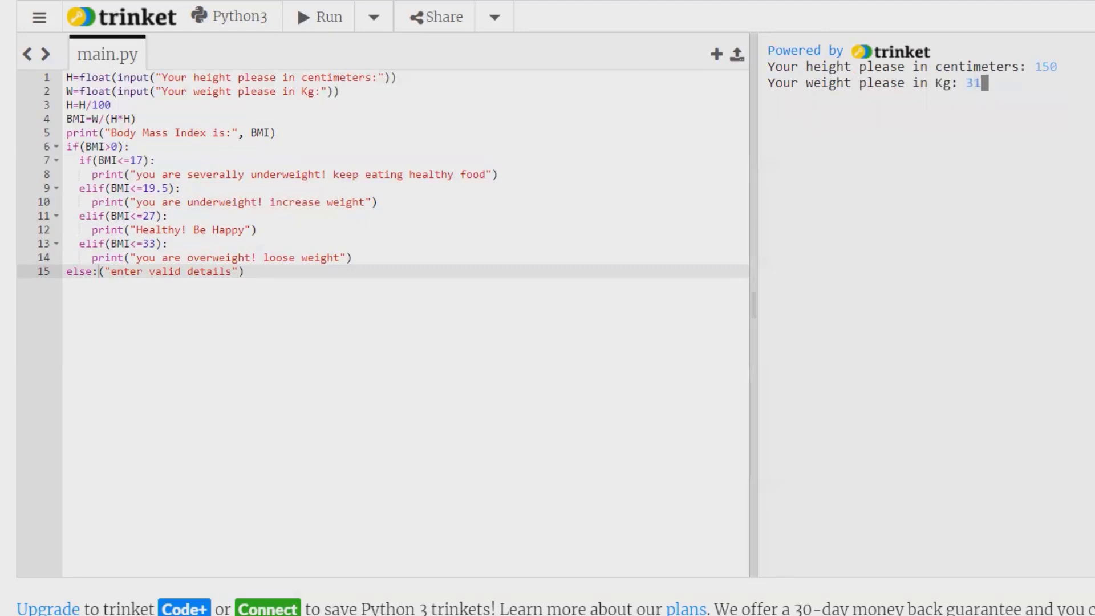
{"action": "key", "text": "Enter"}
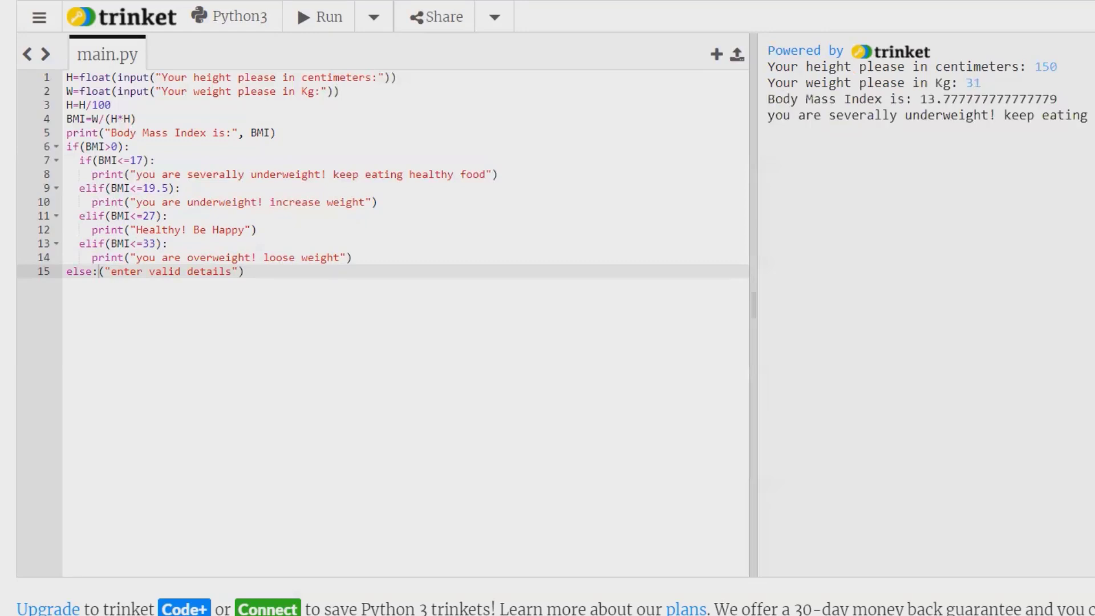
{"action": "mouse_move", "coordinate": [1061, 268]}
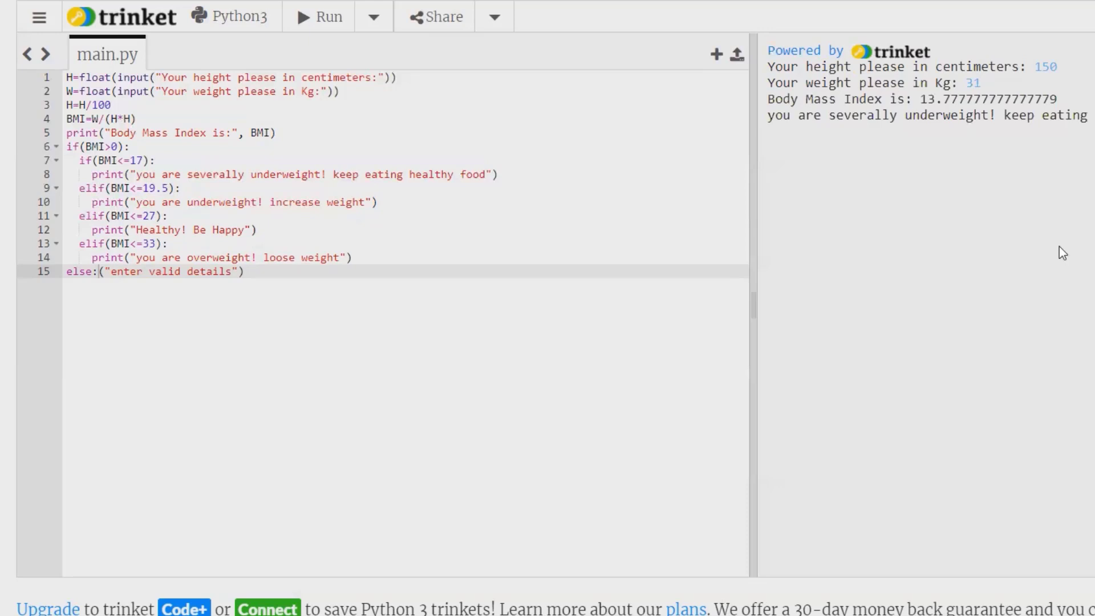
{"action": "mouse_move", "coordinate": [756, 229]}
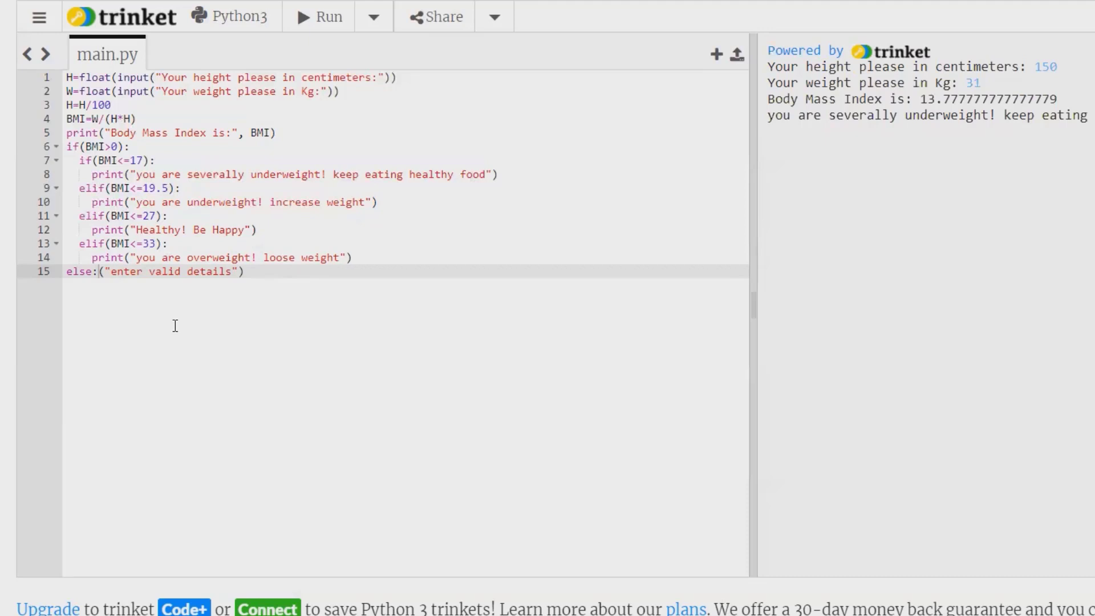
{"action": "mouse_move", "coordinate": [100, 551]}
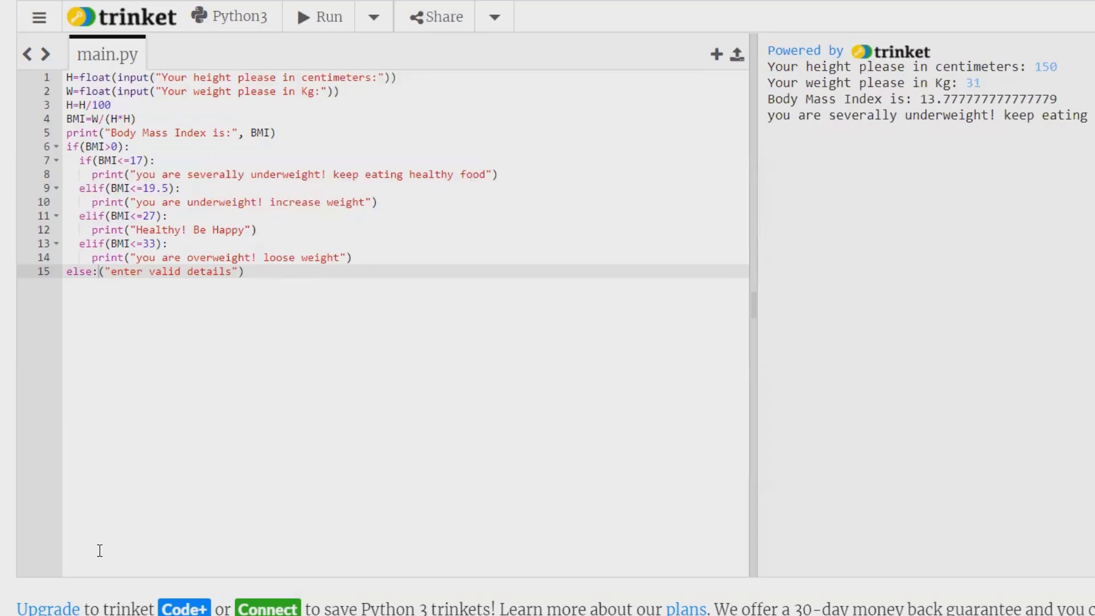